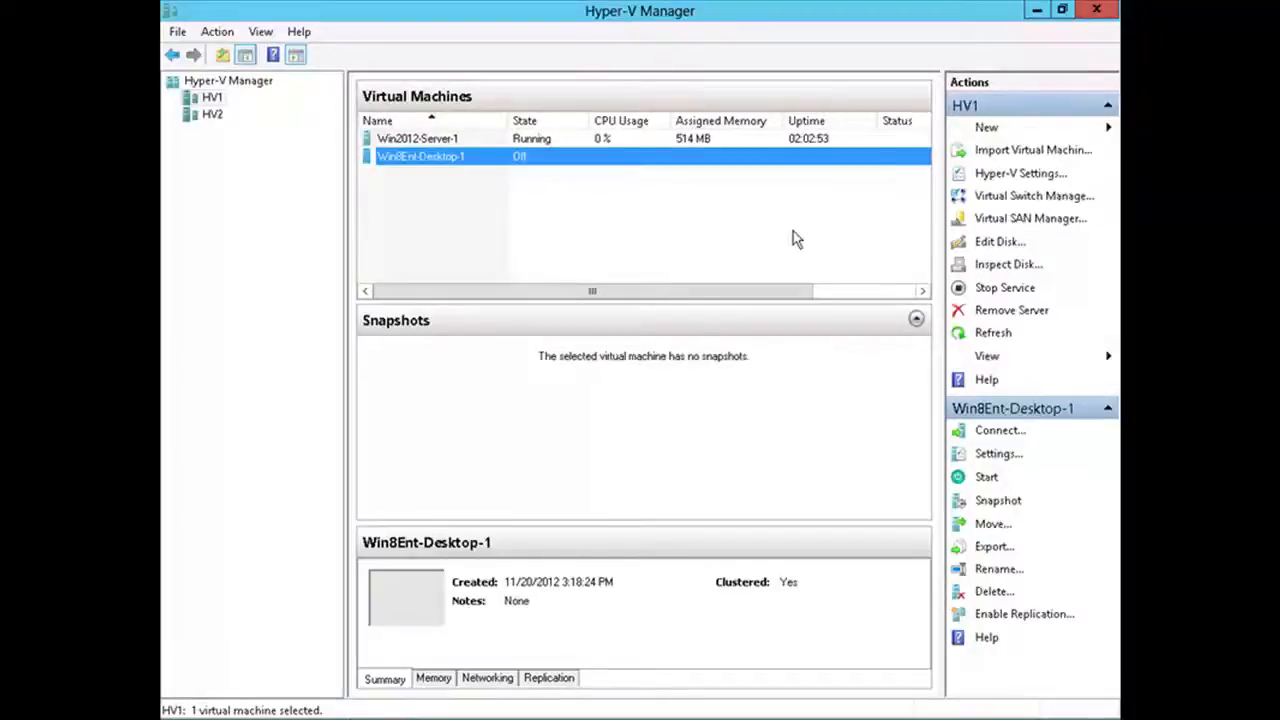
{"action": "mouse_move", "coordinate": [504, 164]}
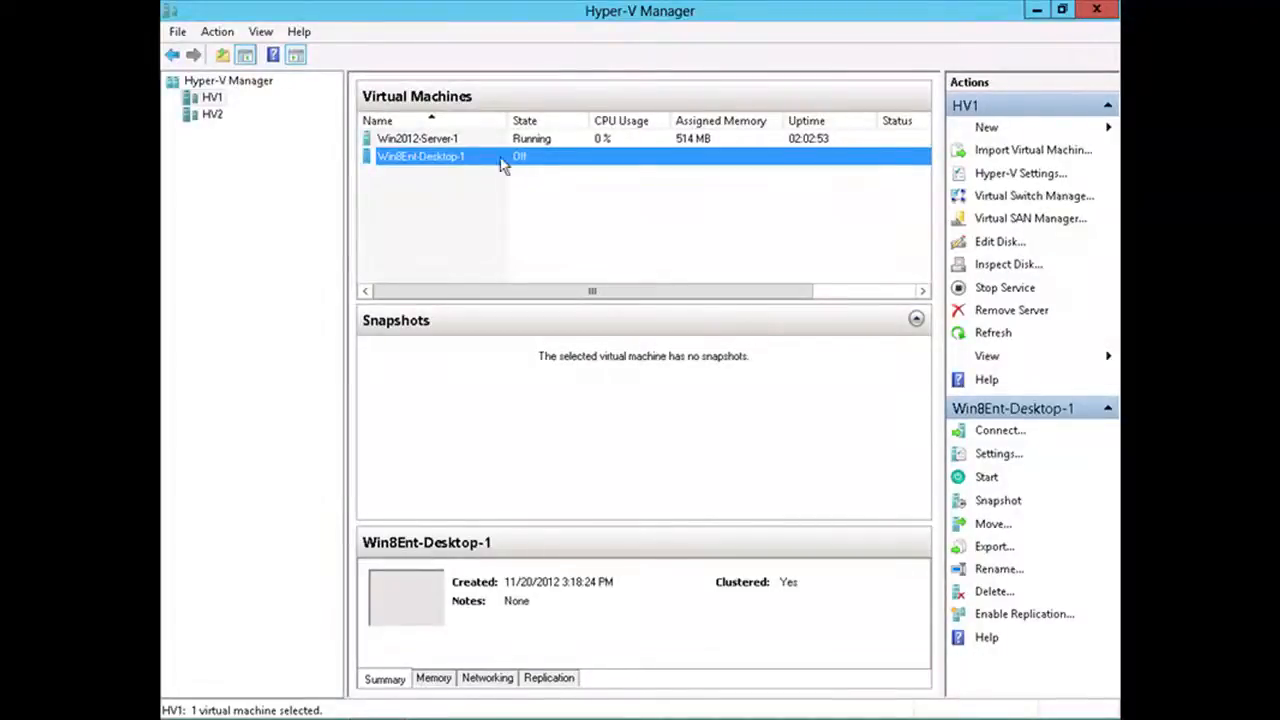
{"action": "mouse_move", "coordinate": [470, 182]}
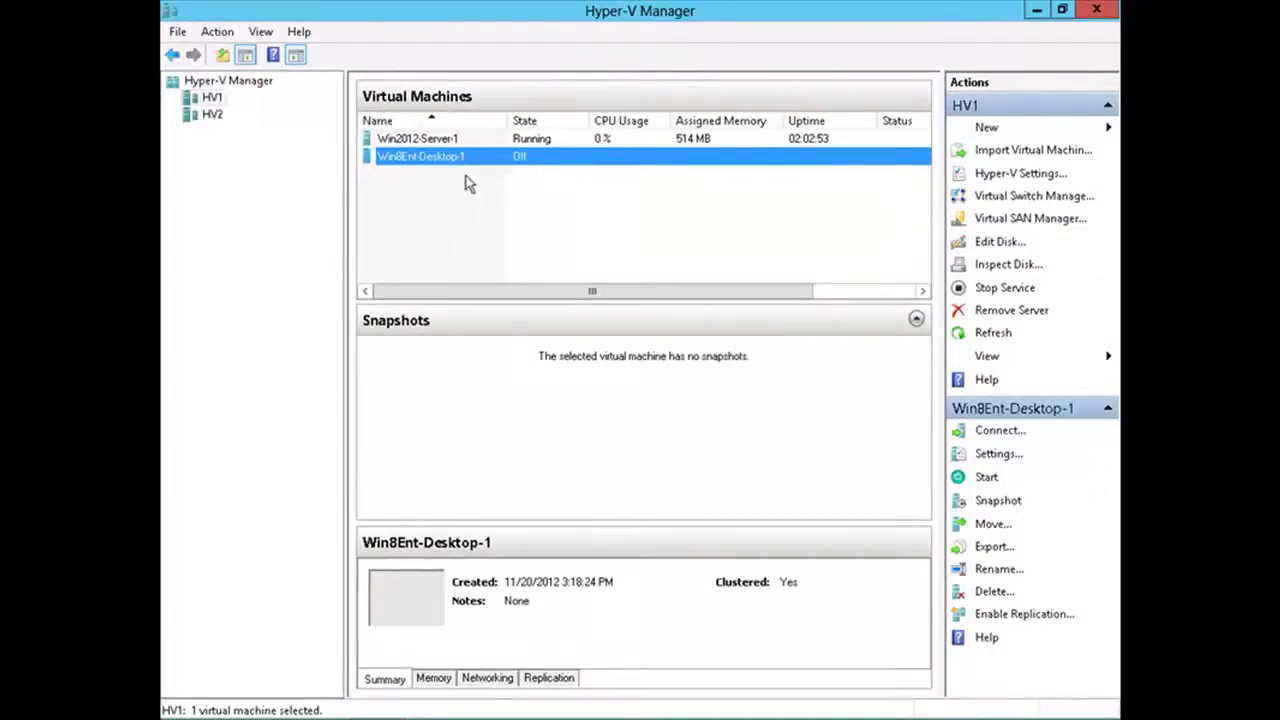
{"action": "mouse_move", "coordinate": [644, 244]}
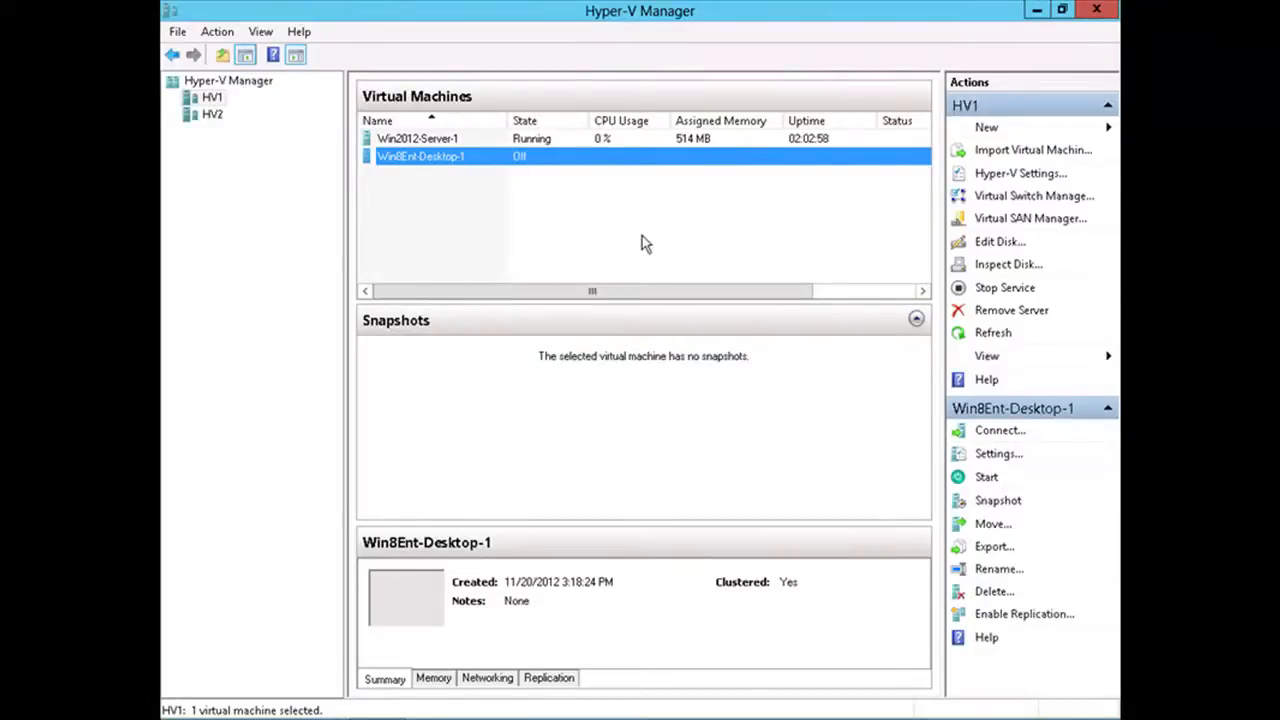
{"action": "mouse_move", "coordinate": [992, 452]}
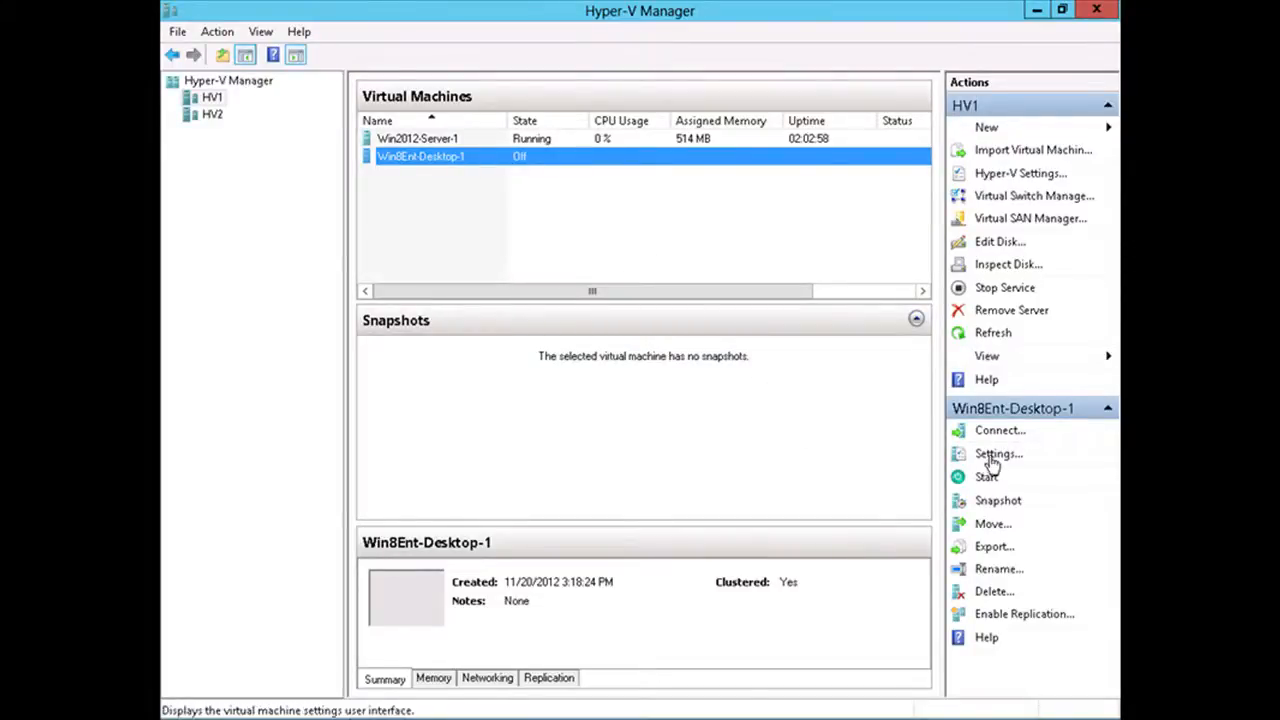
Inspect the hard drive under IDE Controller 0 from Win8Ent-Desktop-1's settings.
{"action": "left_click", "coordinate": [996, 452]}
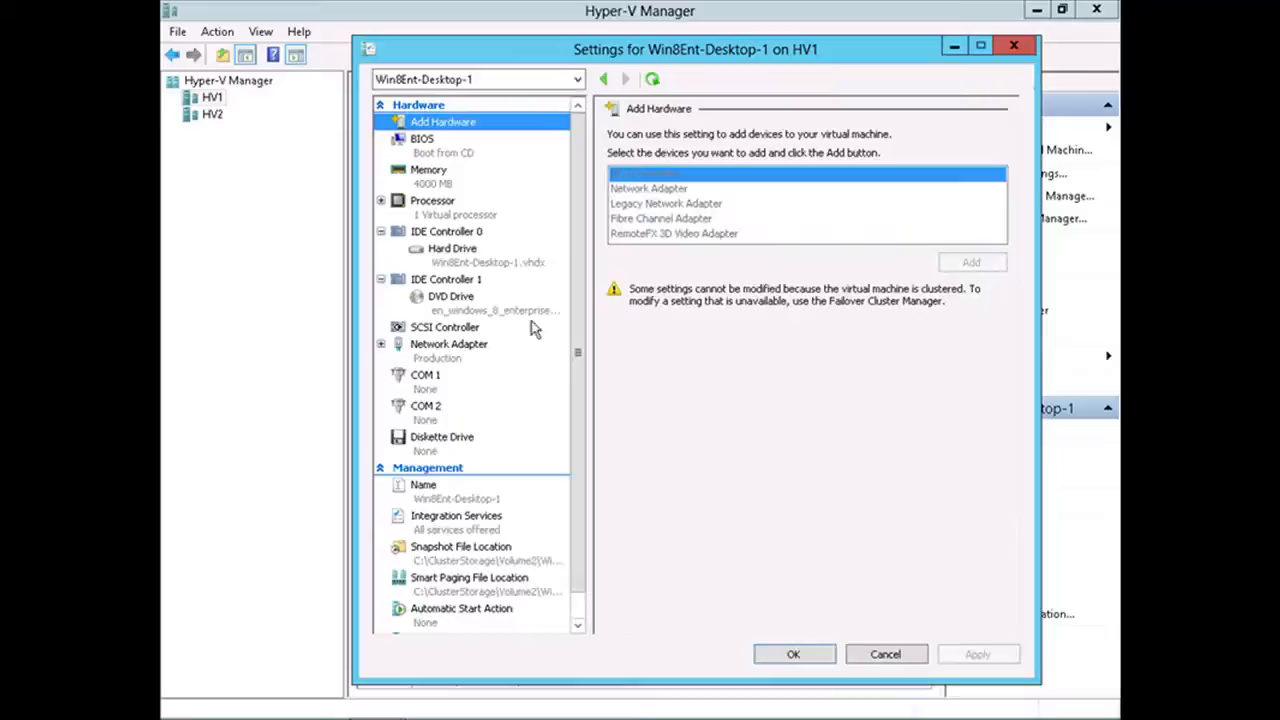
{"action": "left_click", "coordinate": [452, 248]}
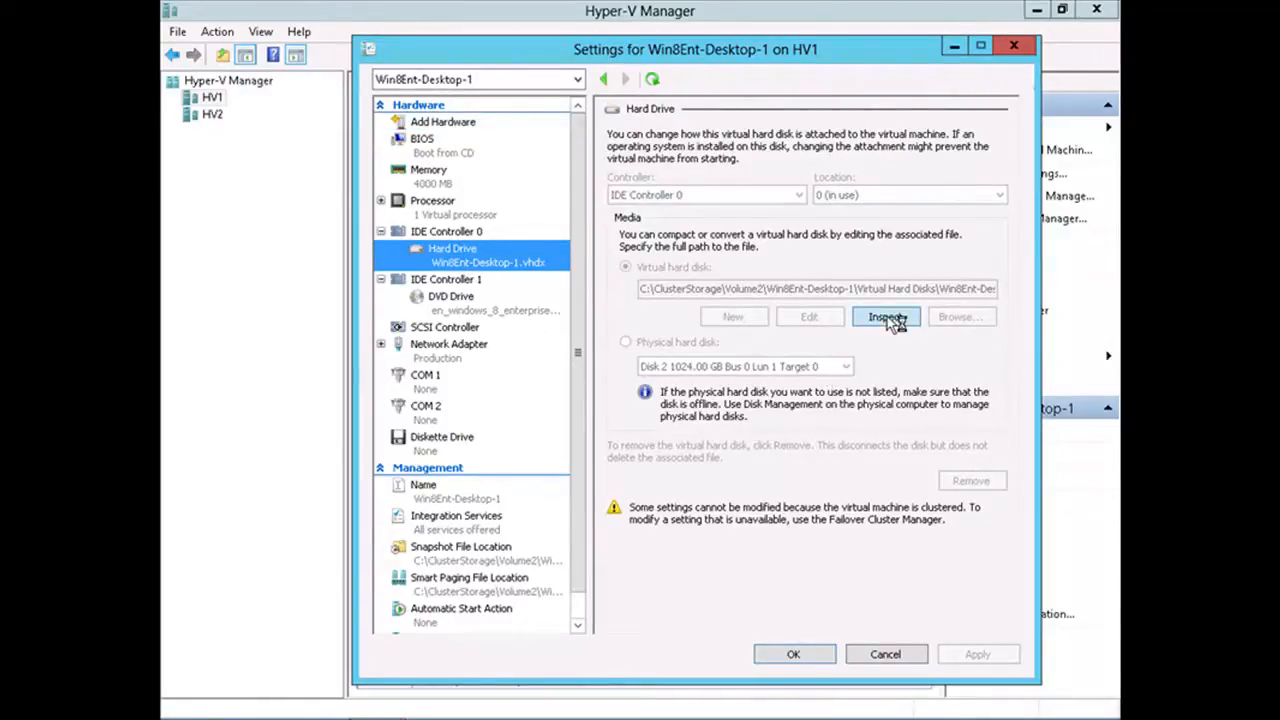
{"action": "left_click", "coordinate": [886, 316]}
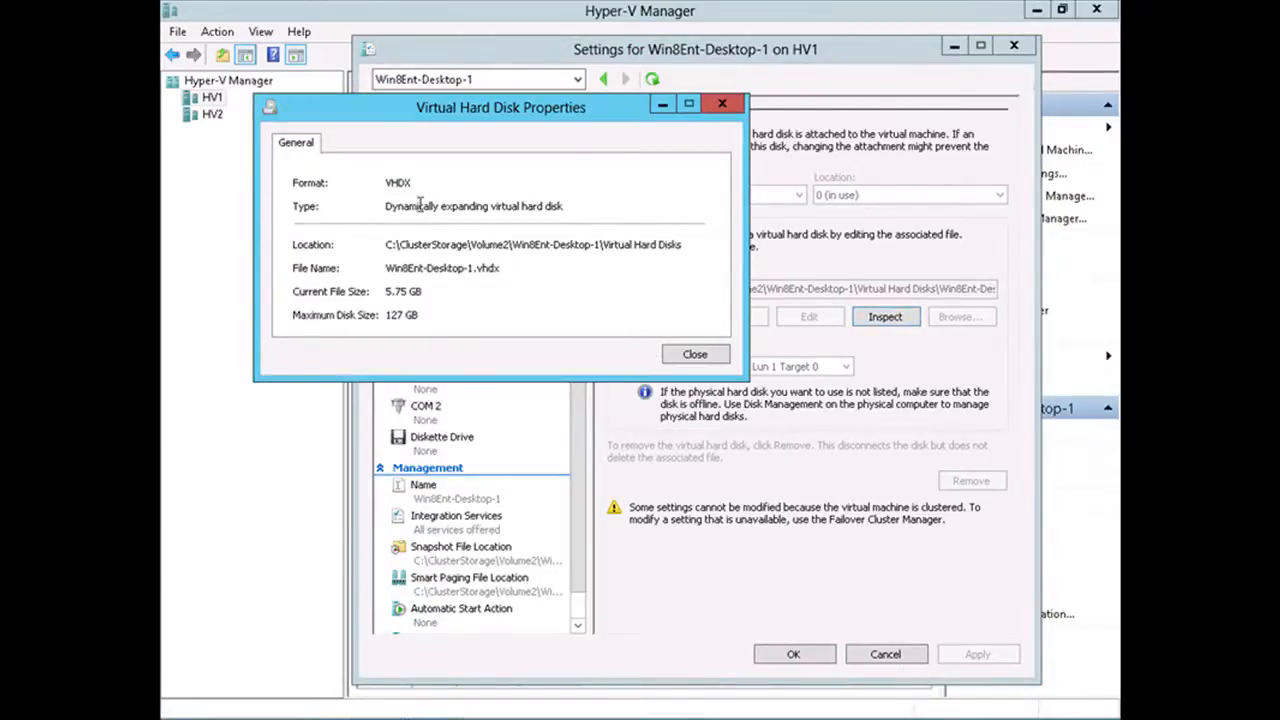
Highlight the disk type and current file size values, then close the disk properties.
{"action": "double_click", "coordinate": [396, 182]}
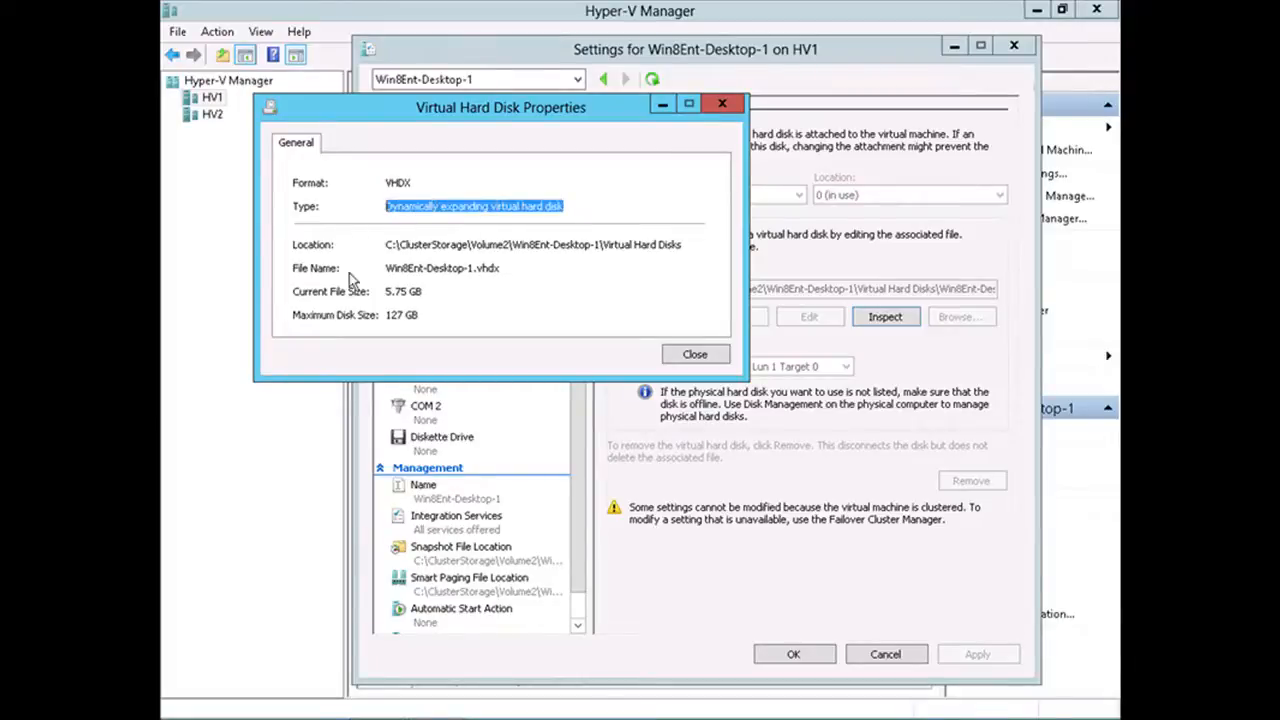
{"action": "mouse_move", "coordinate": [696, 260]}
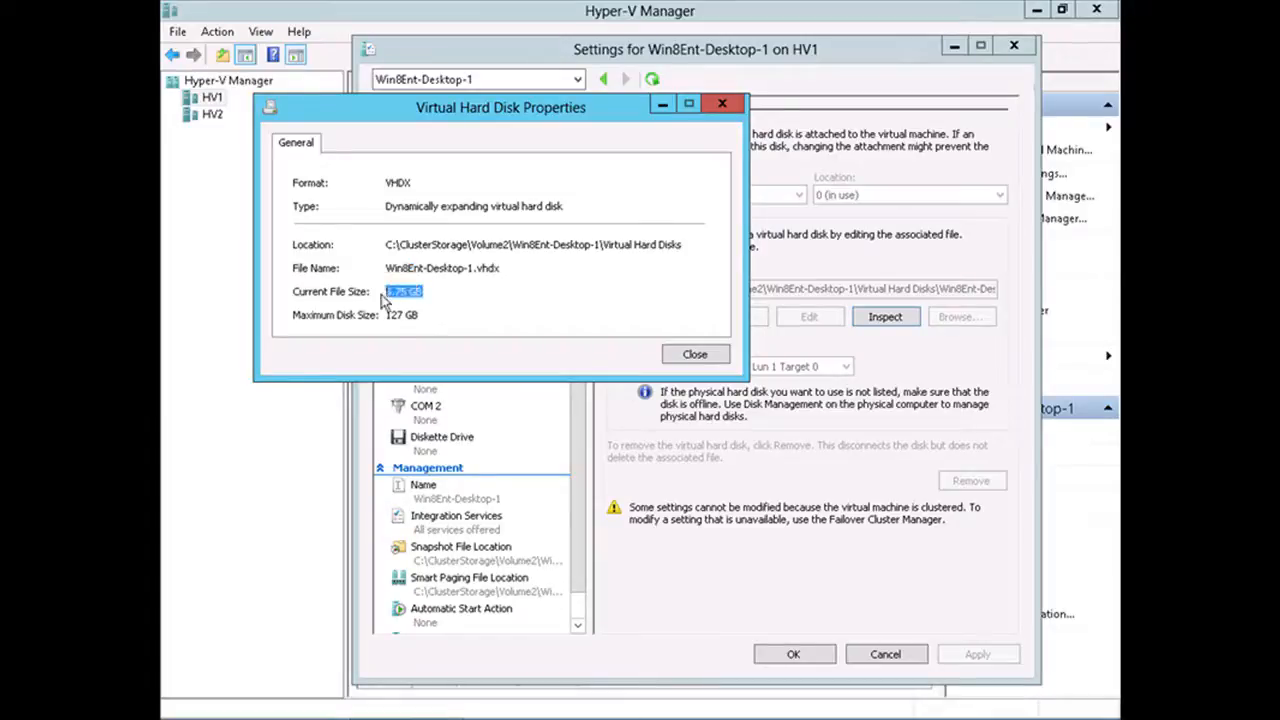
{"action": "left_click", "coordinate": [402, 314]}
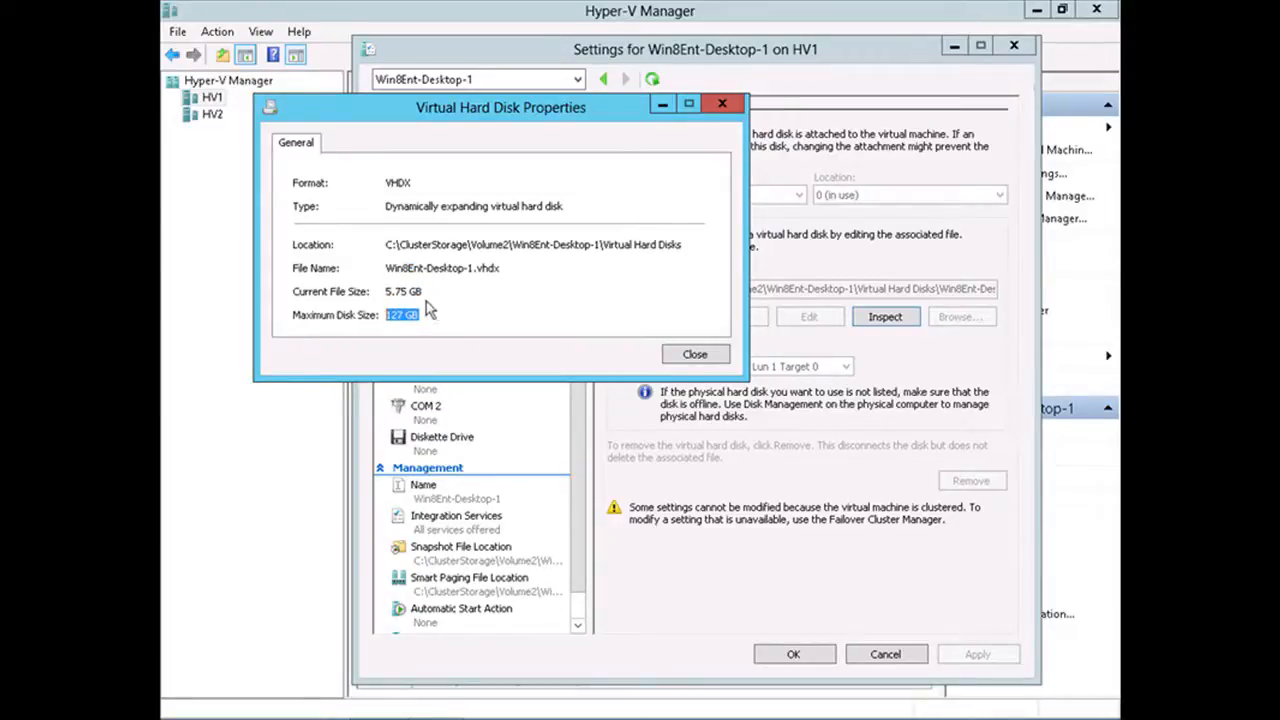
{"action": "mouse_move", "coordinate": [432, 312]}
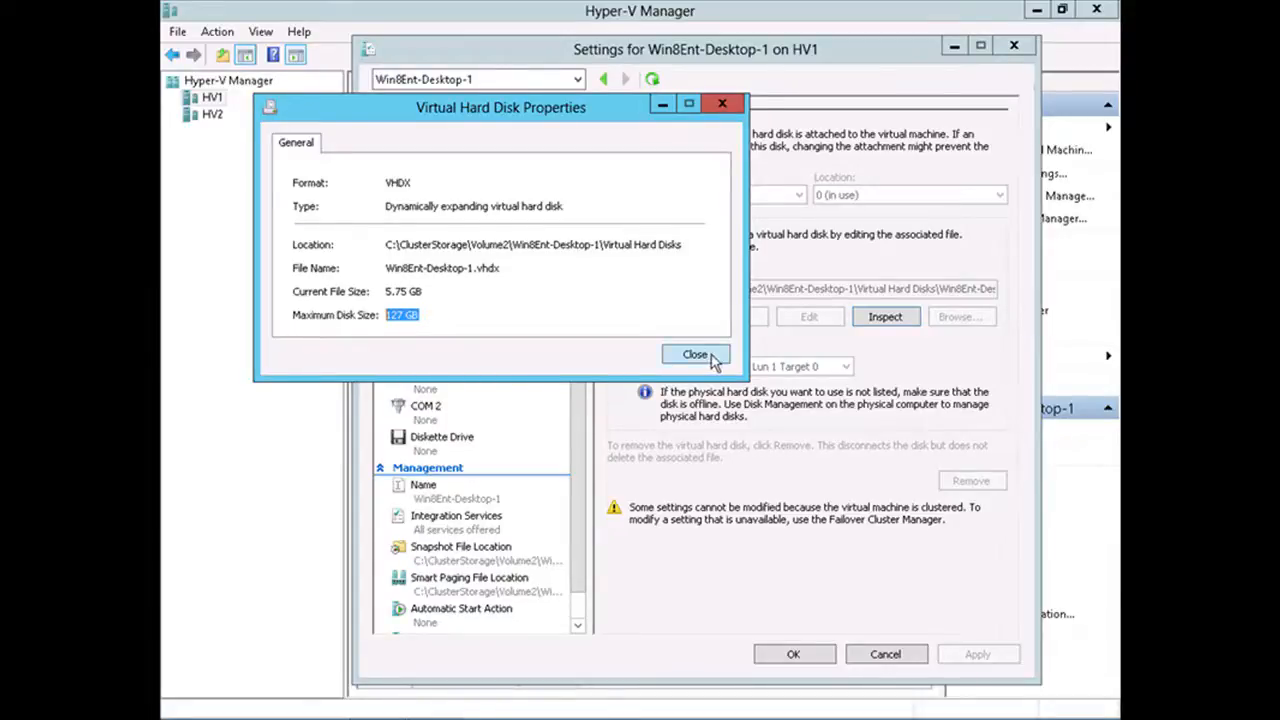
{"action": "left_click", "coordinate": [696, 354]}
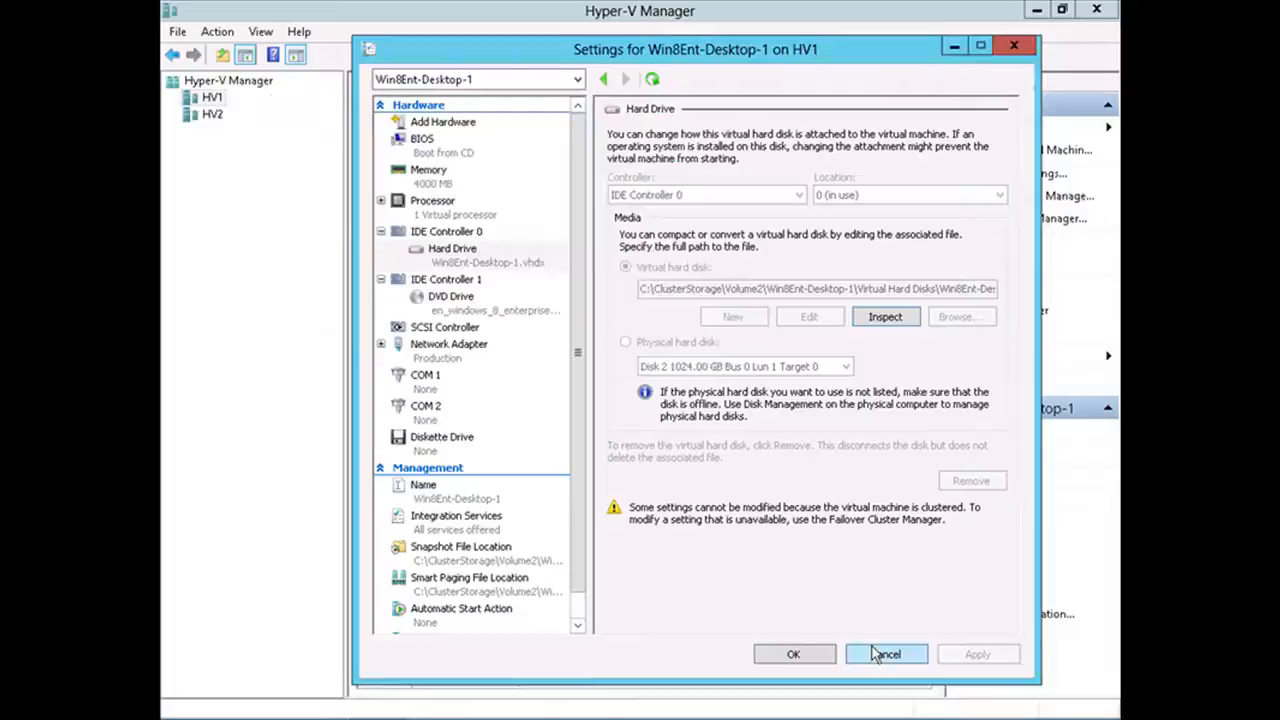
Cancel the VM settings and start the Edit Disk wizard up to the Locate Disk step.
{"action": "left_click", "coordinate": [884, 654]}
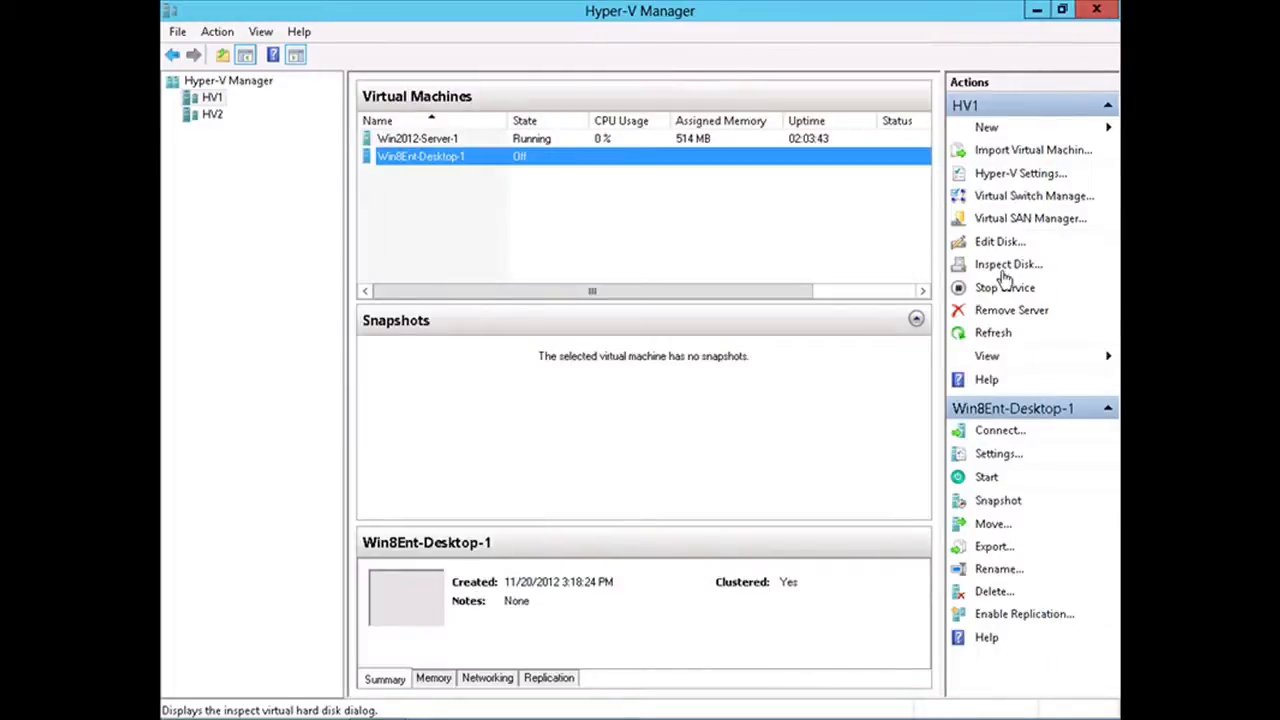
{"action": "mouse_move", "coordinate": [1000, 242]}
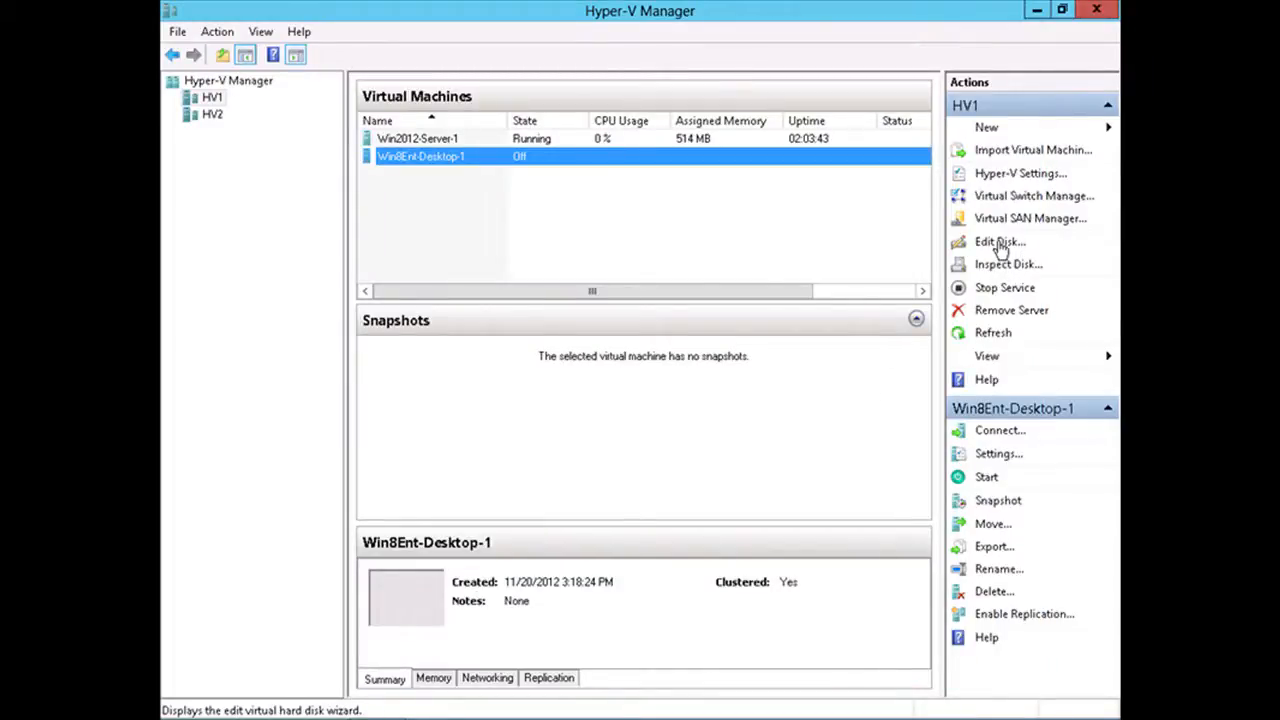
{"action": "left_click", "coordinate": [1000, 242]}
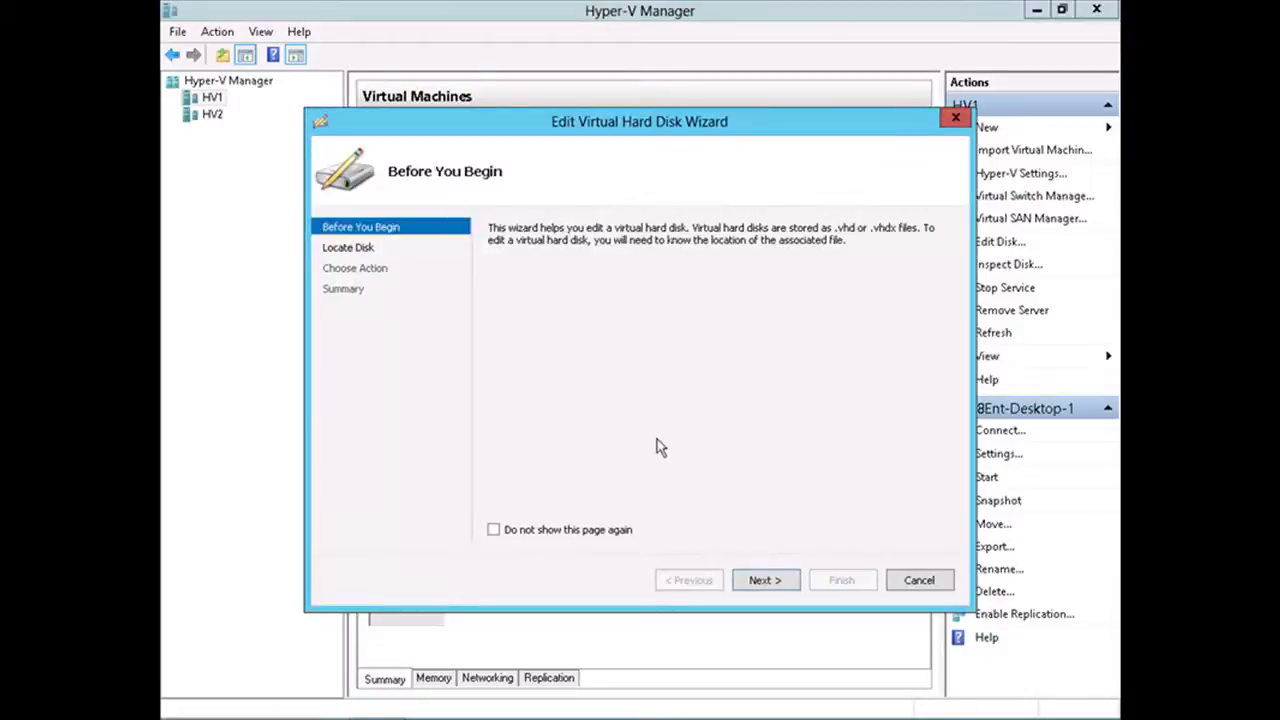
{"action": "left_click", "coordinate": [764, 580]}
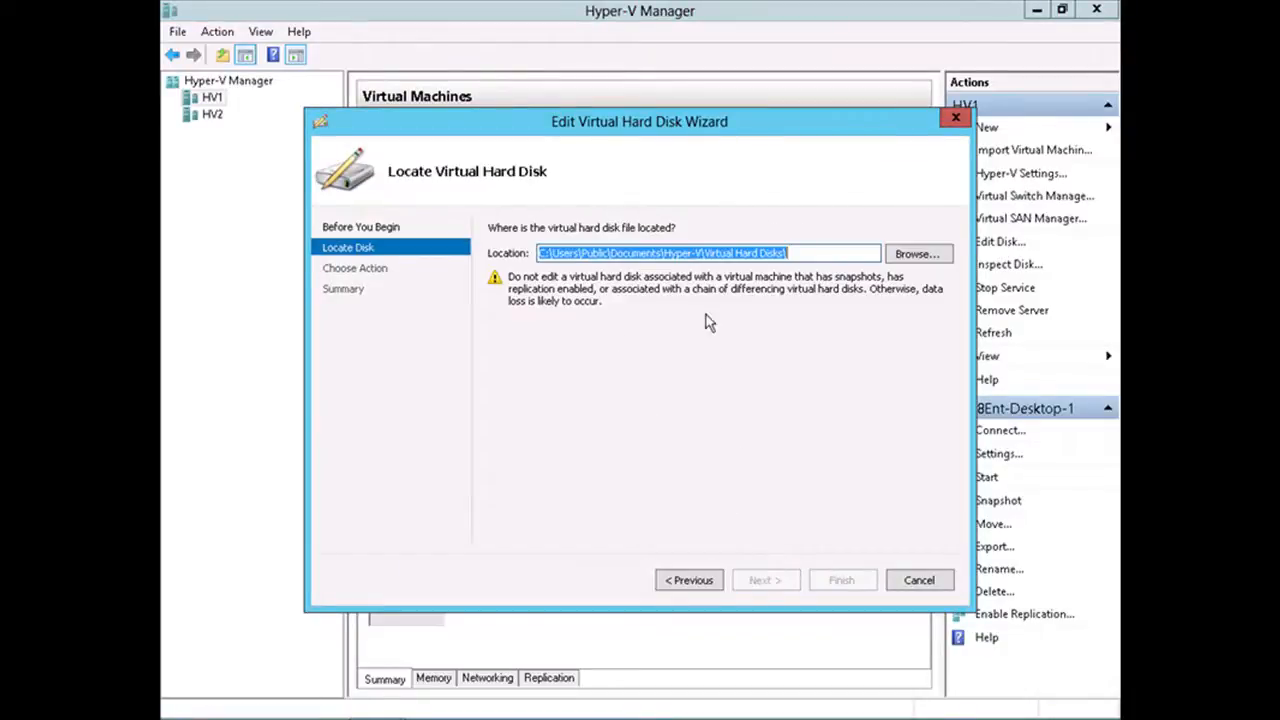
{"action": "mouse_move", "coordinate": [808, 312]}
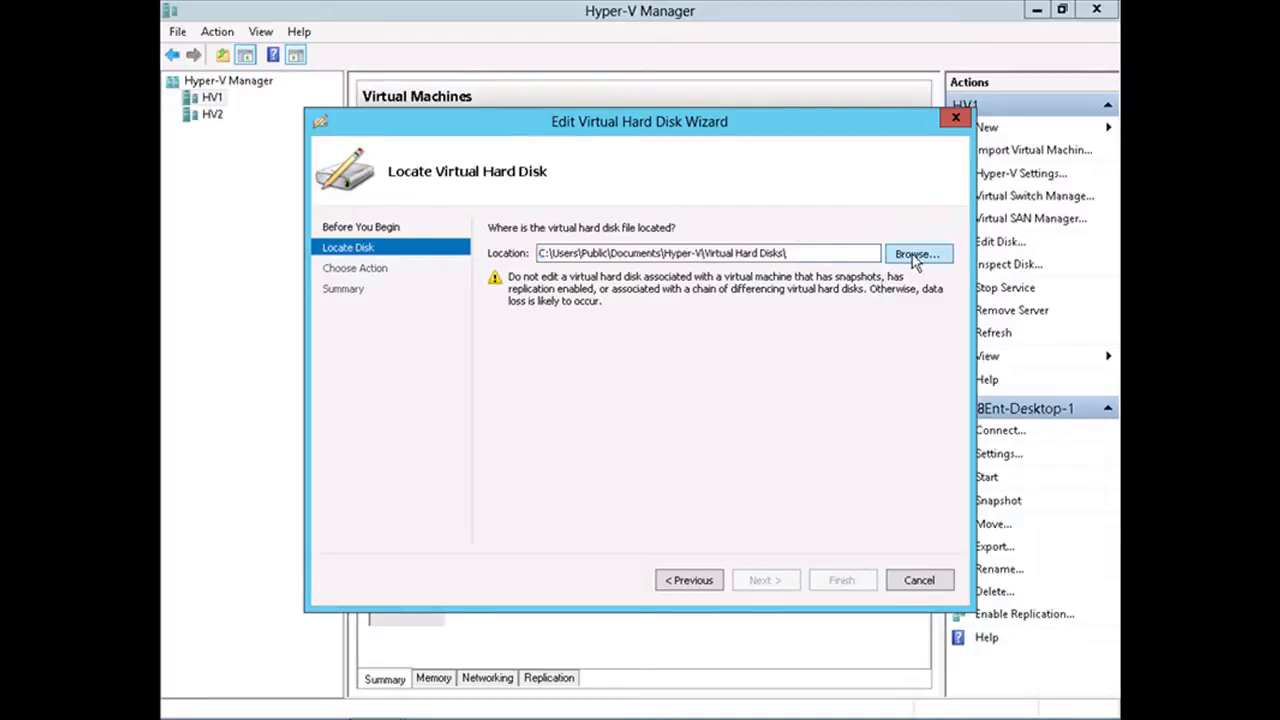
Select C:\ClusterStorage\Volume2\Win8Ent-Desktop-1\Virtual Hard Disks\Win8Ent-Desktop-1 as the disk to edit.
{"action": "left_click", "coordinate": [916, 252]}
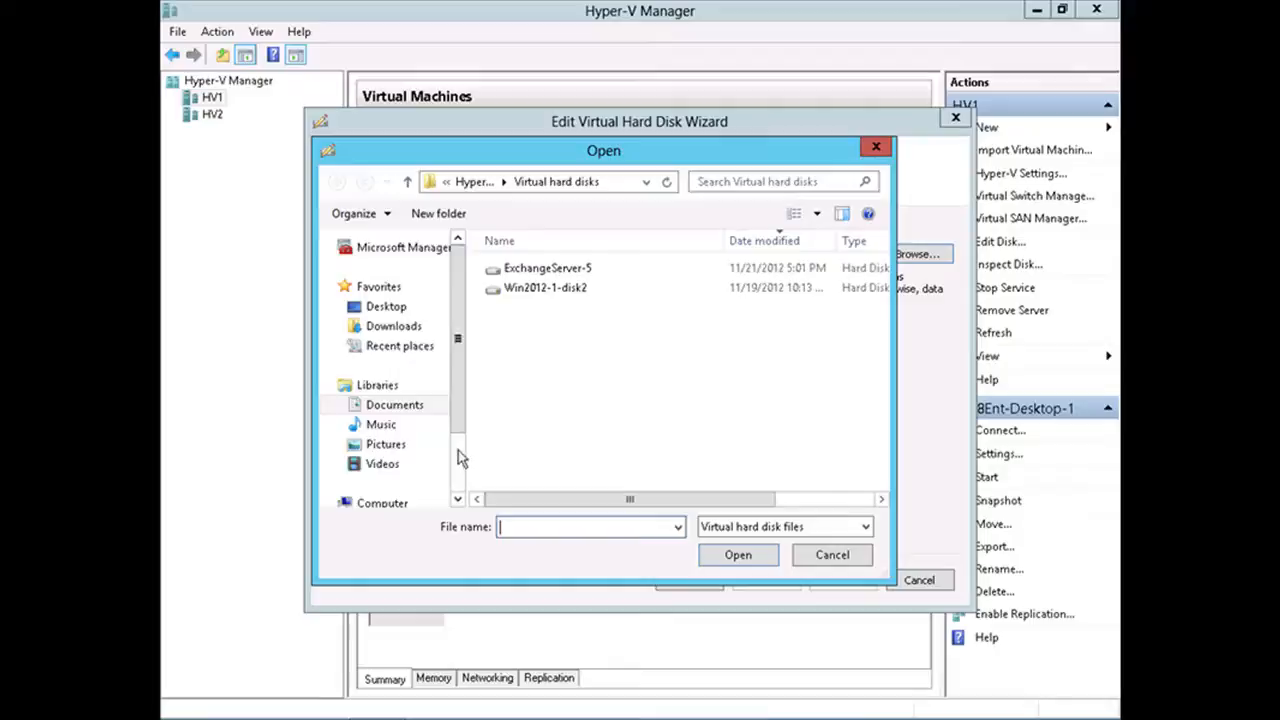
{"action": "left_click", "coordinate": [400, 436]}
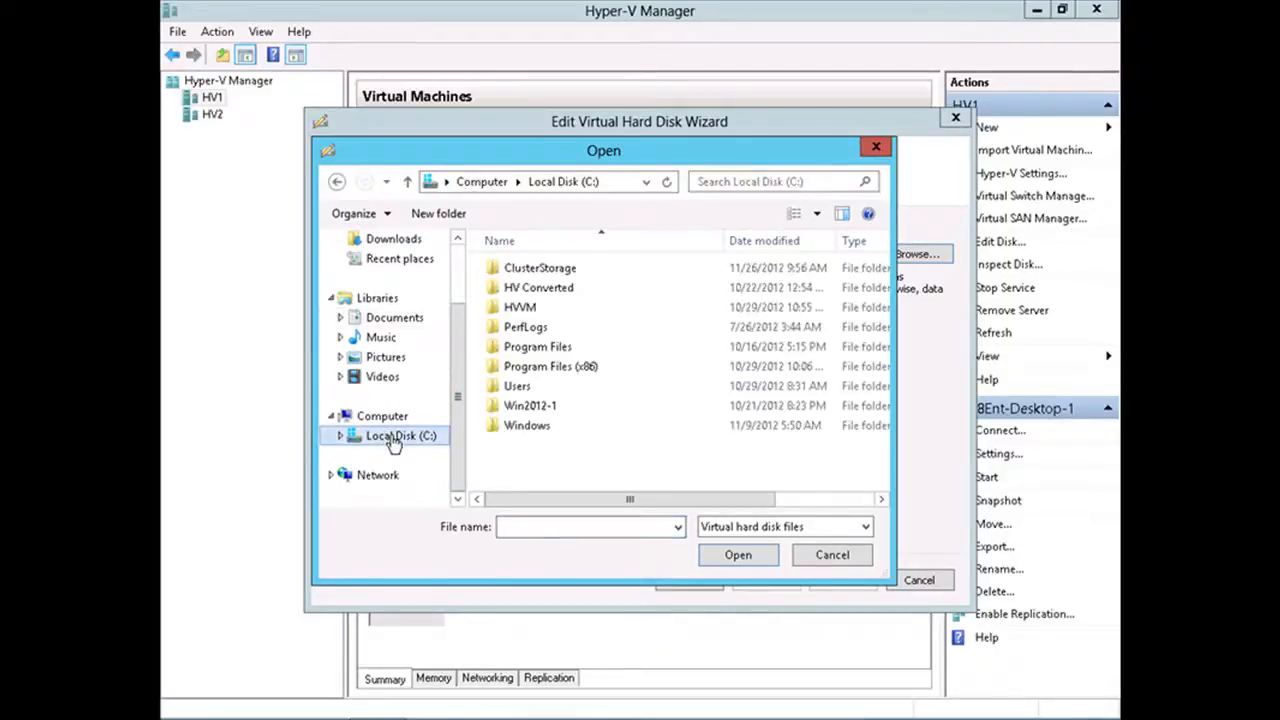
{"action": "double_click", "coordinate": [540, 268]}
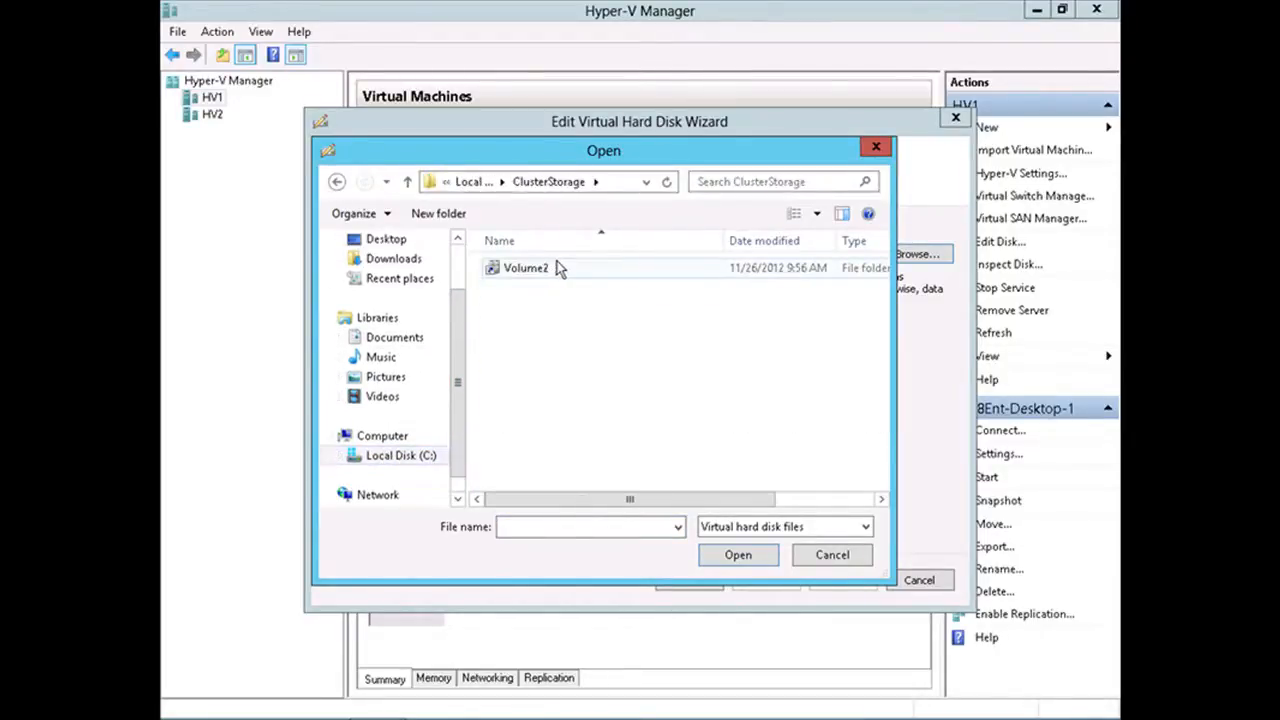
{"action": "double_click", "coordinate": [524, 268]}
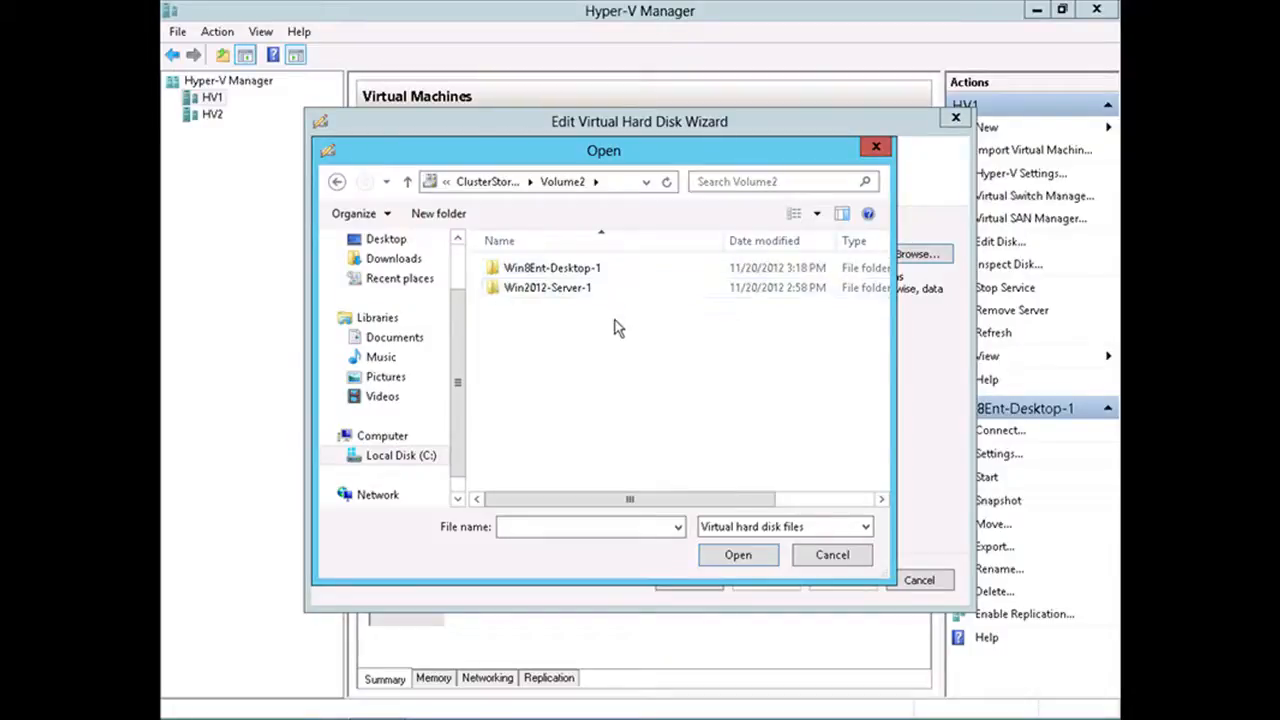
{"action": "double_click", "coordinate": [552, 268]}
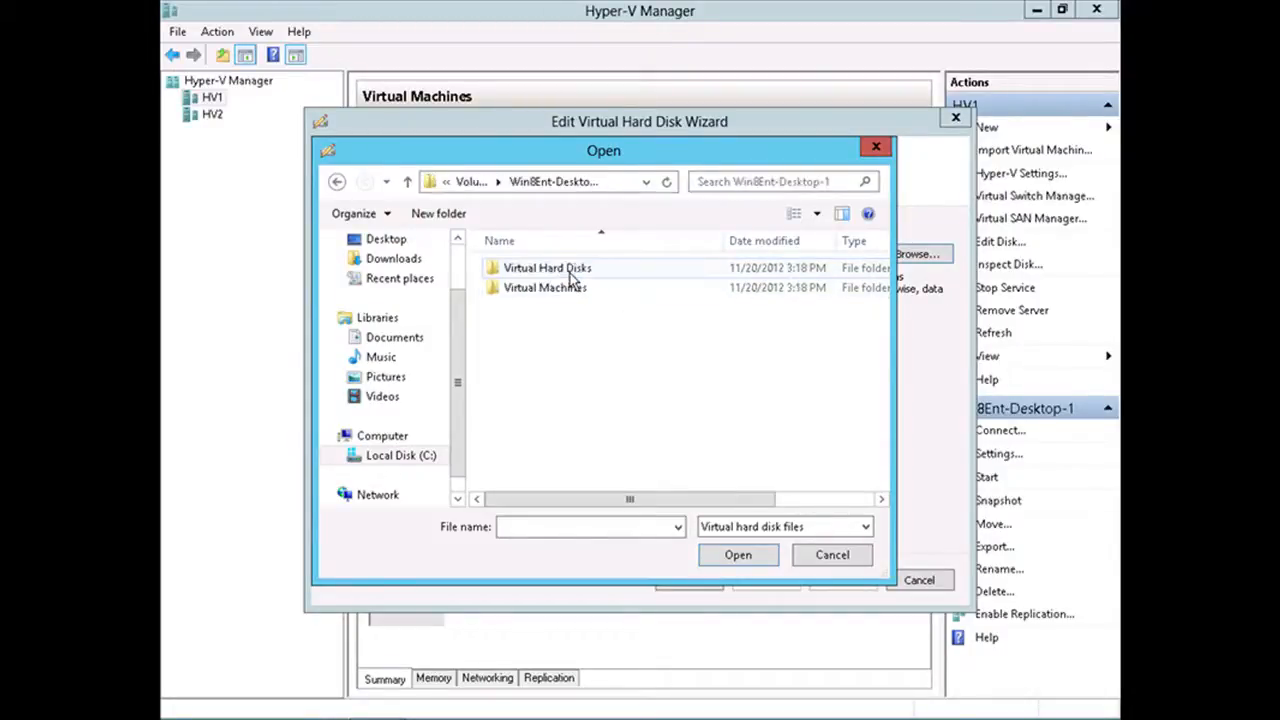
{"action": "left_click", "coordinate": [548, 268]}
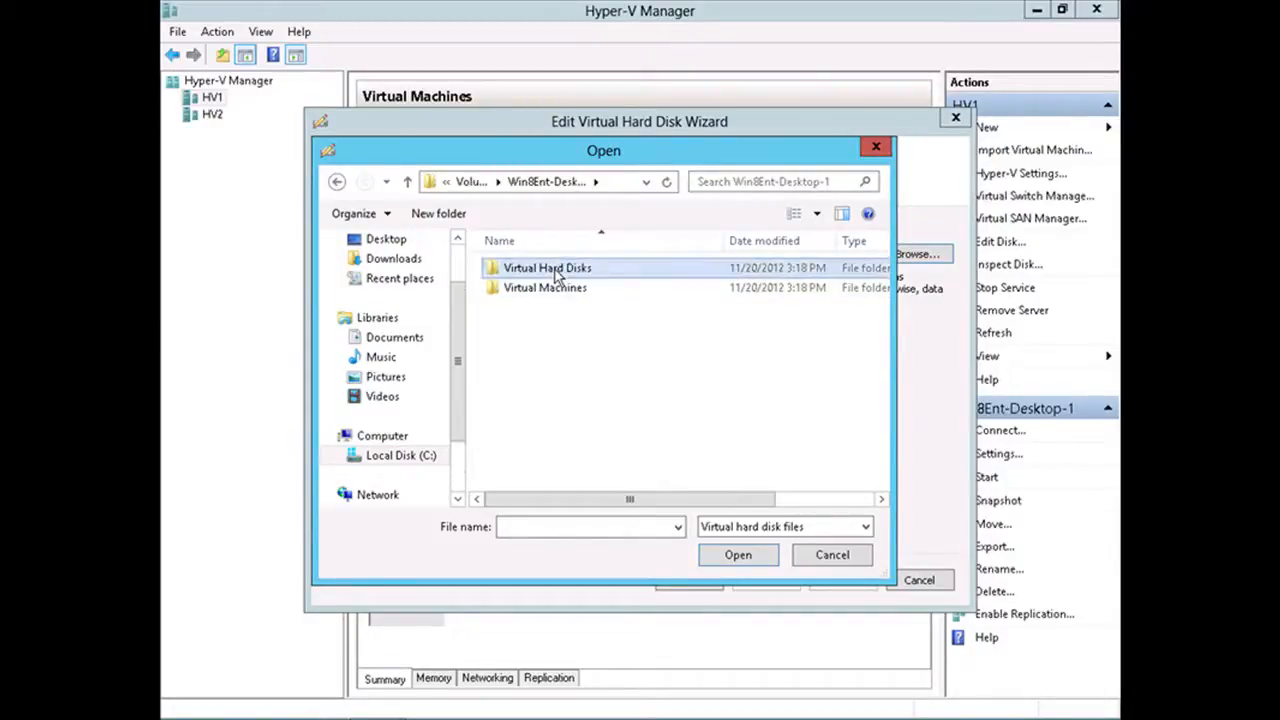
{"action": "double_click", "coordinate": [548, 268]}
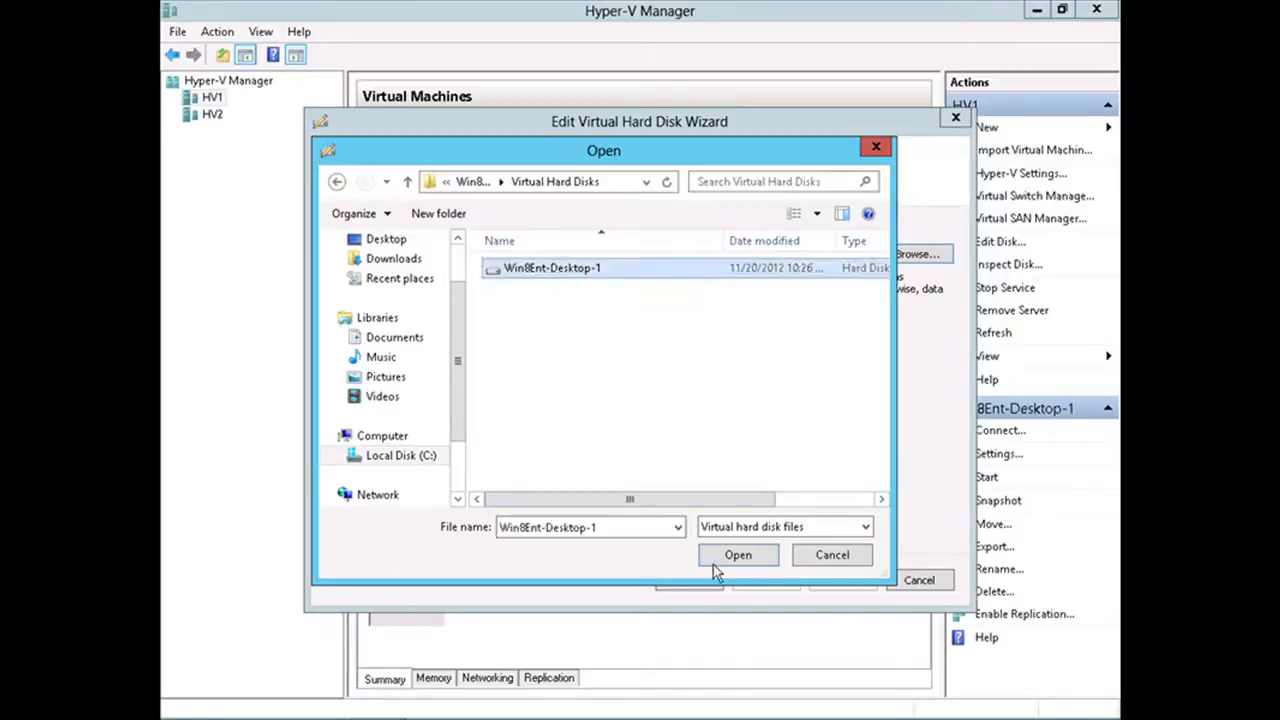
{"action": "left_click", "coordinate": [738, 556]}
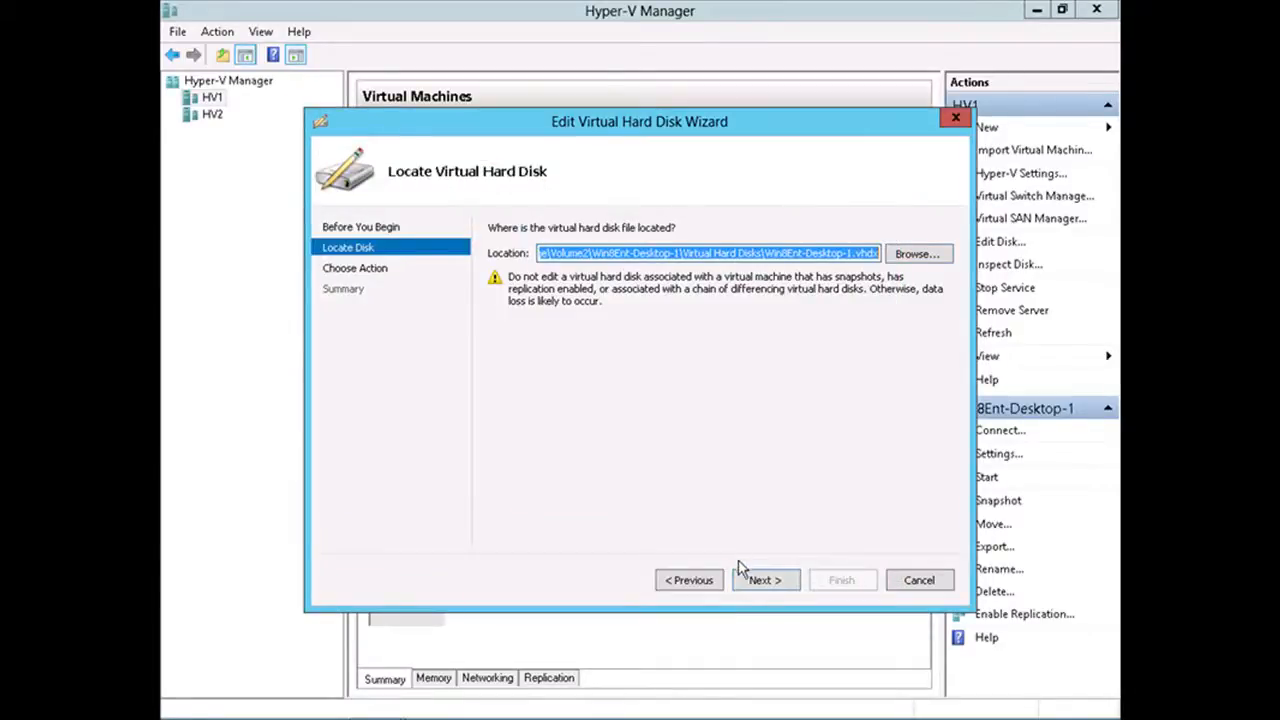
Advance to Choose Action and select Convert instead of Compact.
{"action": "left_click", "coordinate": [764, 580]}
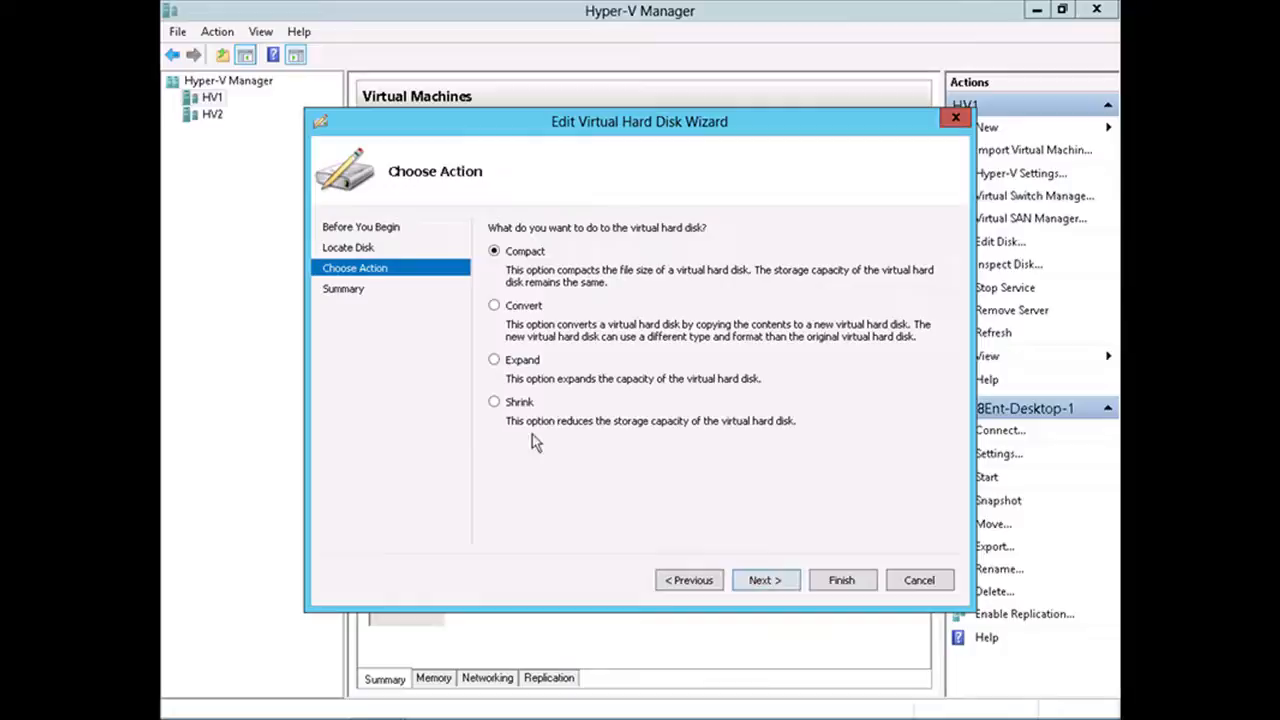
{"action": "mouse_move", "coordinate": [536, 512]}
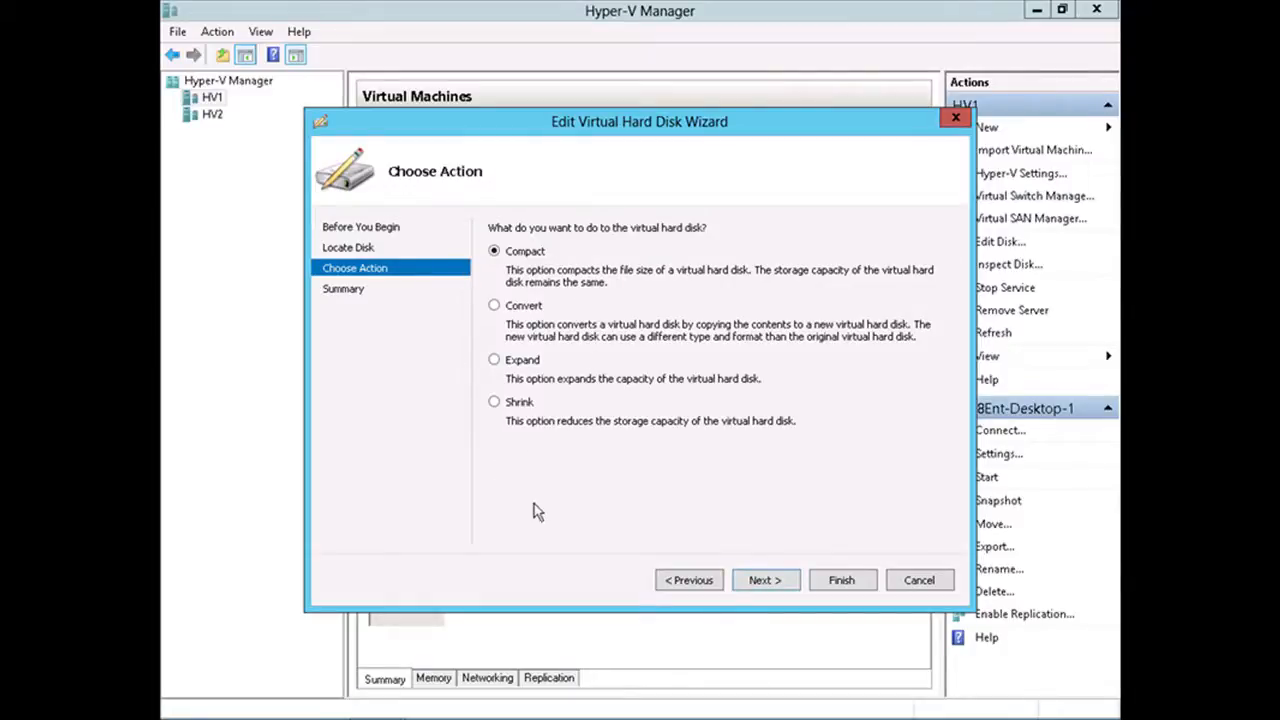
{"action": "mouse_move", "coordinate": [564, 468]}
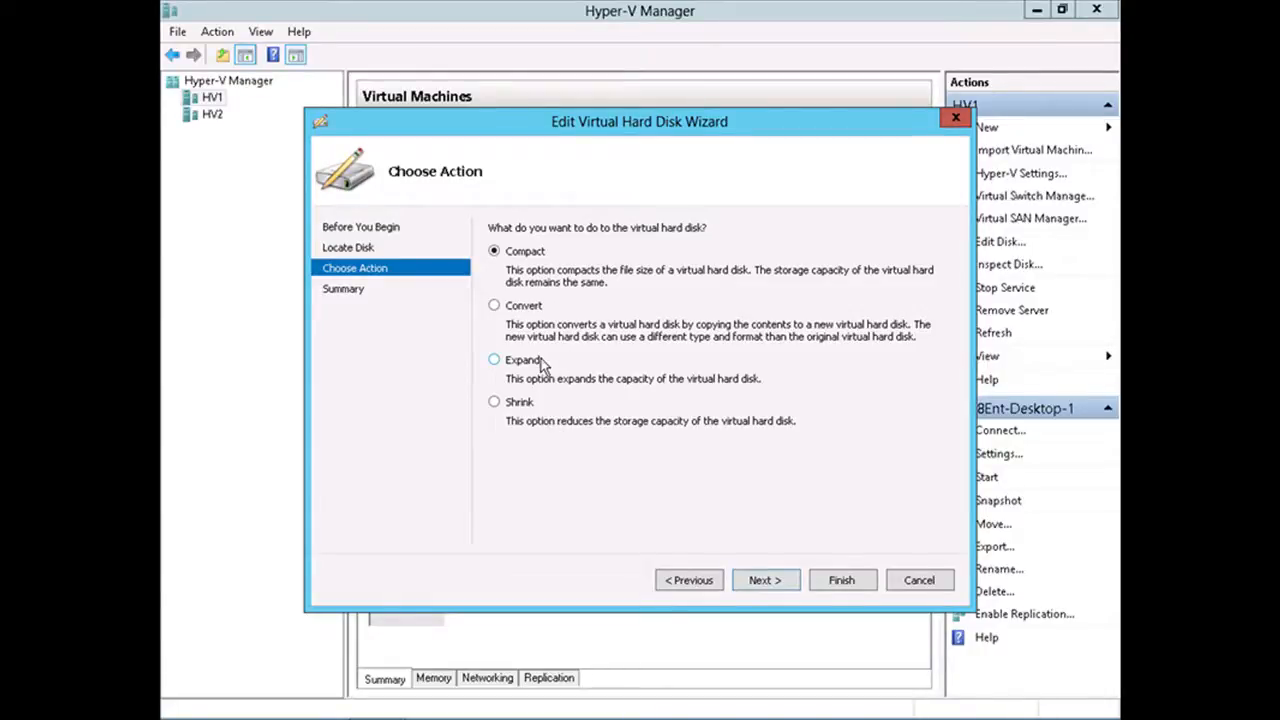
{"action": "left_click", "coordinate": [492, 304]}
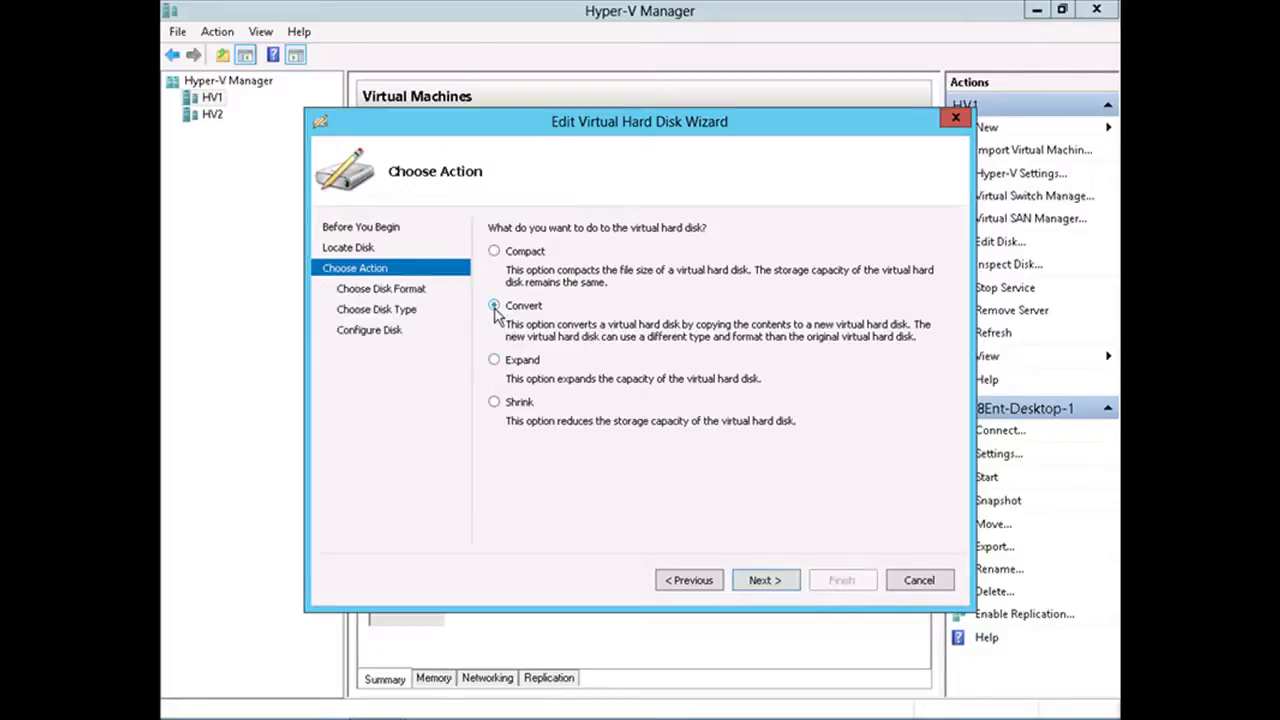
On the disk format page pick VHD briefly, then return to VHDX.
{"action": "left_click", "coordinate": [764, 580]}
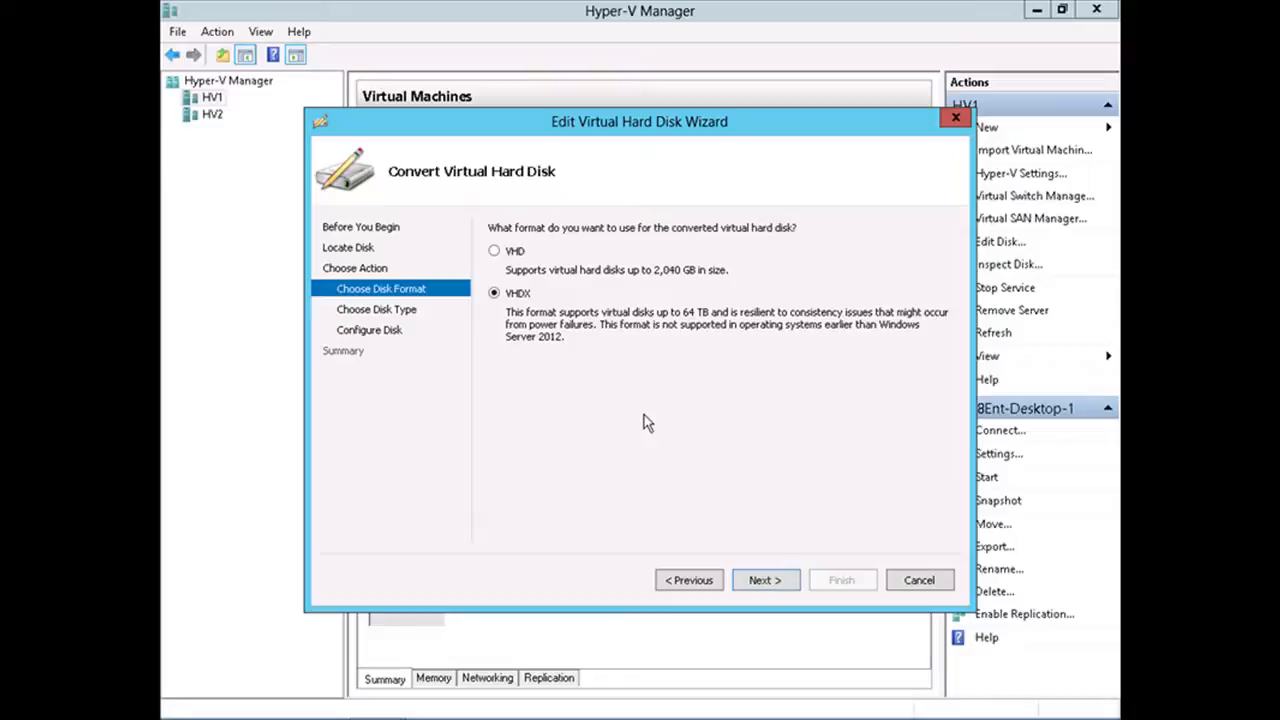
{"action": "mouse_move", "coordinate": [640, 404]}
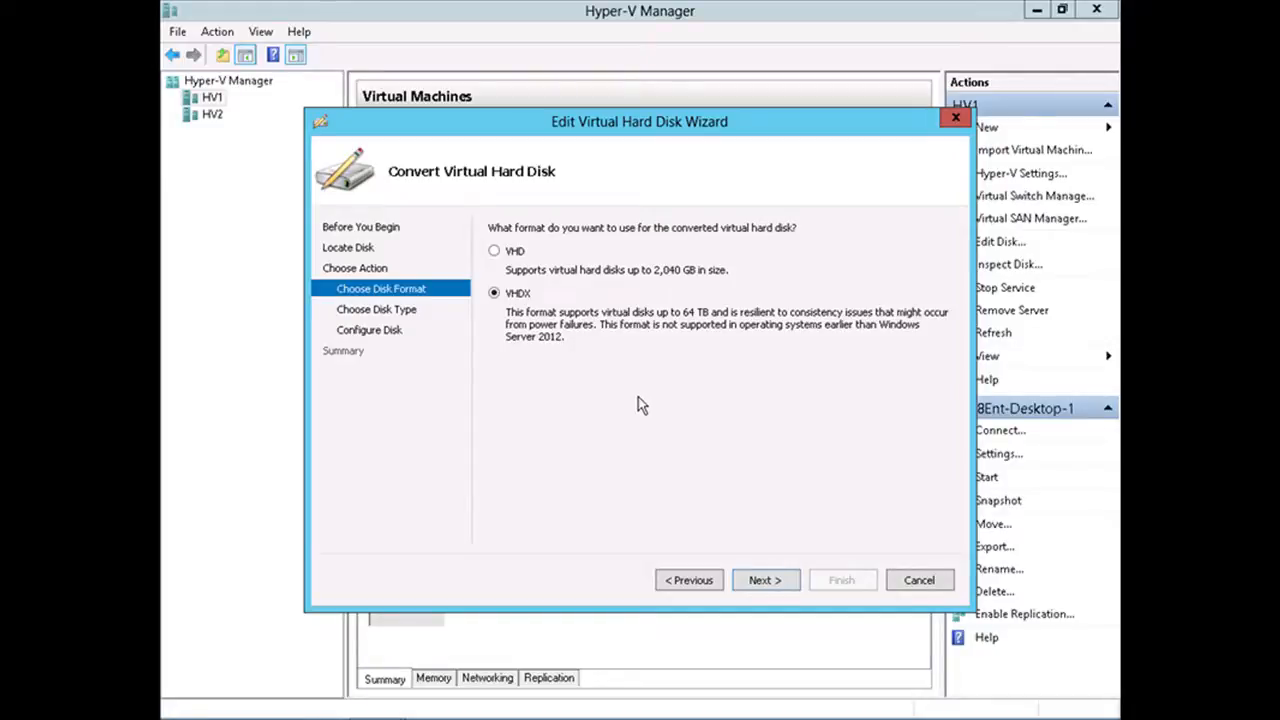
{"action": "mouse_move", "coordinate": [528, 320]}
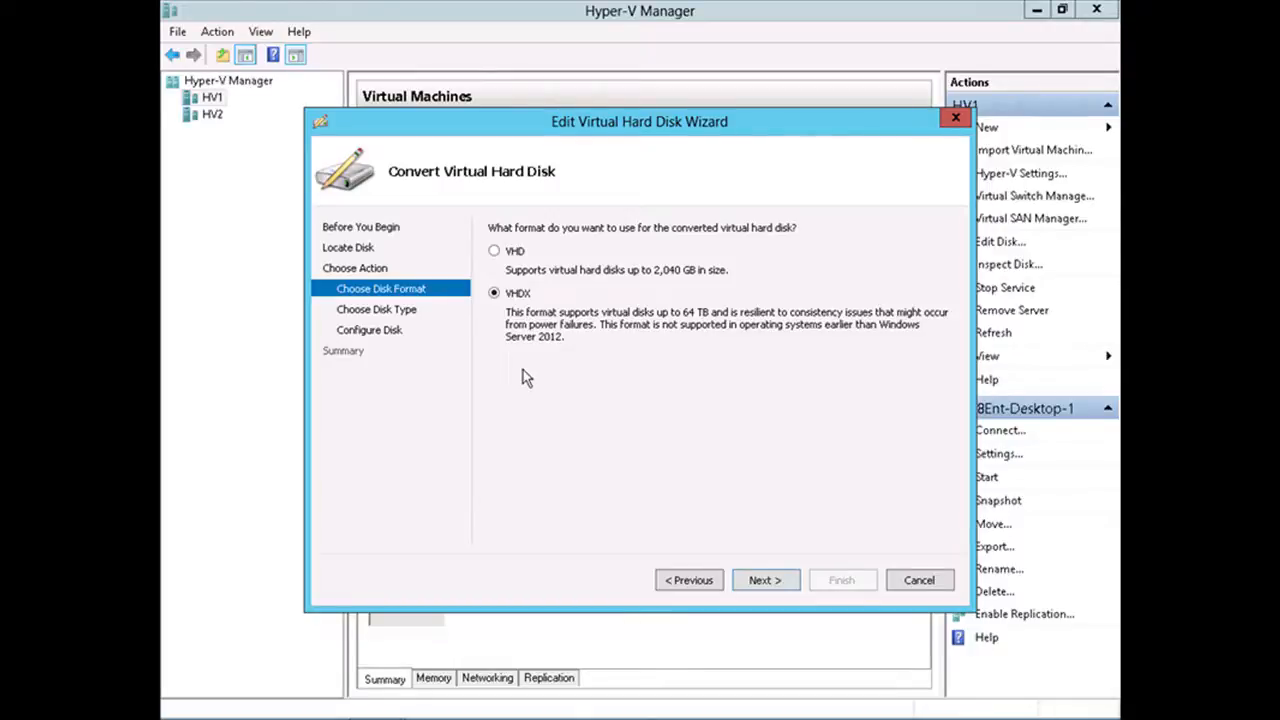
{"action": "mouse_move", "coordinate": [500, 268]}
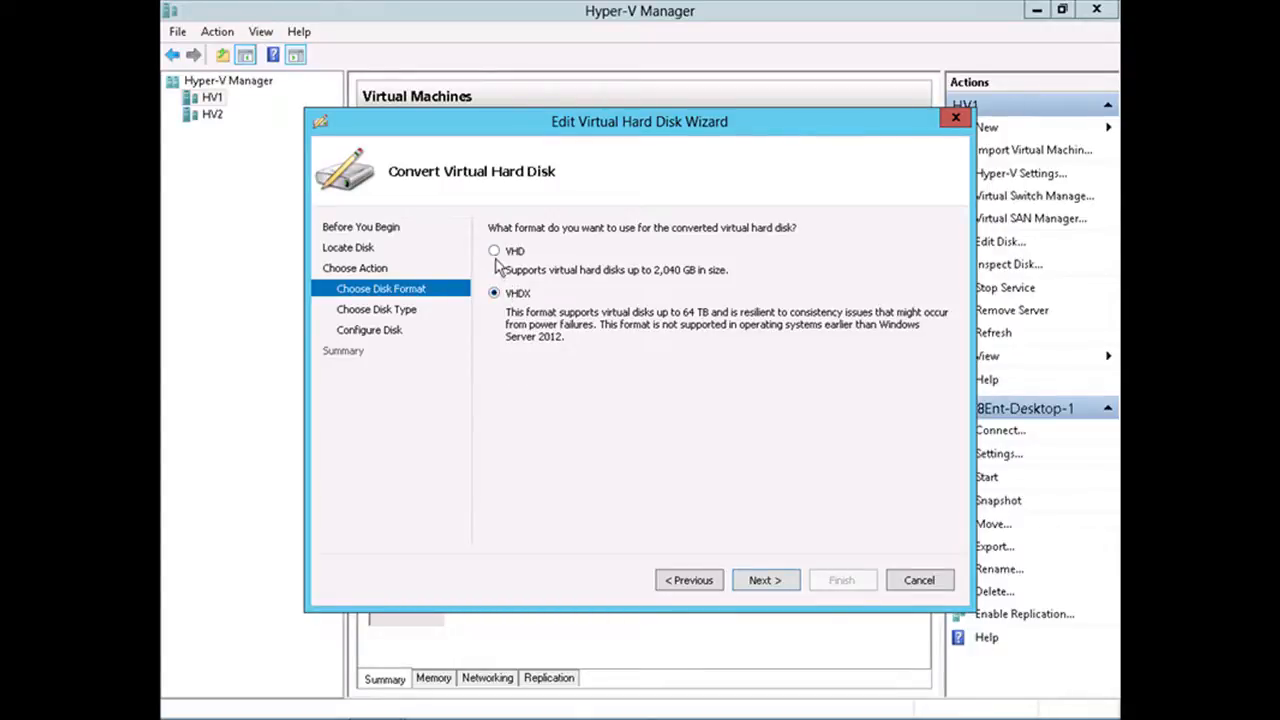
{"action": "left_click", "coordinate": [492, 250]}
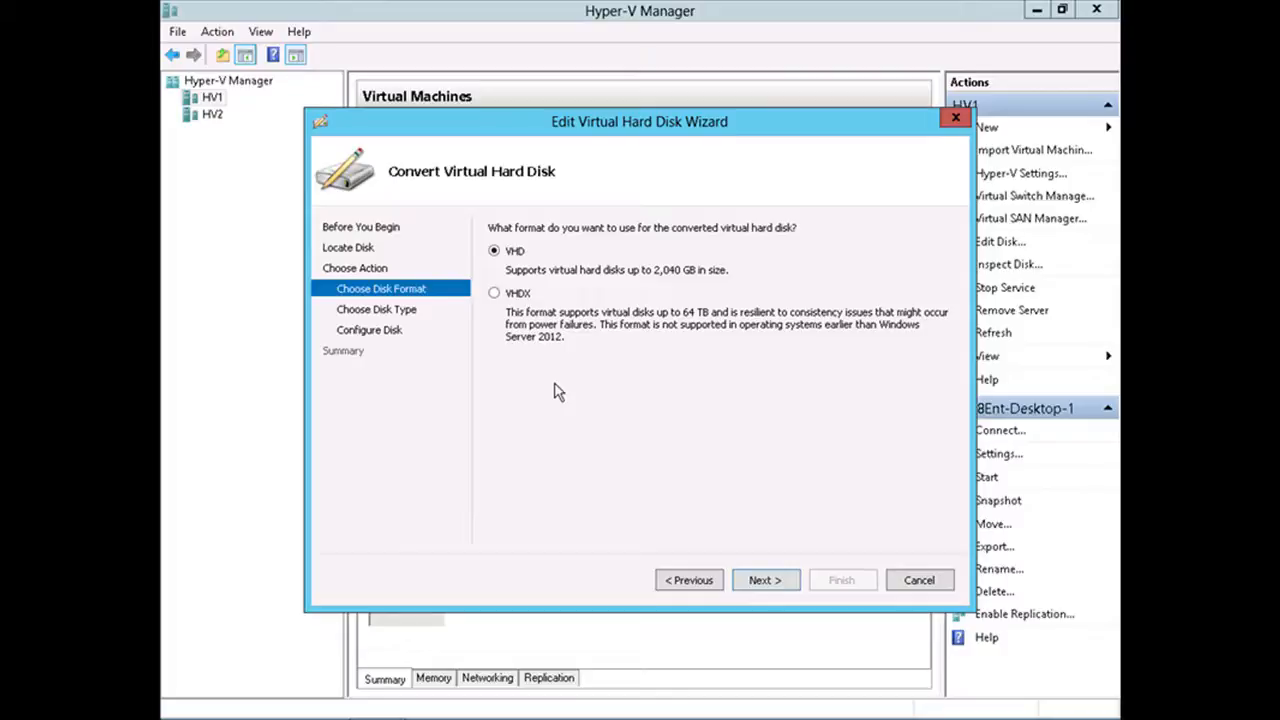
{"action": "mouse_move", "coordinate": [536, 364]}
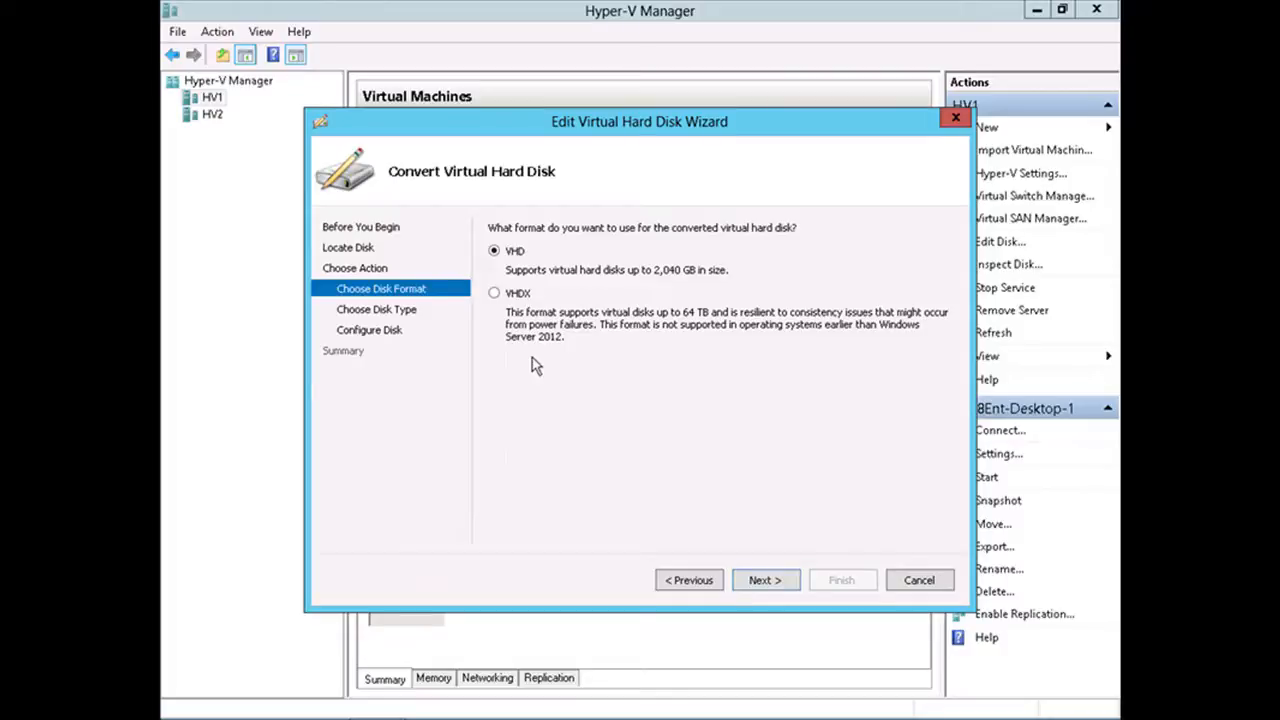
{"action": "left_click", "coordinate": [492, 292]}
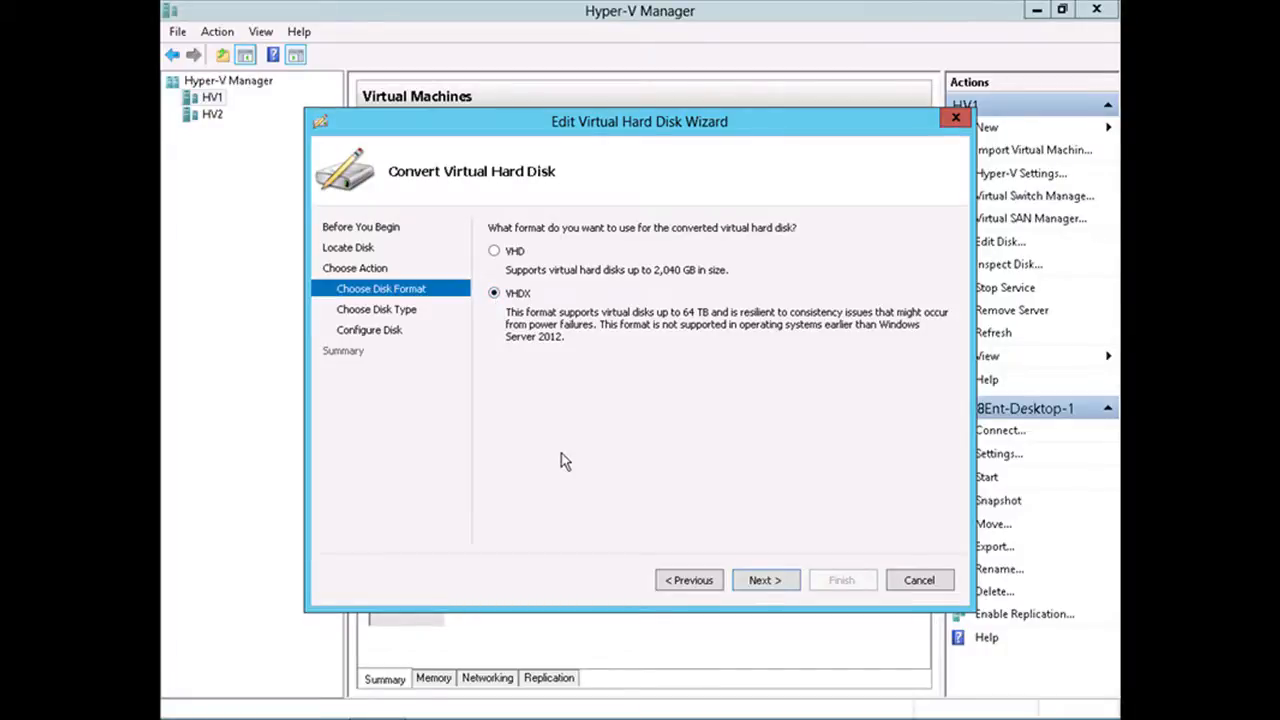
{"action": "mouse_move", "coordinate": [714, 608]}
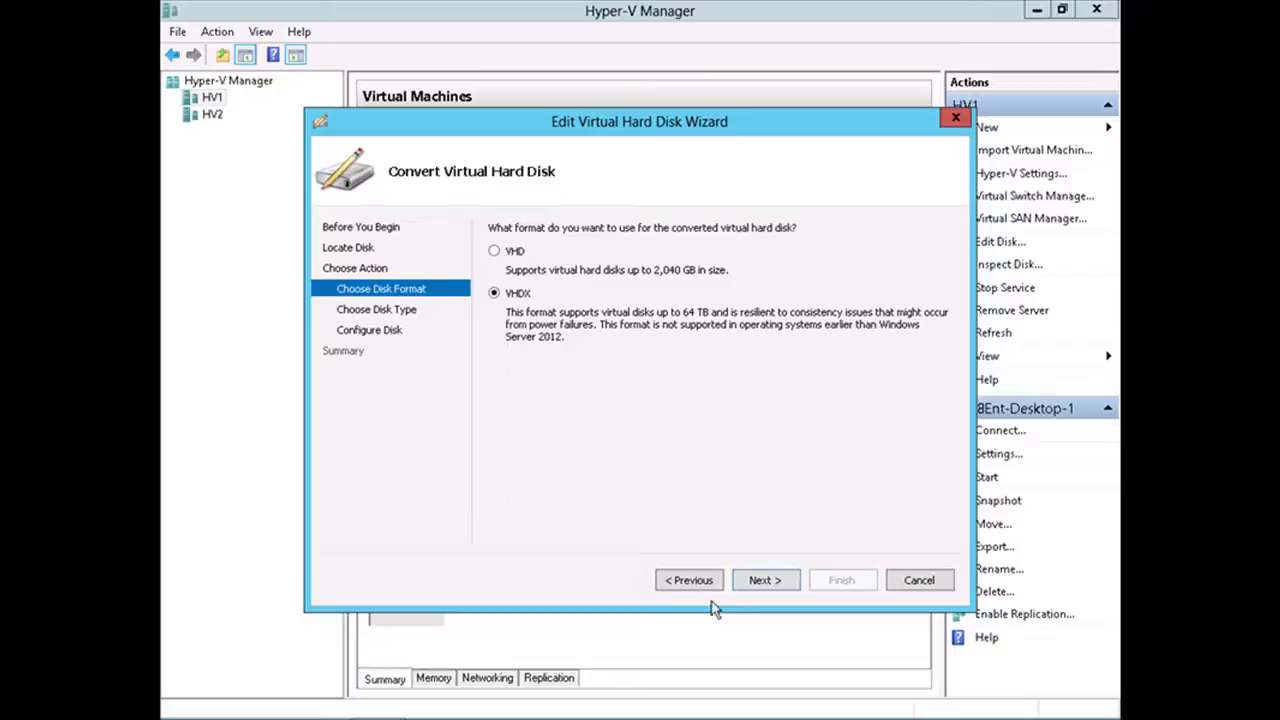
Continue past Dynamically expanding to the Configure Disk name step, then cancel the conversion.
{"action": "left_click", "coordinate": [764, 580]}
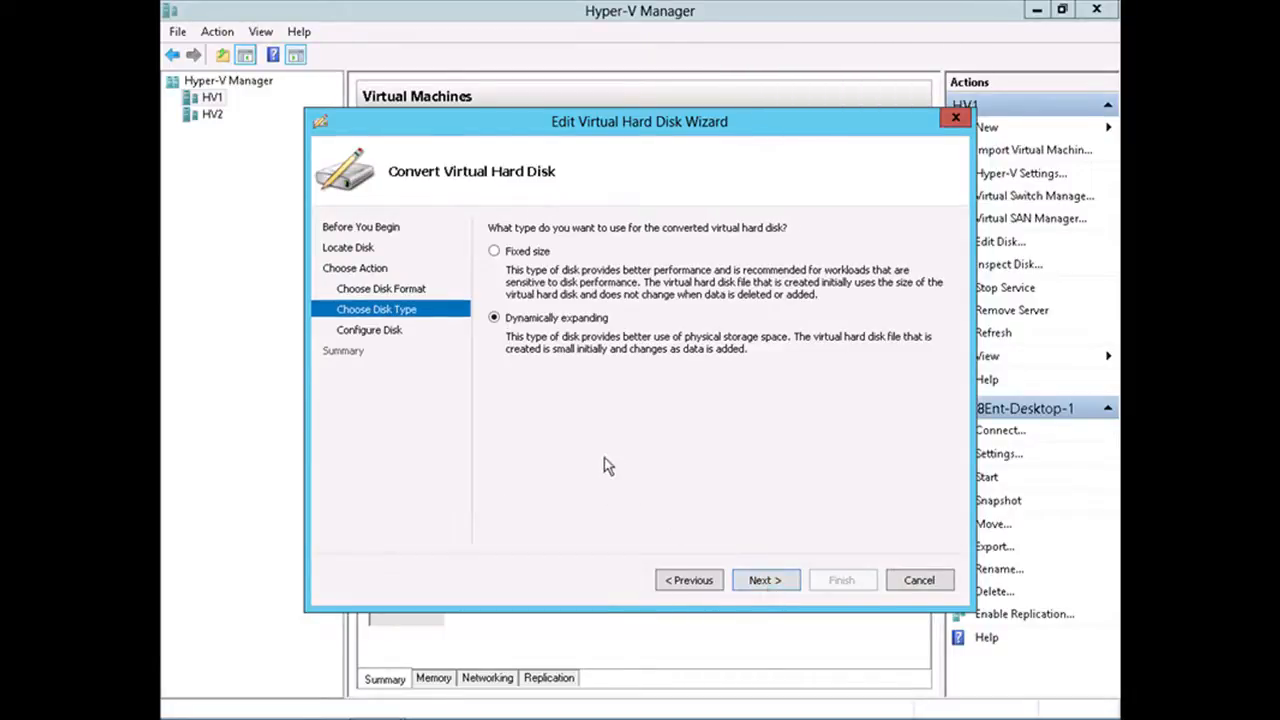
{"action": "mouse_move", "coordinate": [576, 464]}
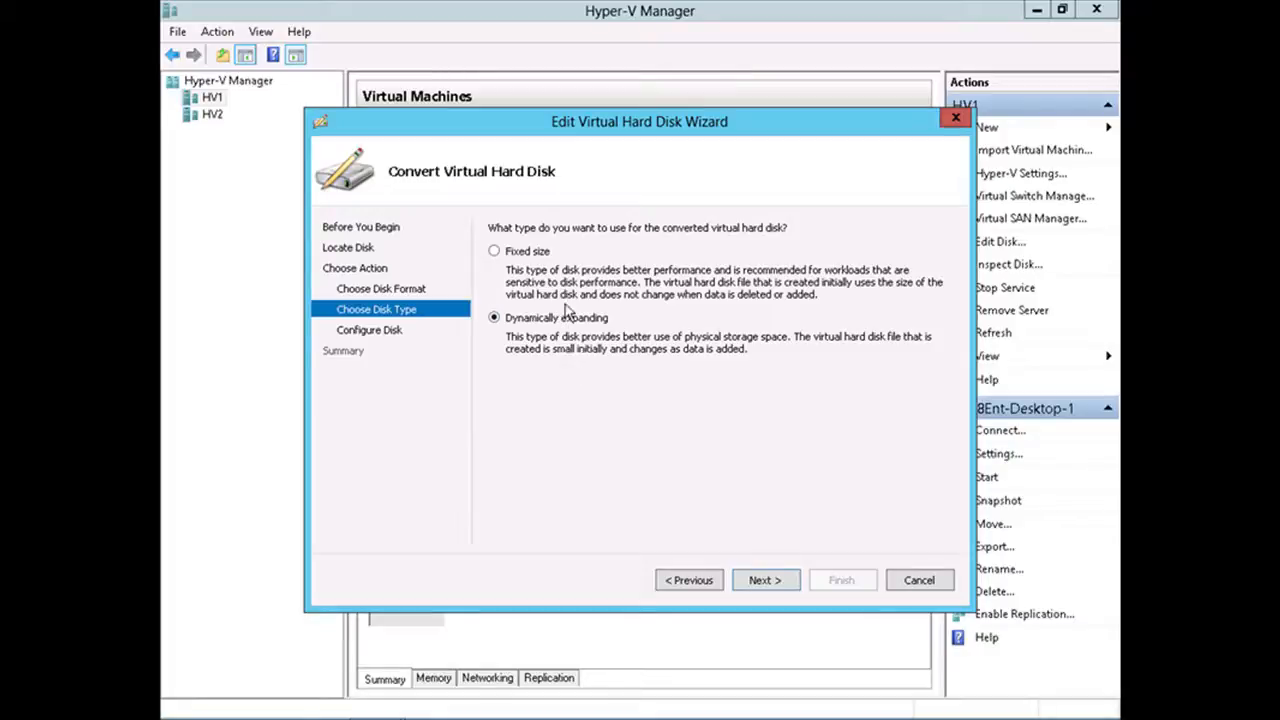
{"action": "mouse_move", "coordinate": [624, 390]}
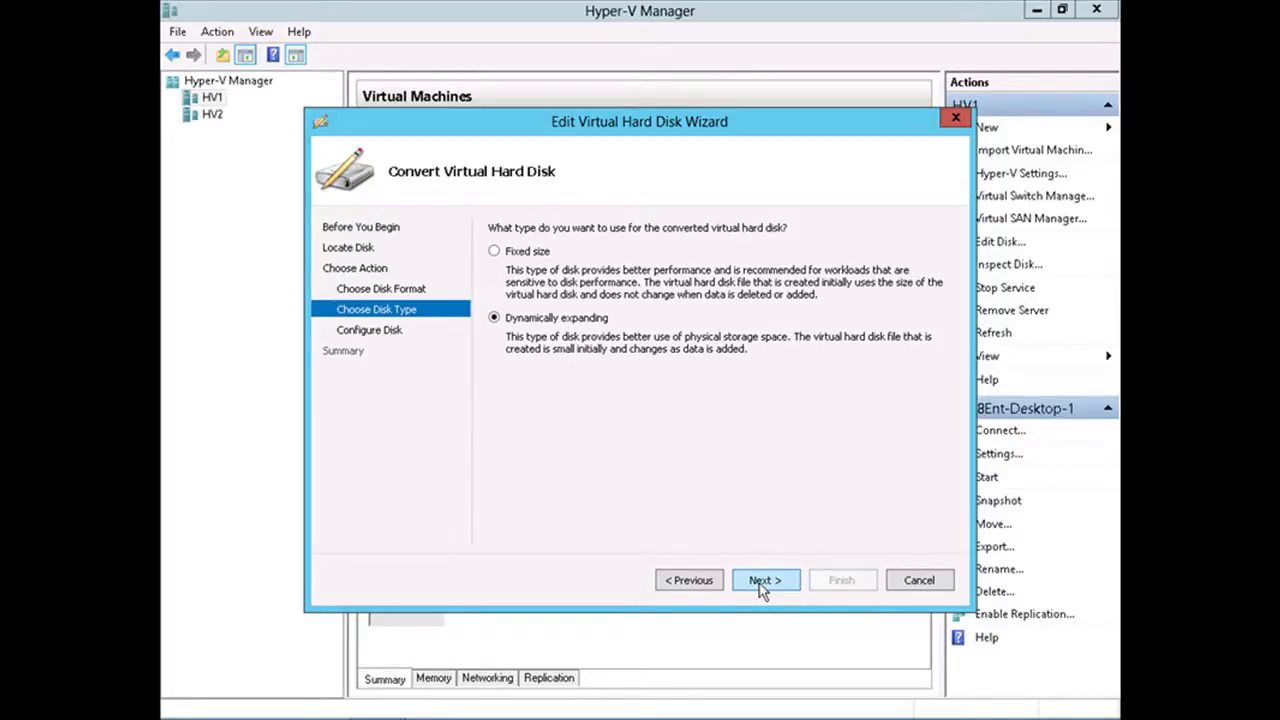
{"action": "left_click", "coordinate": [764, 580]}
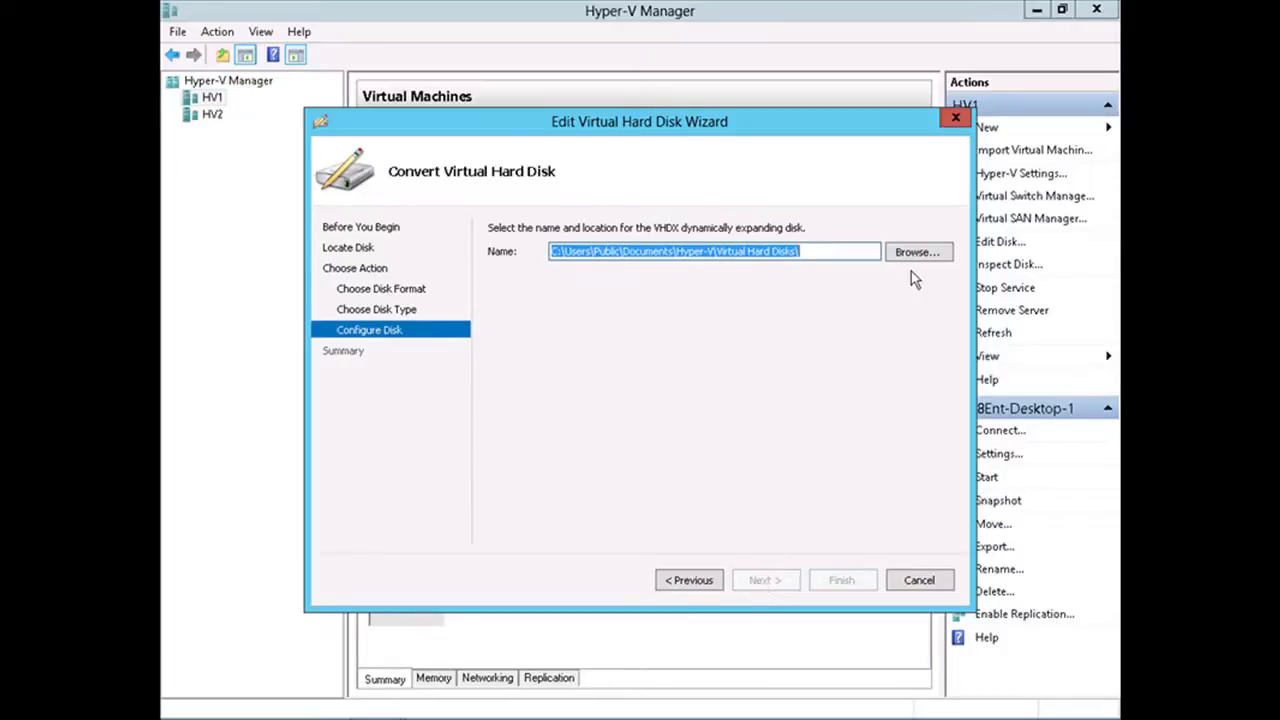
{"action": "mouse_move", "coordinate": [866, 490]}
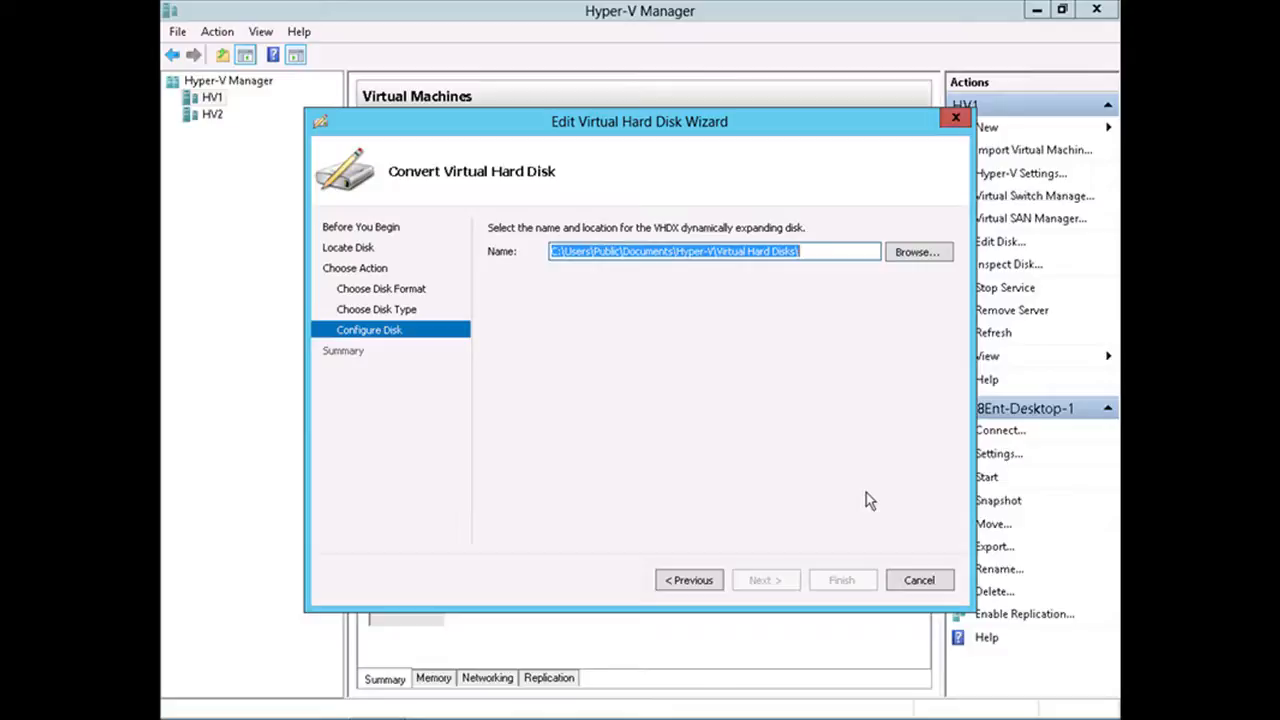
{"action": "mouse_move", "coordinate": [874, 504]}
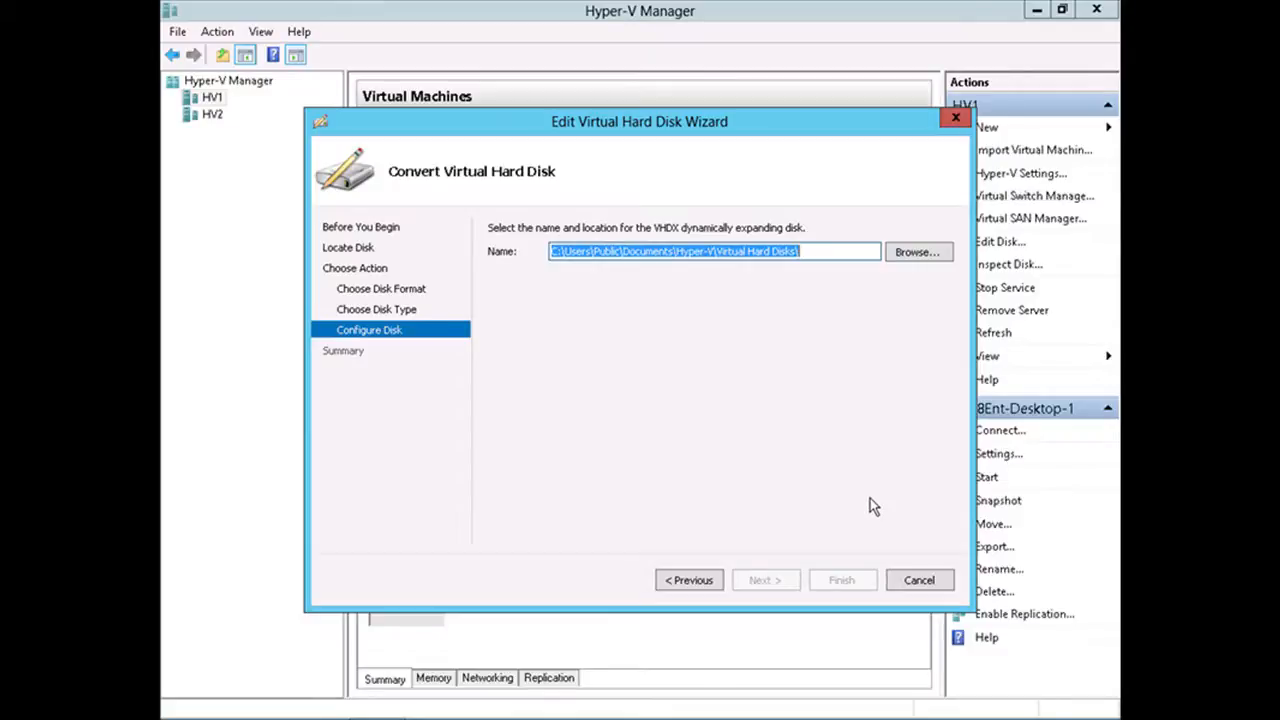
{"action": "mouse_move", "coordinate": [918, 580]}
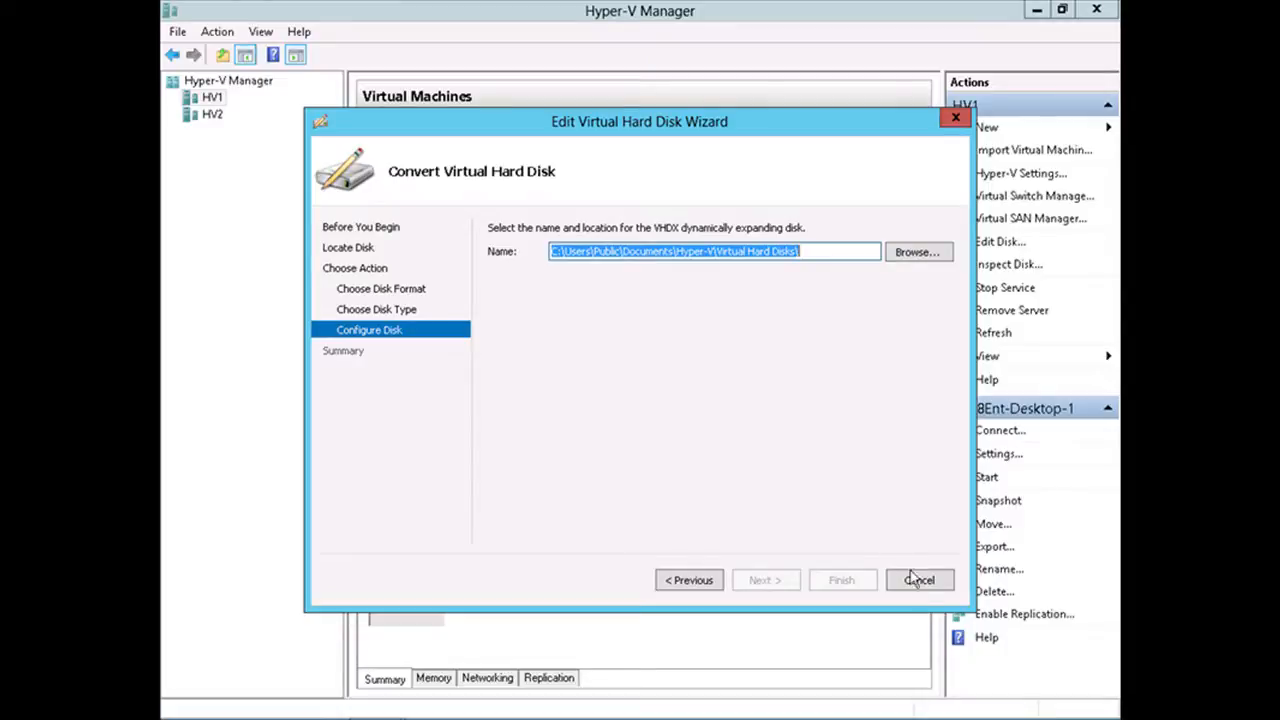
{"action": "mouse_move", "coordinate": [824, 400]}
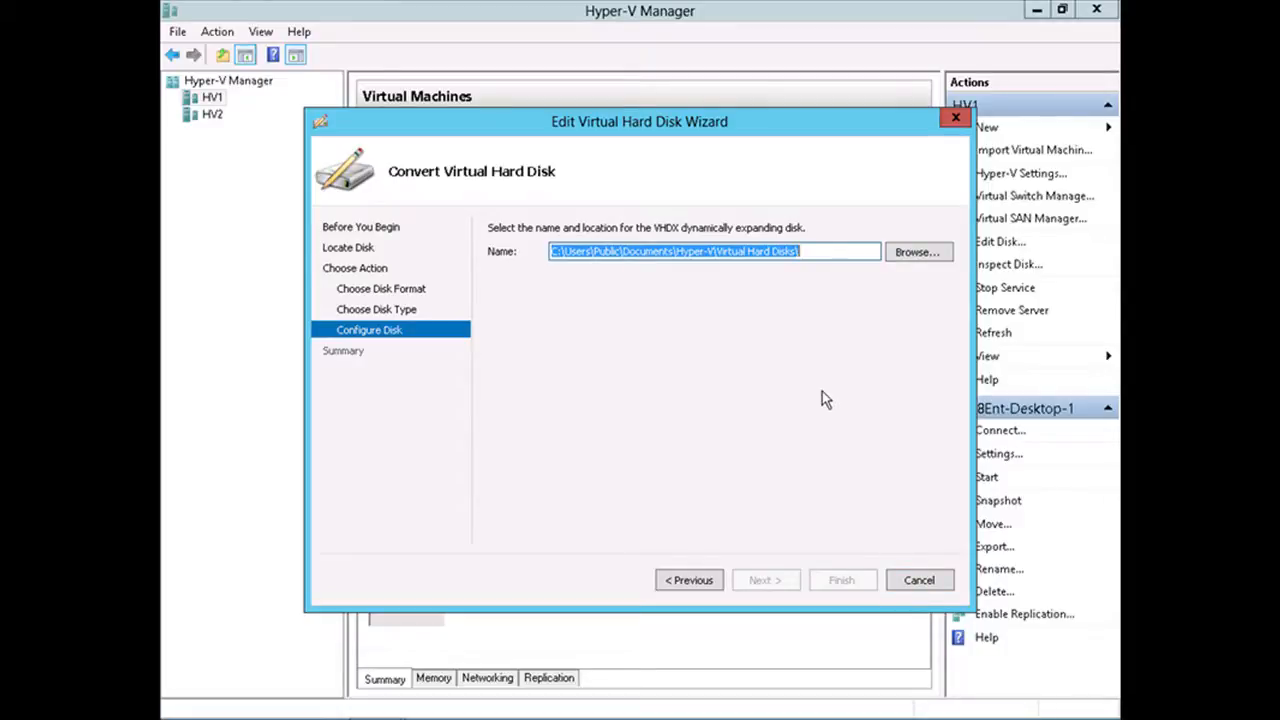
{"action": "mouse_move", "coordinate": [856, 468]}
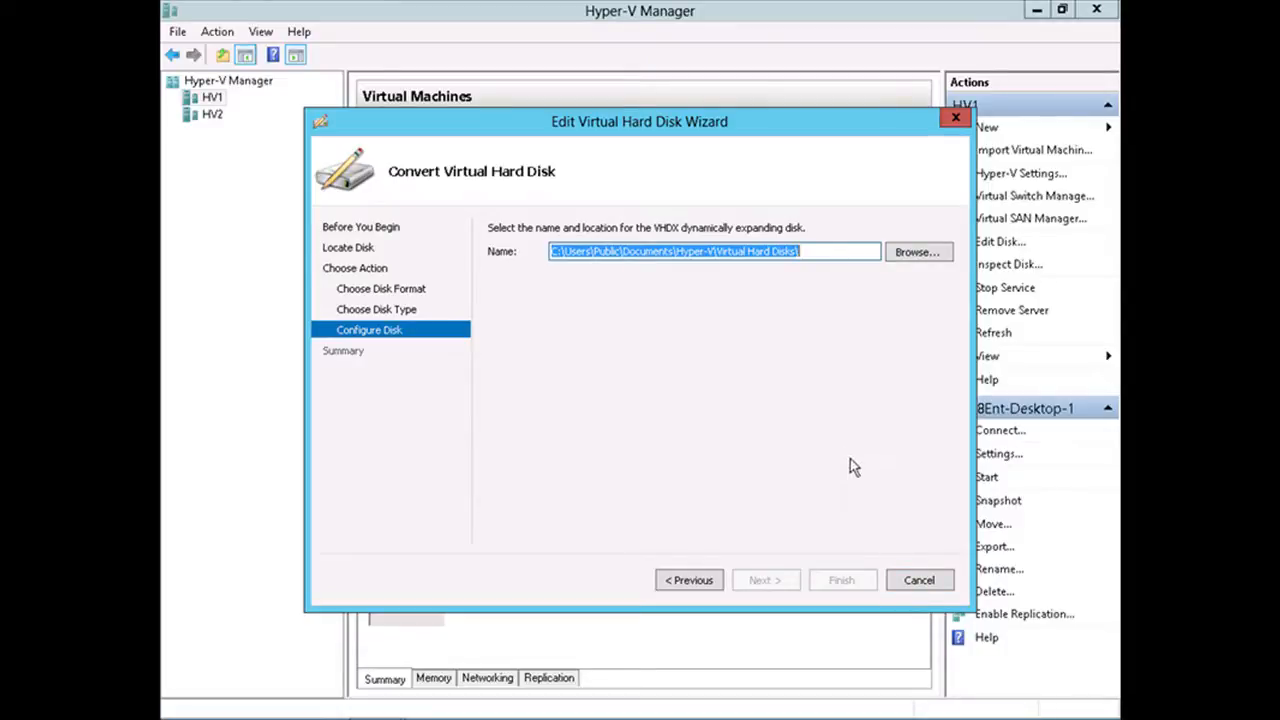
{"action": "left_click", "coordinate": [918, 580]}
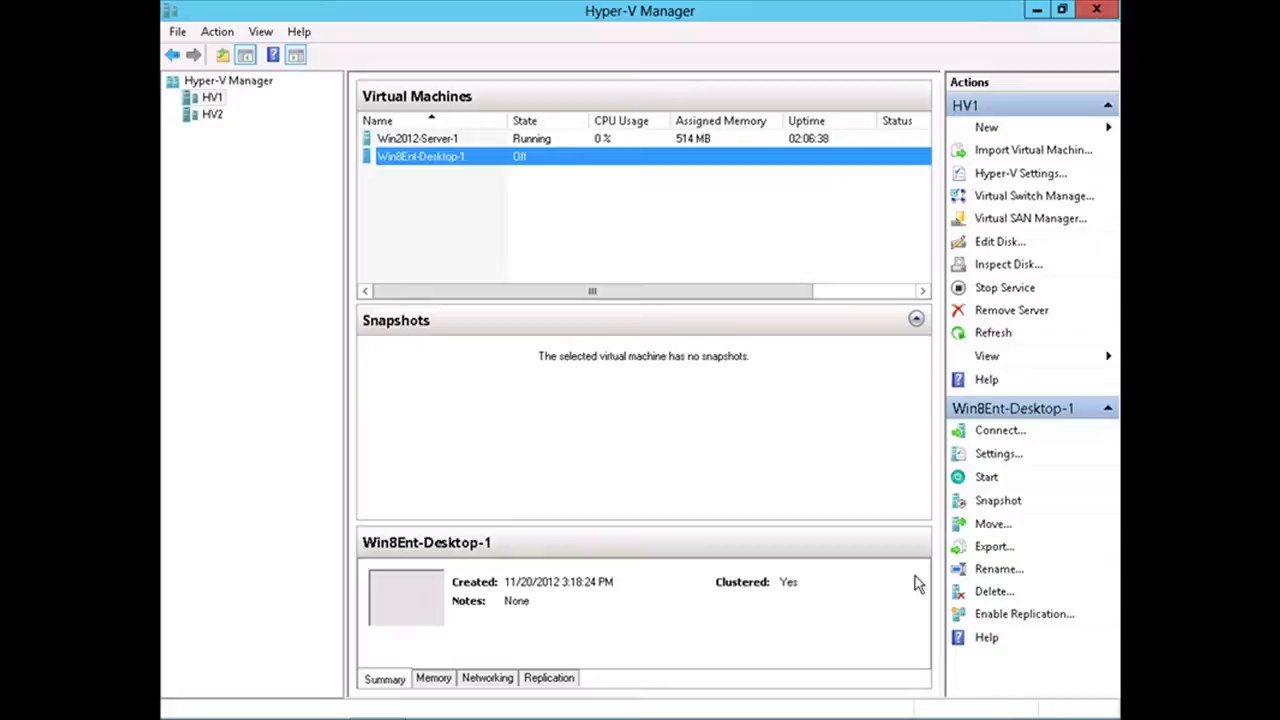
{"action": "mouse_move", "coordinate": [938, 508]}
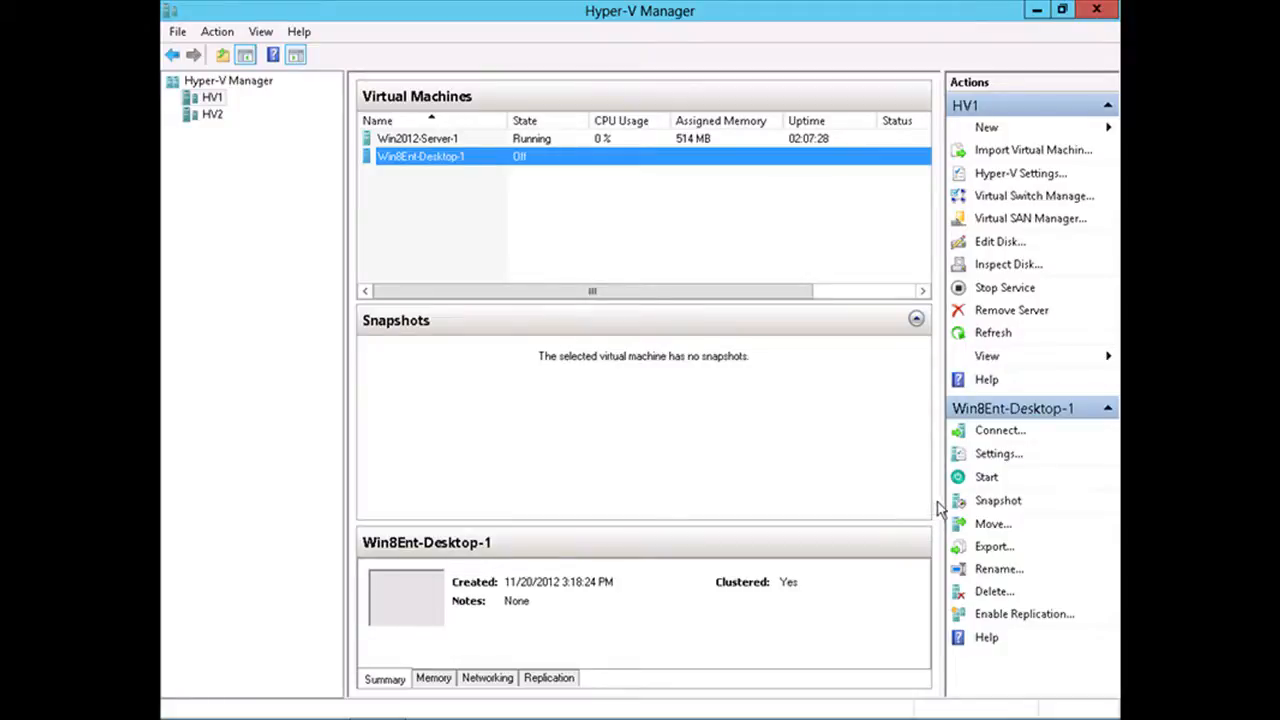
{"action": "mouse_move", "coordinate": [940, 508]}
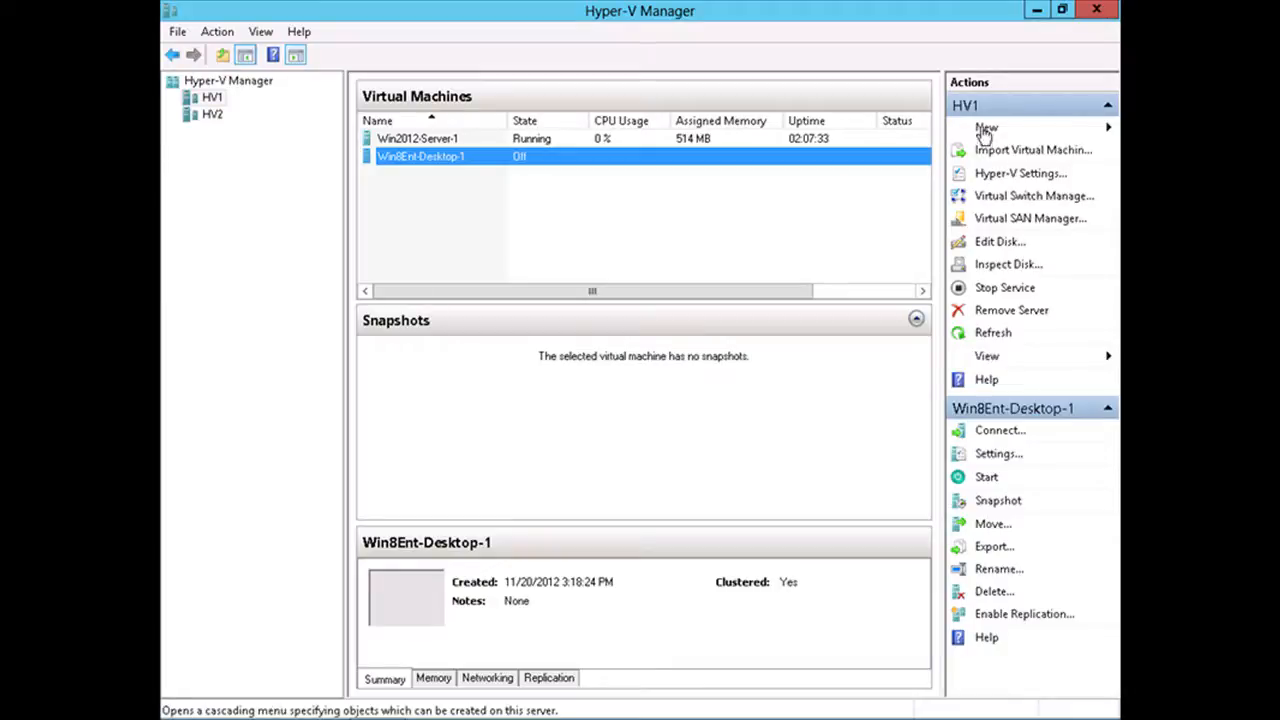
Start the New Hard Disk wizard, keep VHDX format and reach Choose Disk Type.
{"action": "left_click", "coordinate": [988, 128]}
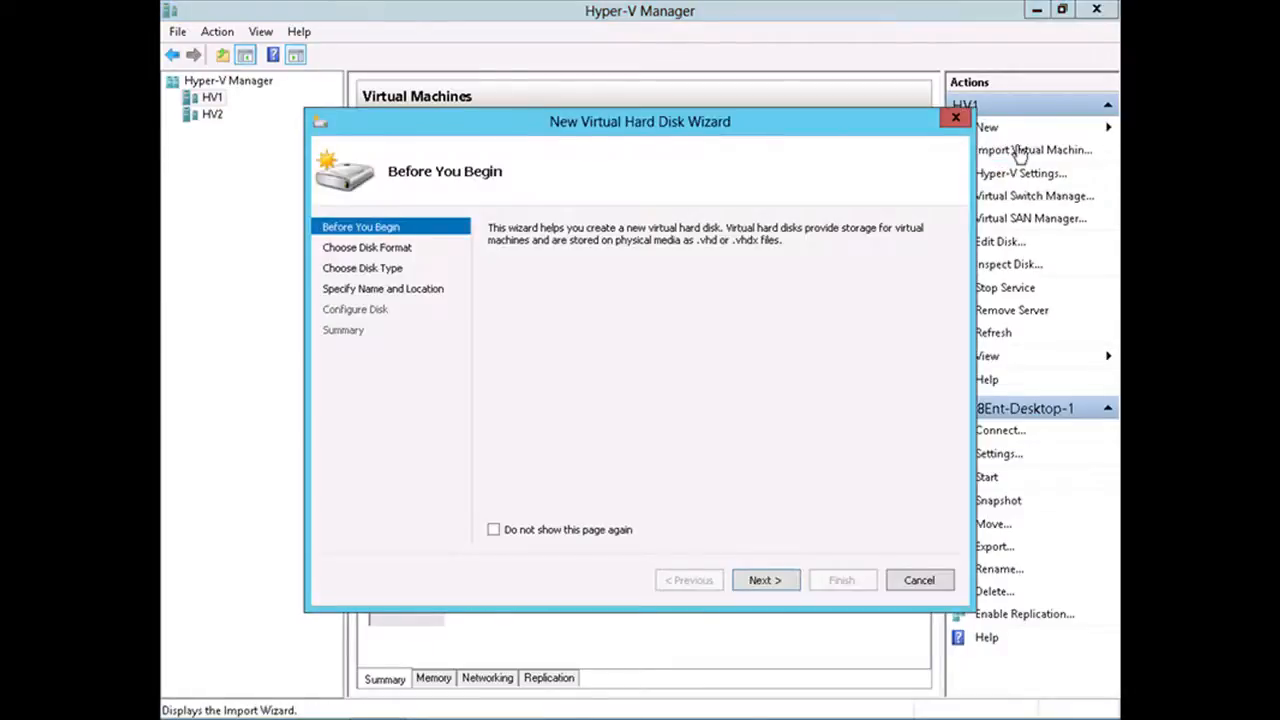
{"action": "left_click", "coordinate": [764, 580]}
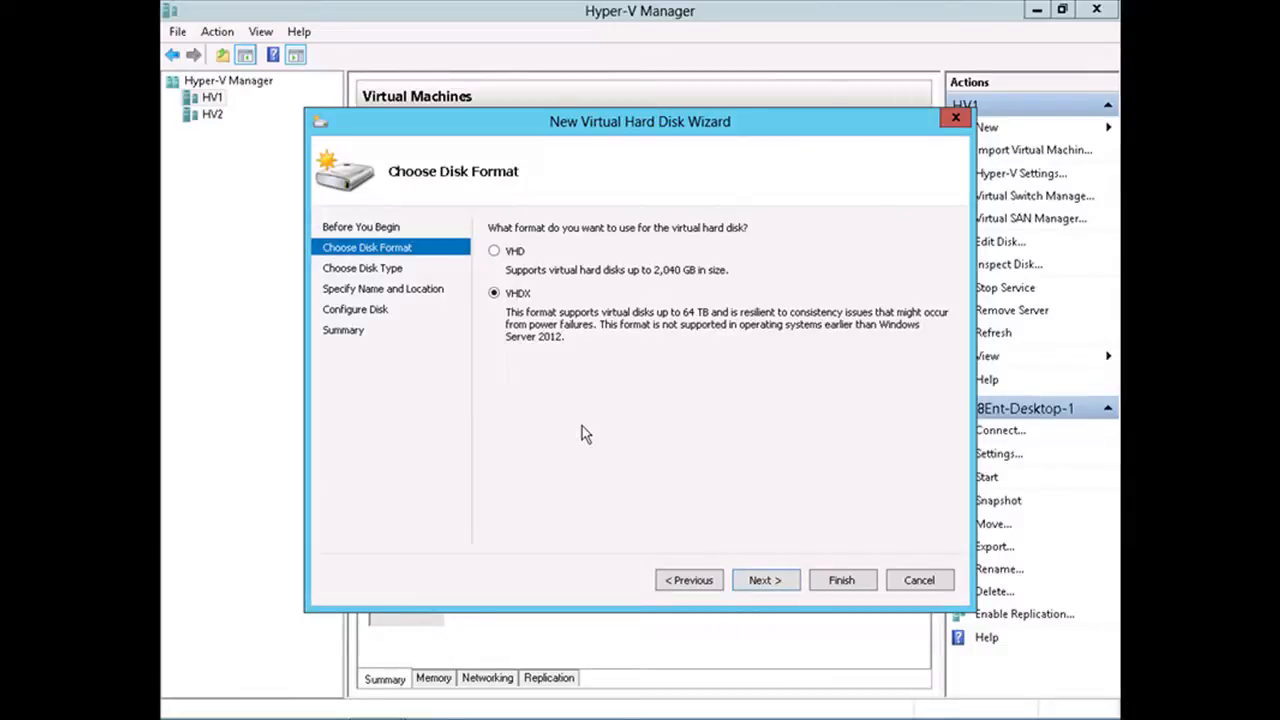
{"action": "mouse_move", "coordinate": [588, 420]}
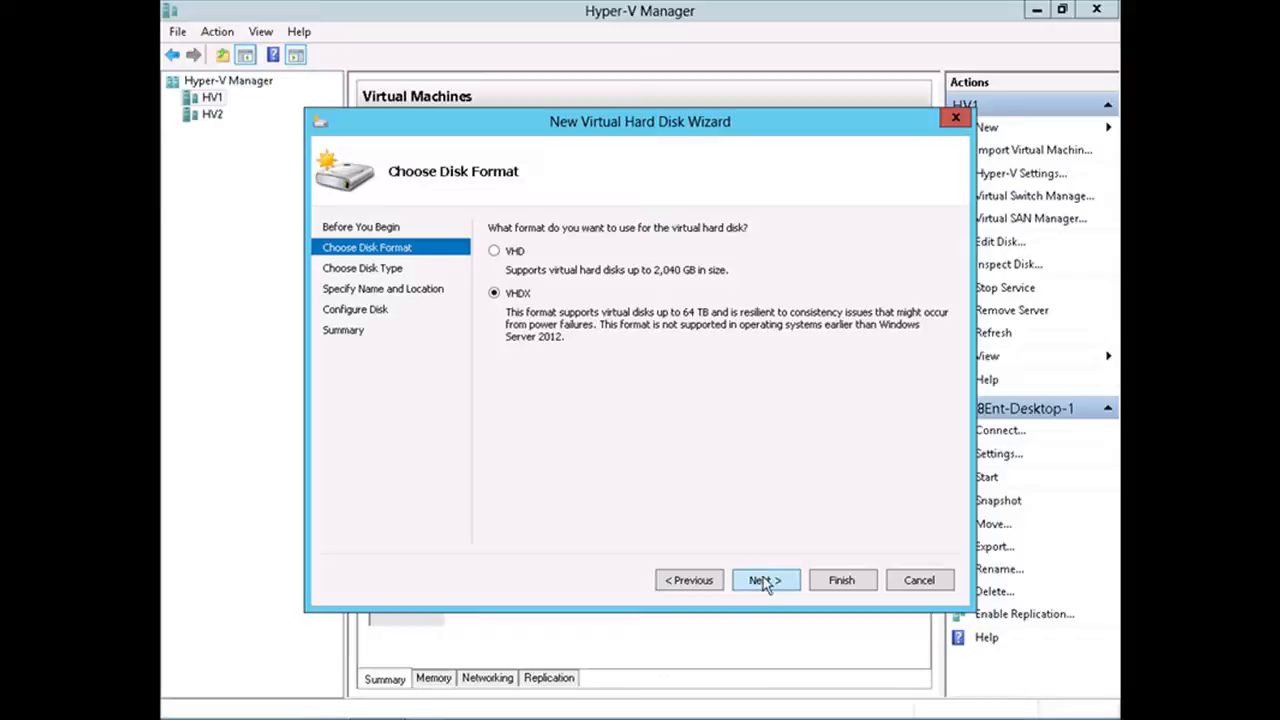
{"action": "left_click", "coordinate": [764, 580]}
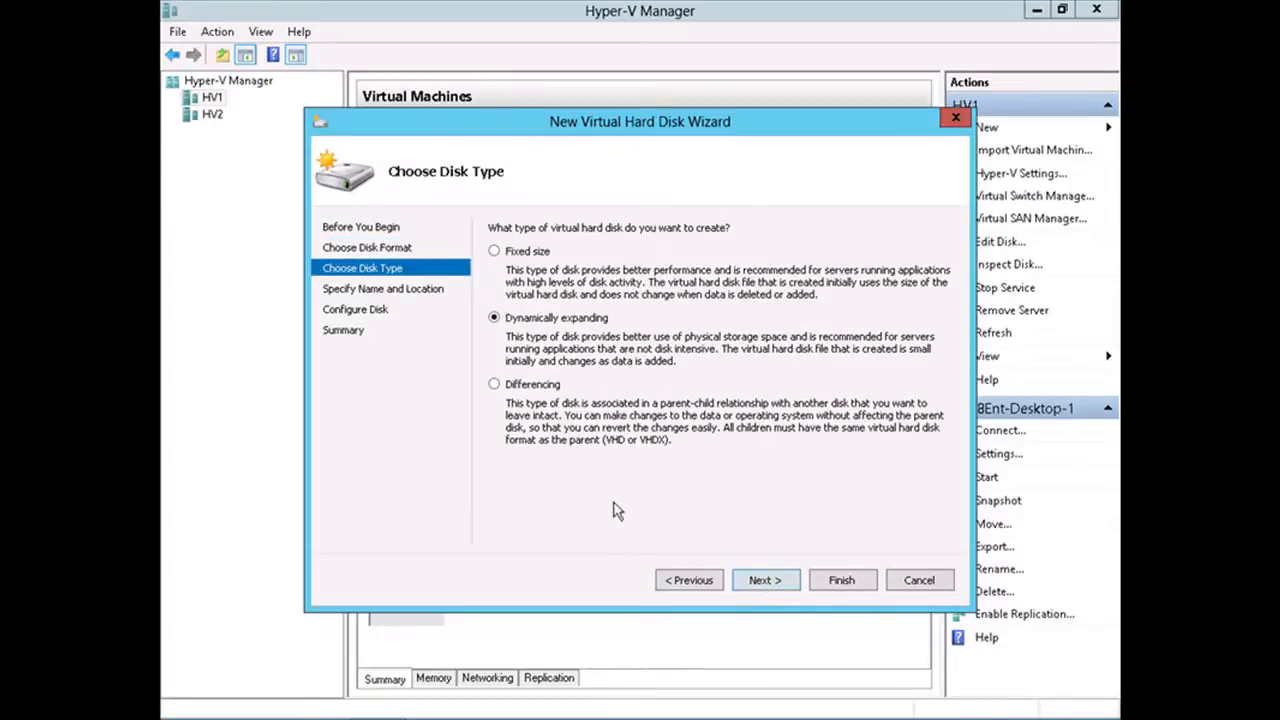
{"action": "mouse_move", "coordinate": [576, 450]}
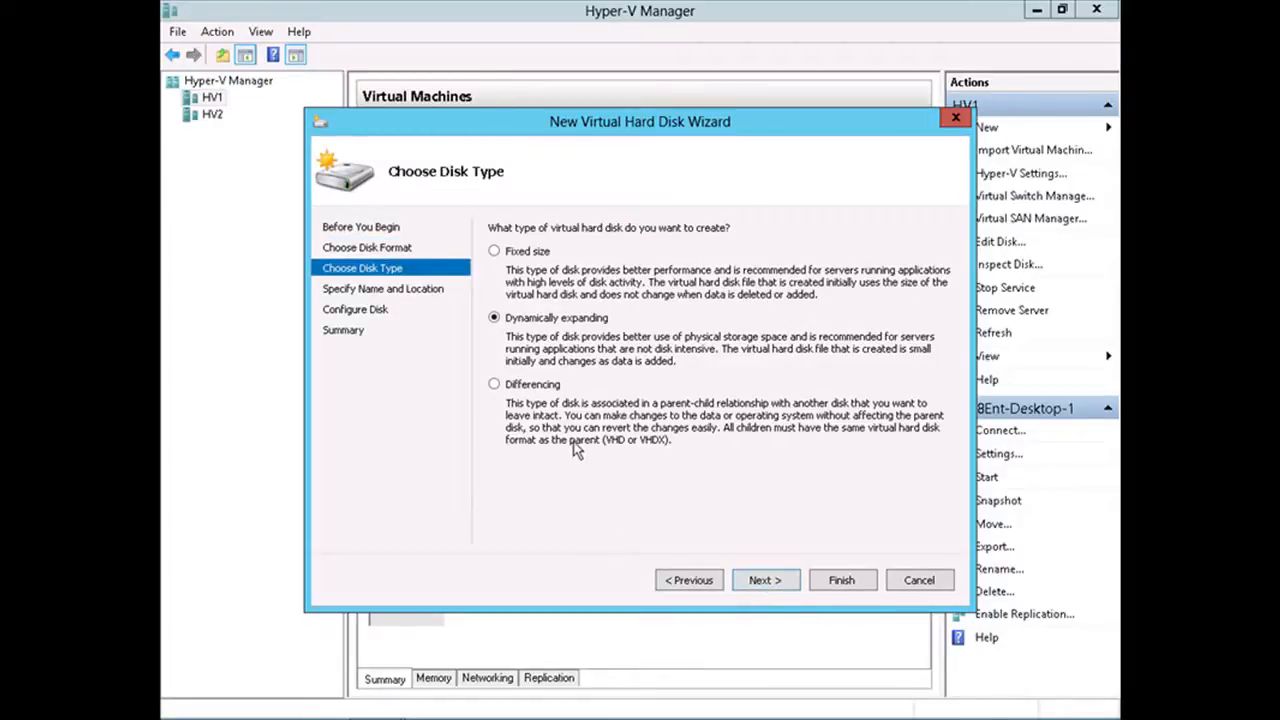
{"action": "mouse_move", "coordinate": [520, 430]}
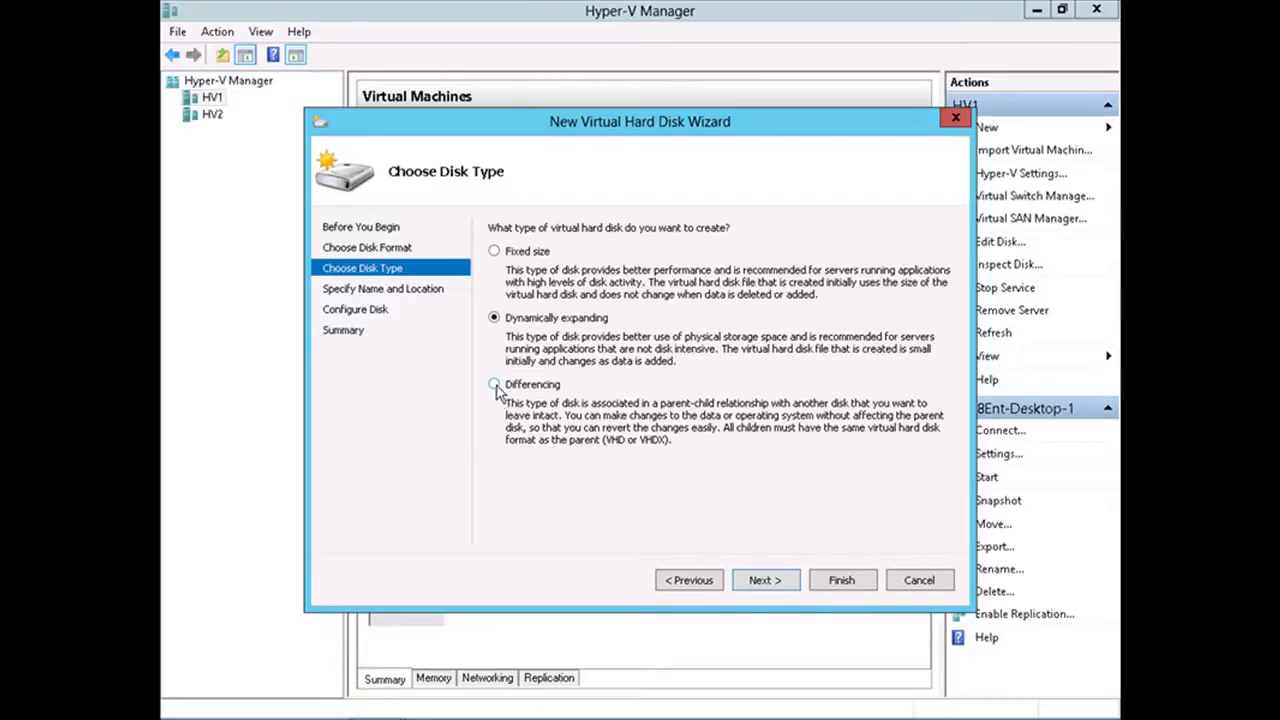
Choose the Differencing disk type and continue to the name and location step.
{"action": "left_click", "coordinate": [492, 384]}
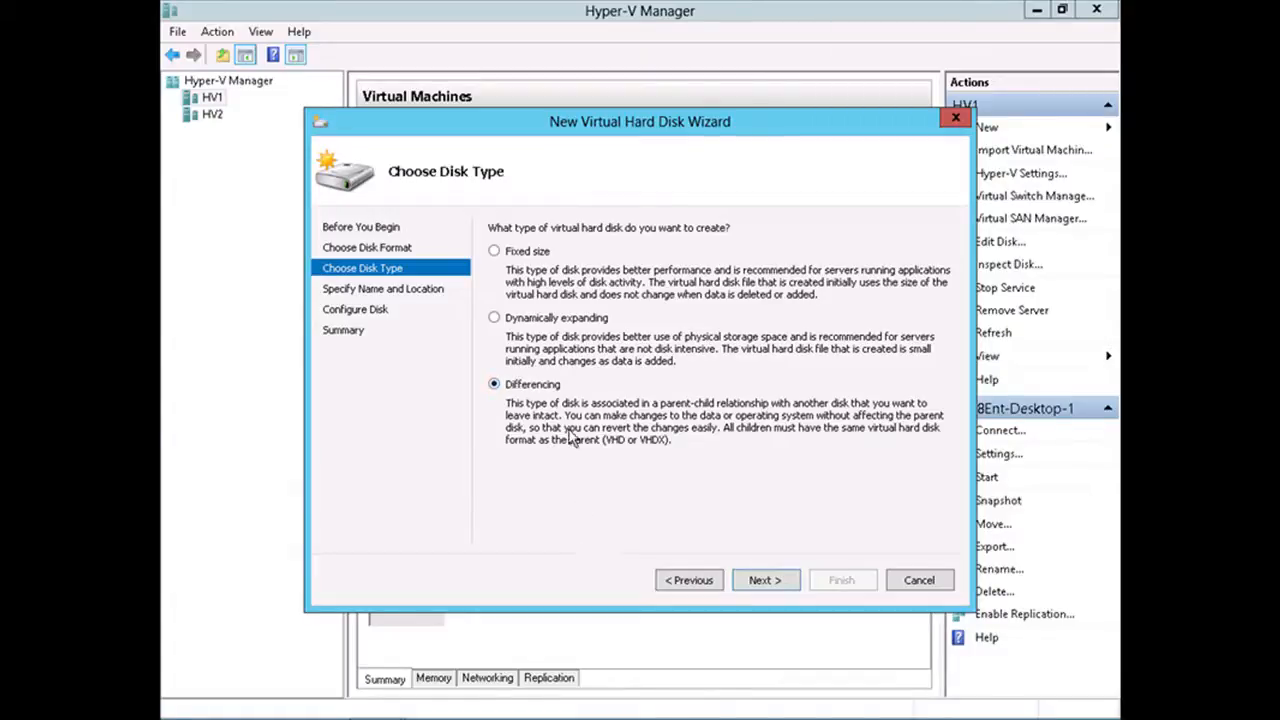
{"action": "mouse_move", "coordinate": [704, 432]}
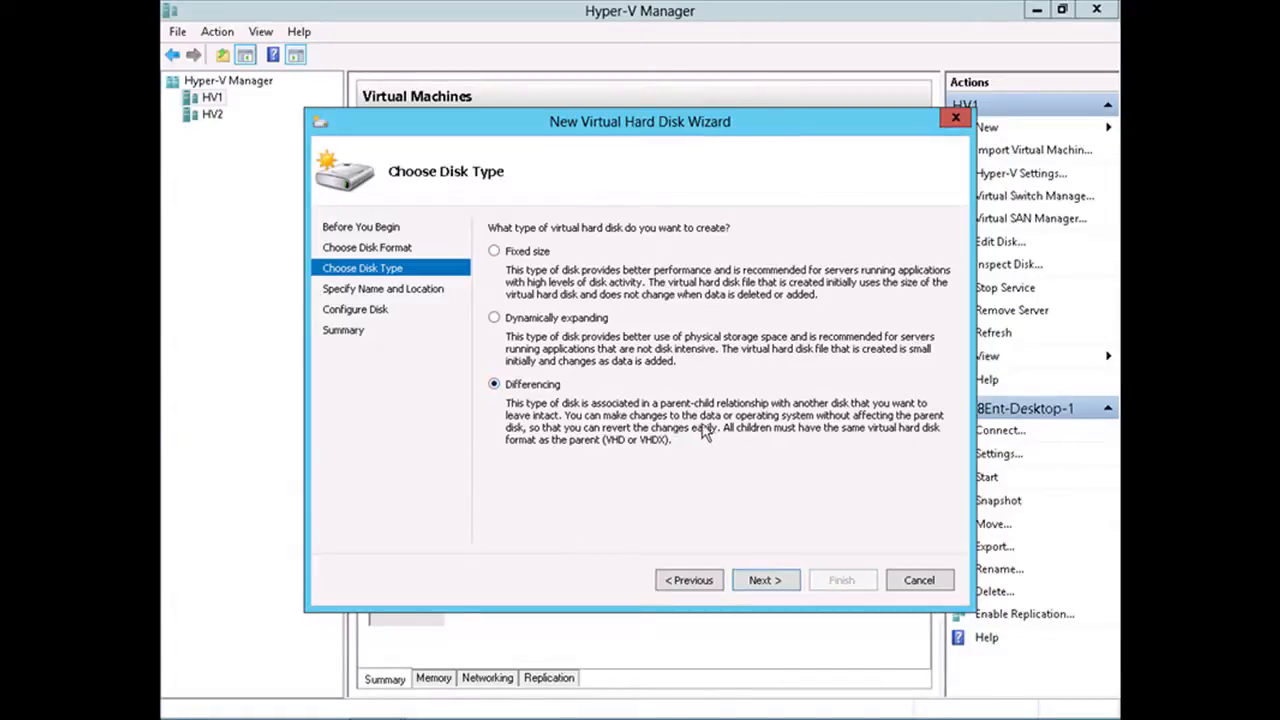
{"action": "mouse_move", "coordinate": [560, 464]}
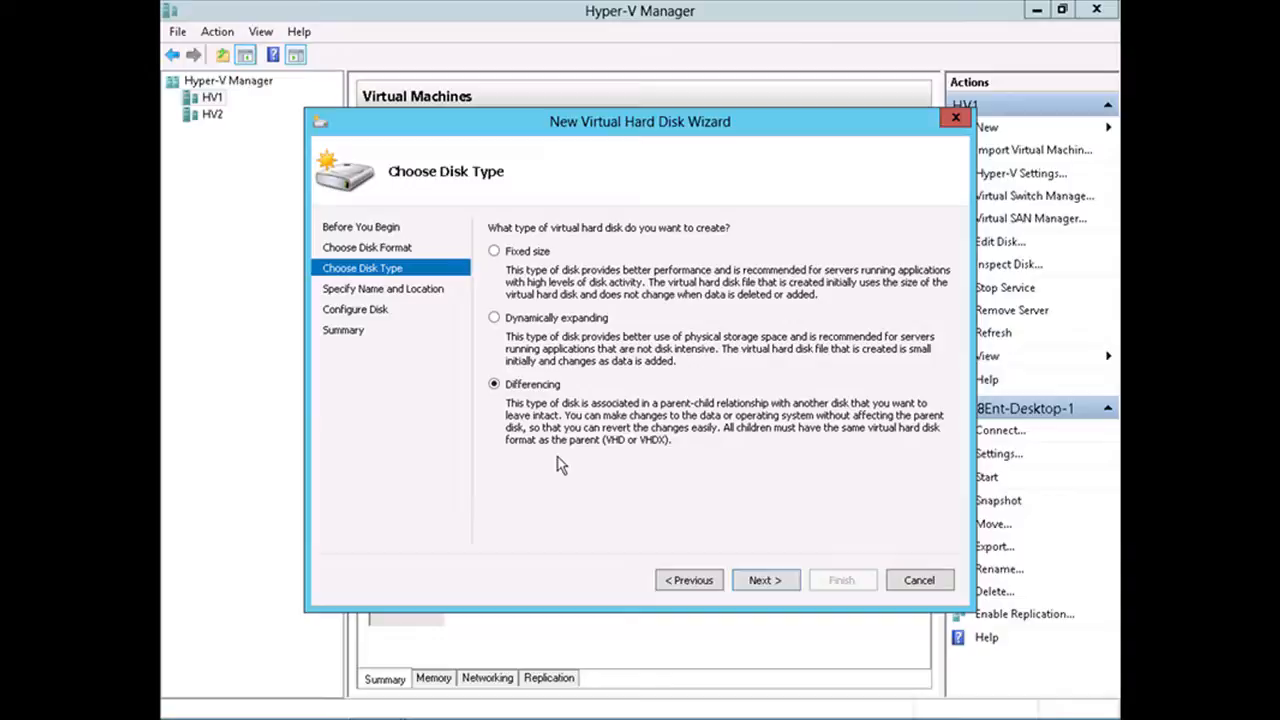
{"action": "mouse_move", "coordinate": [568, 474]}
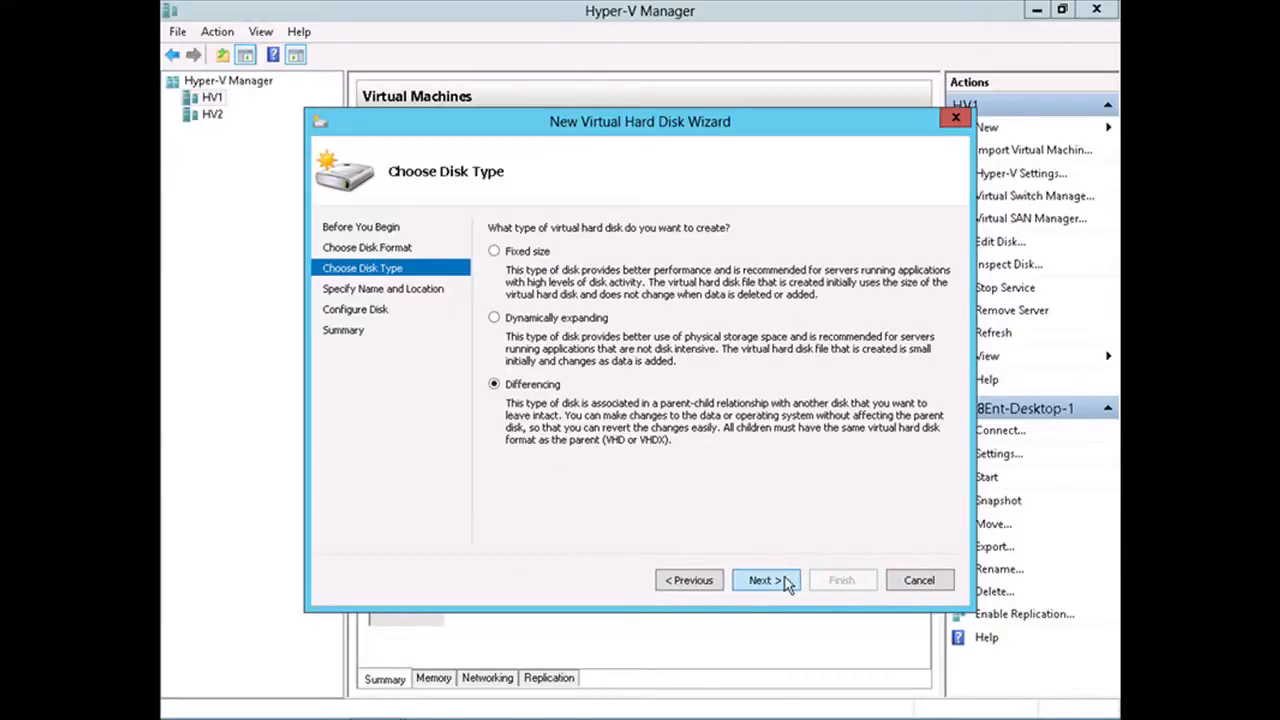
{"action": "left_click", "coordinate": [764, 580]}
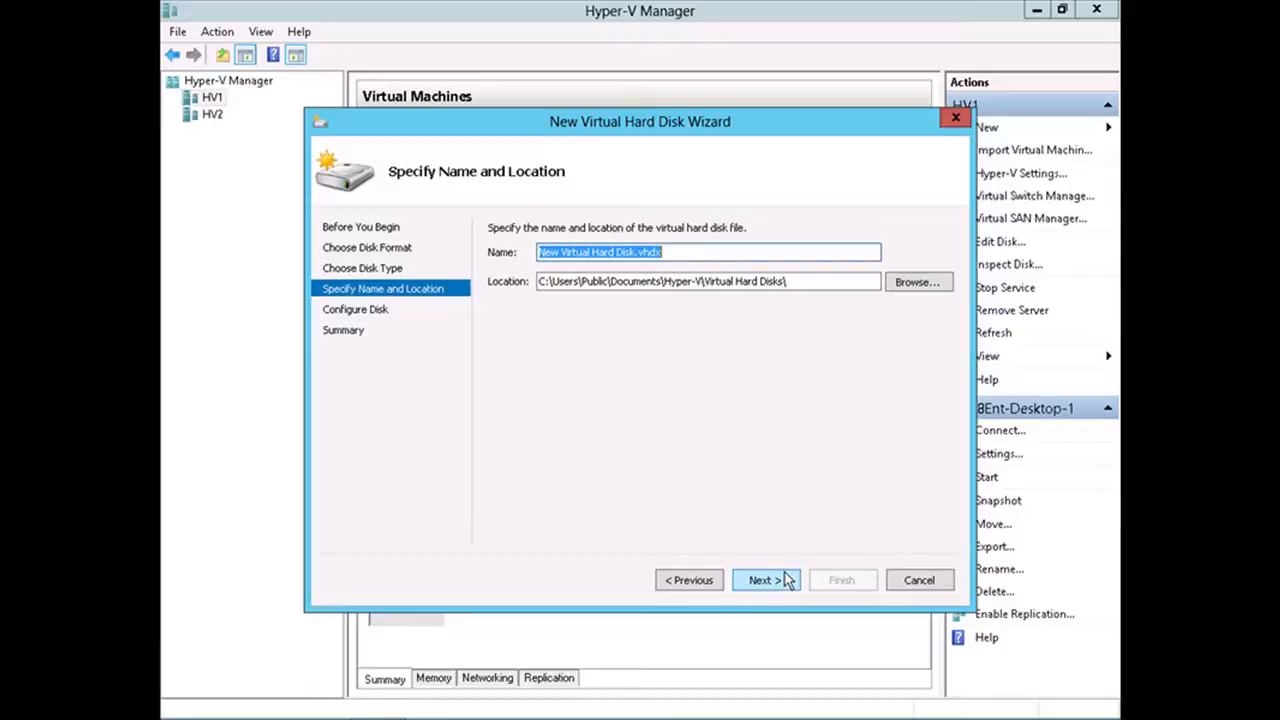
{"action": "mouse_move", "coordinate": [770, 608]}
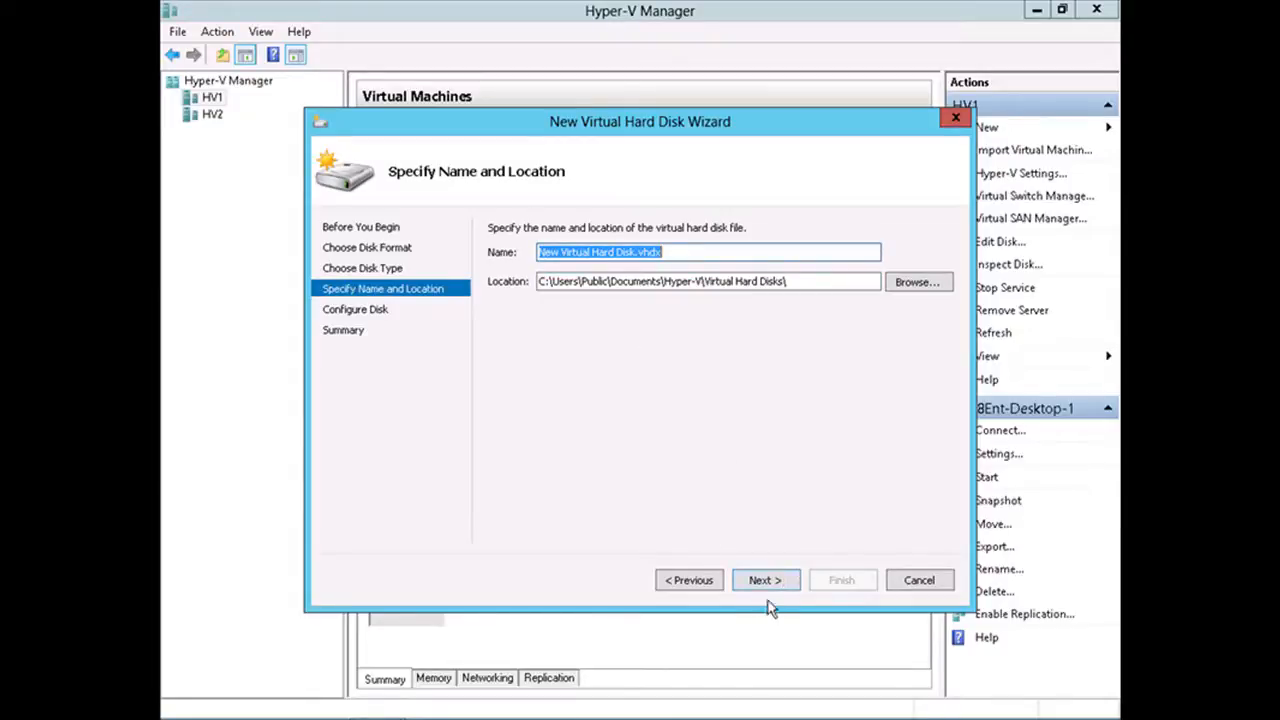
Accept the default name and location, then browse for the parent disk file.
{"action": "left_click", "coordinate": [764, 580]}
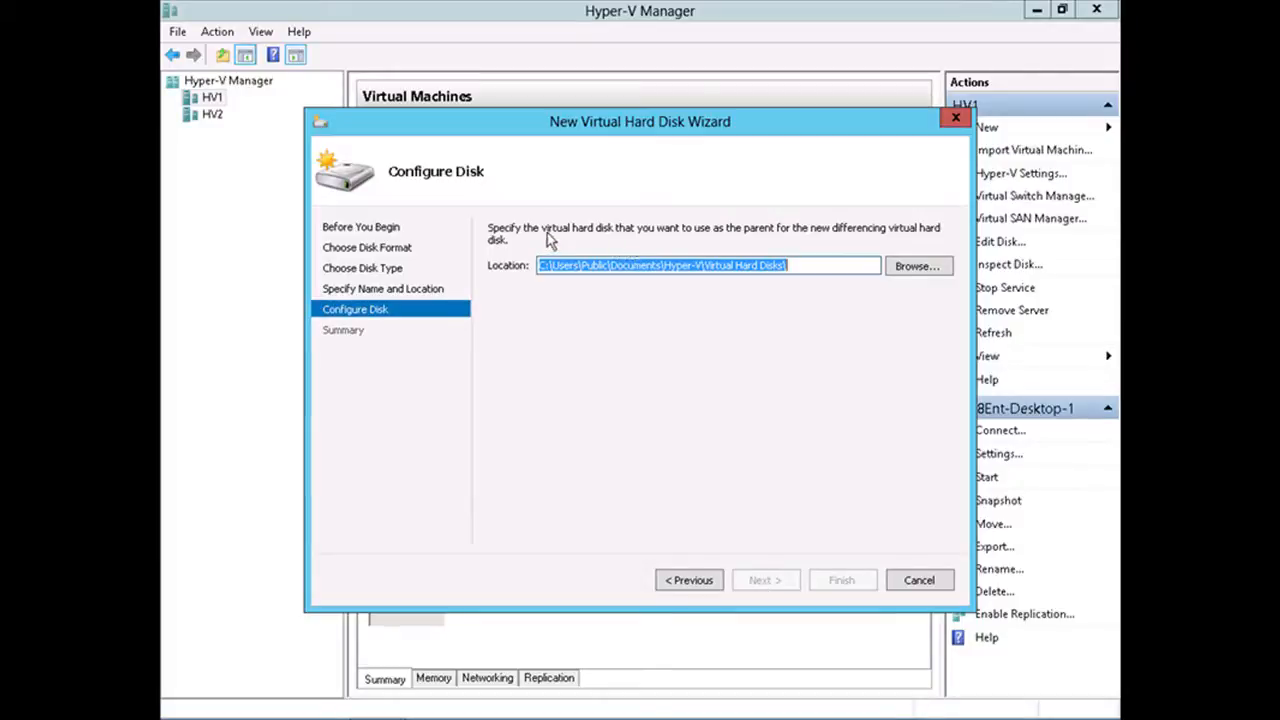
{"action": "mouse_move", "coordinate": [750, 248]}
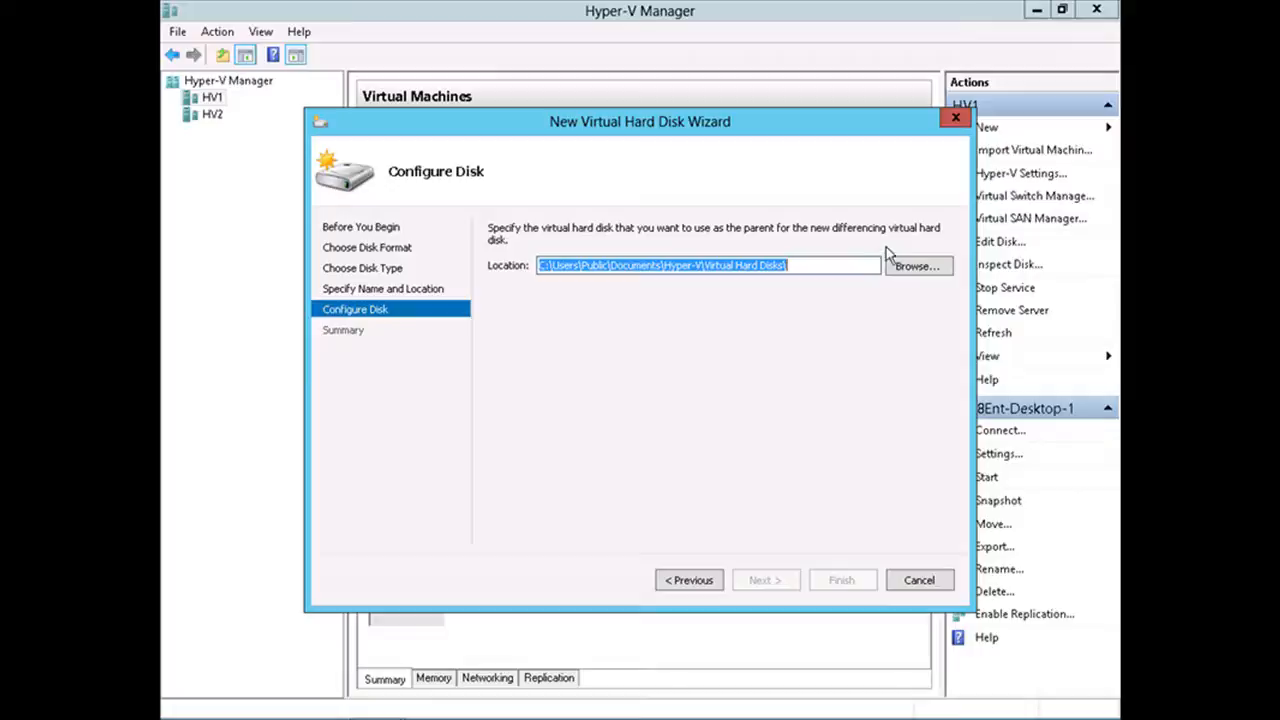
{"action": "mouse_move", "coordinate": [616, 342]}
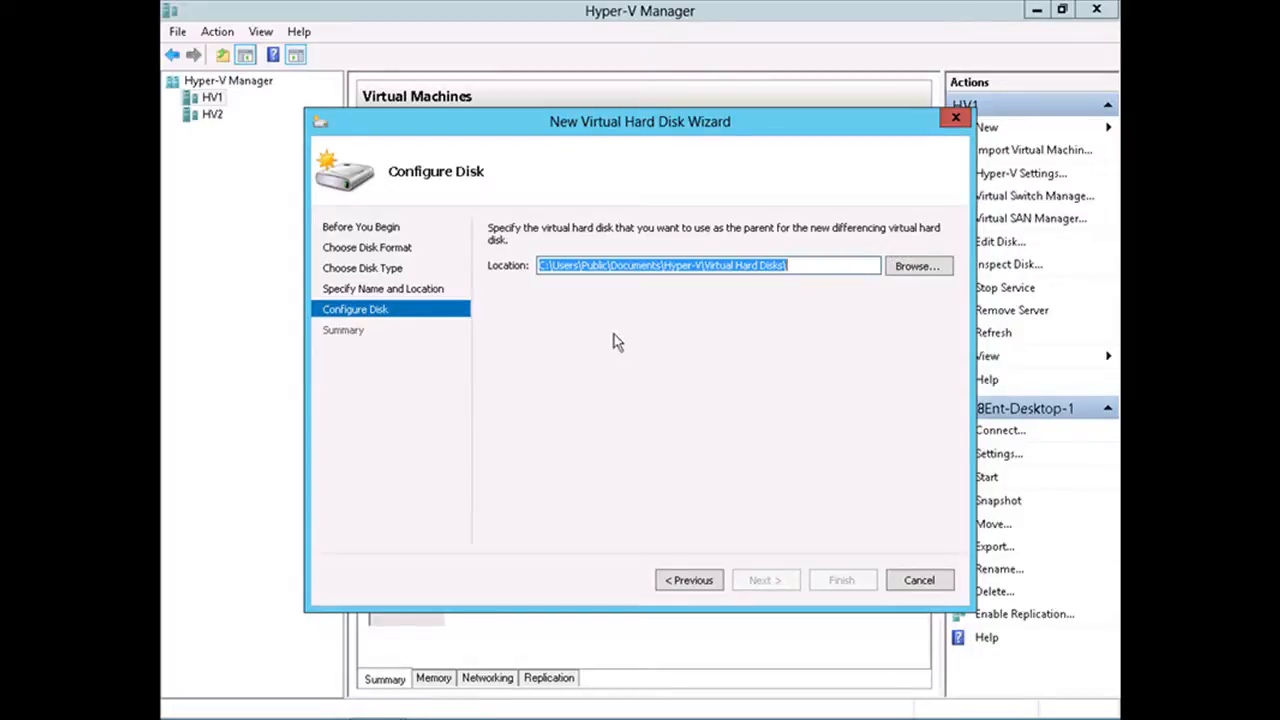
{"action": "mouse_move", "coordinate": [622, 352]}
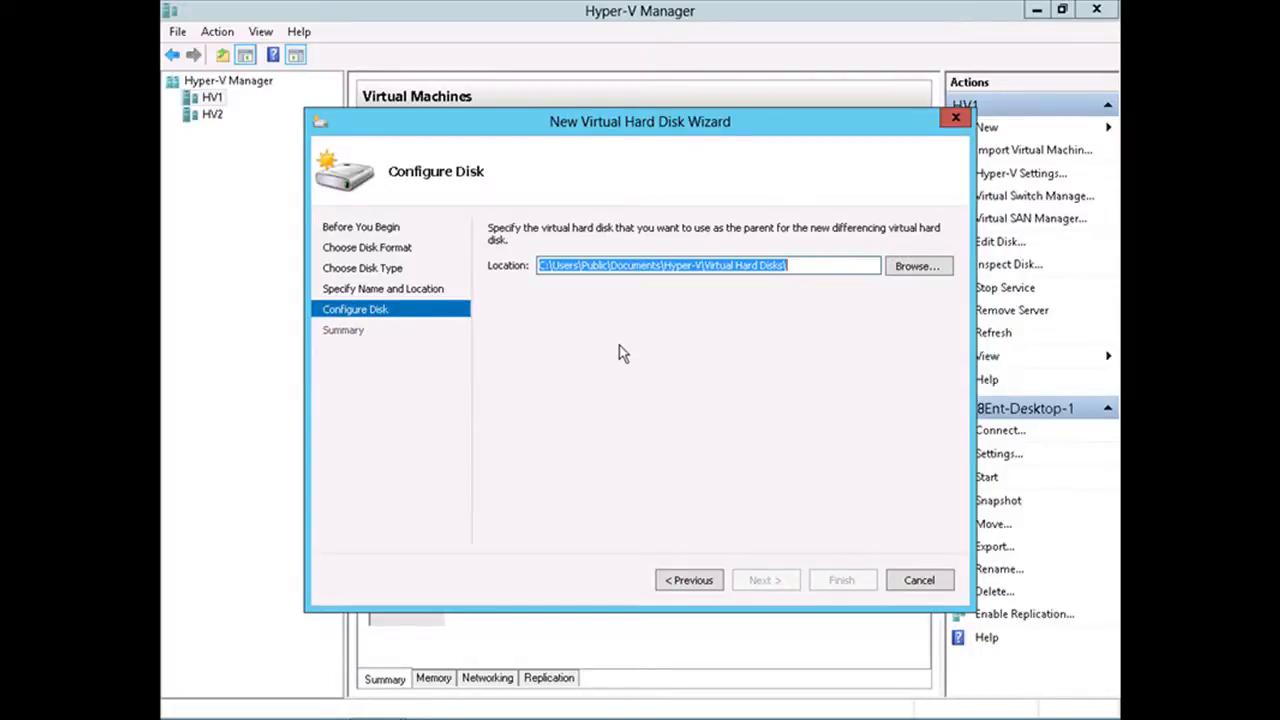
{"action": "mouse_move", "coordinate": [904, 308]}
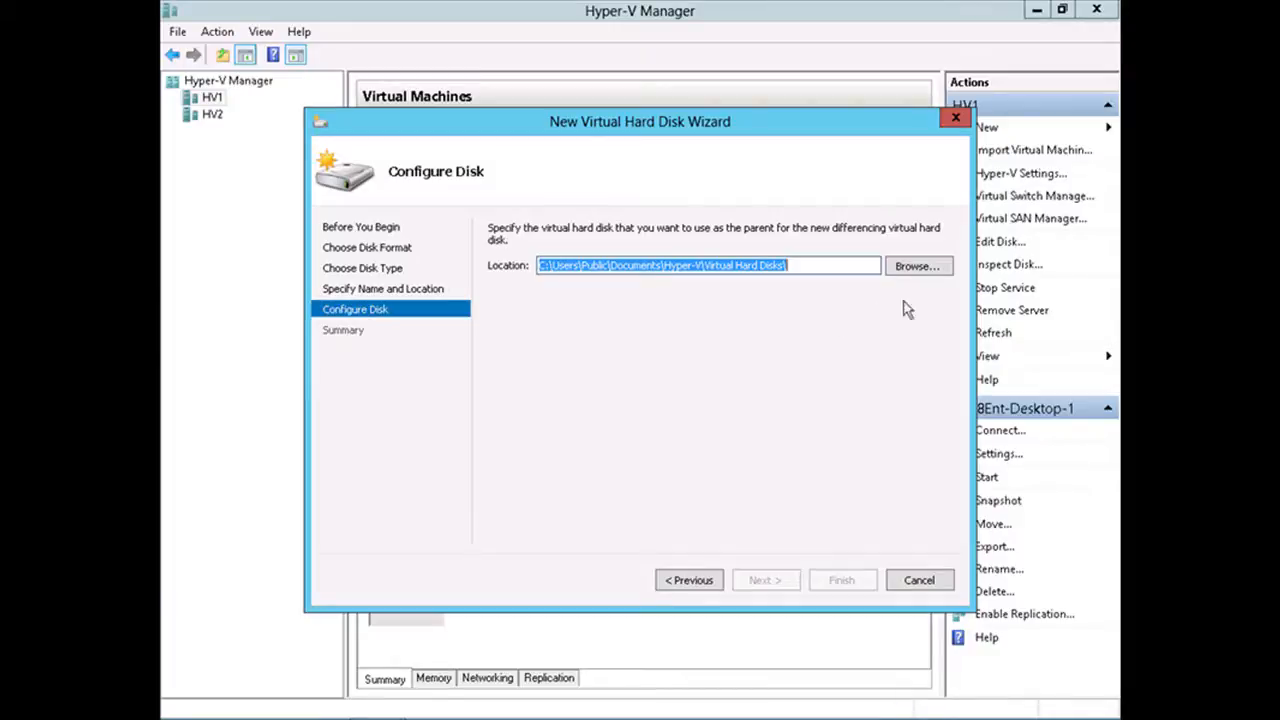
{"action": "left_click", "coordinate": [916, 264]}
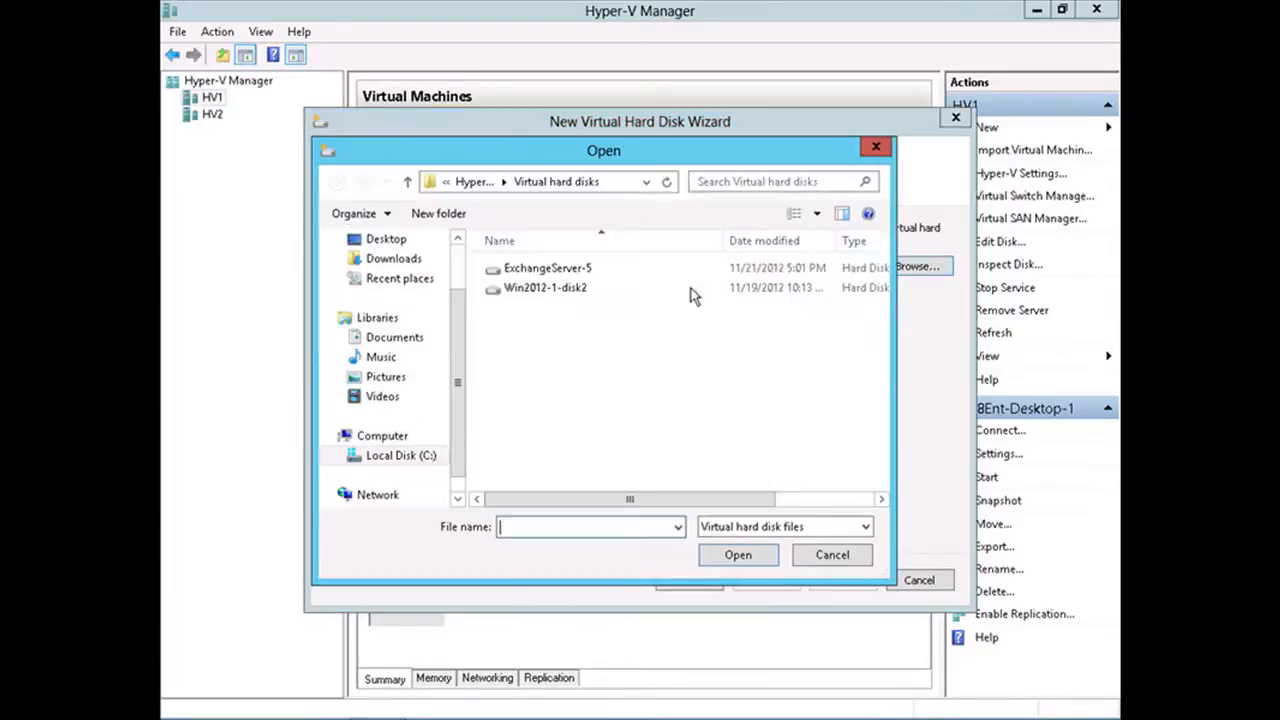
Choose Win2012-1-disk2 as the parent disk, review the summary and finish creating the differencing VHDX.
{"action": "left_click", "coordinate": [544, 288]}
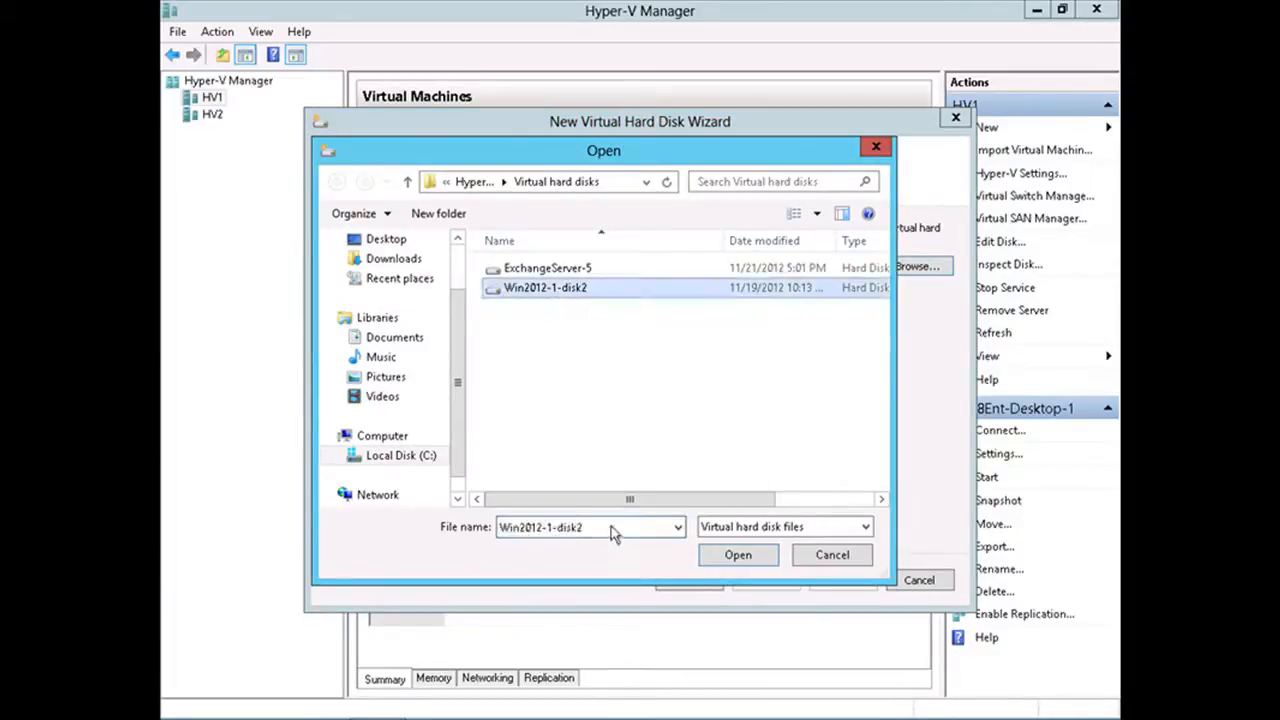
{"action": "left_click", "coordinate": [736, 554]}
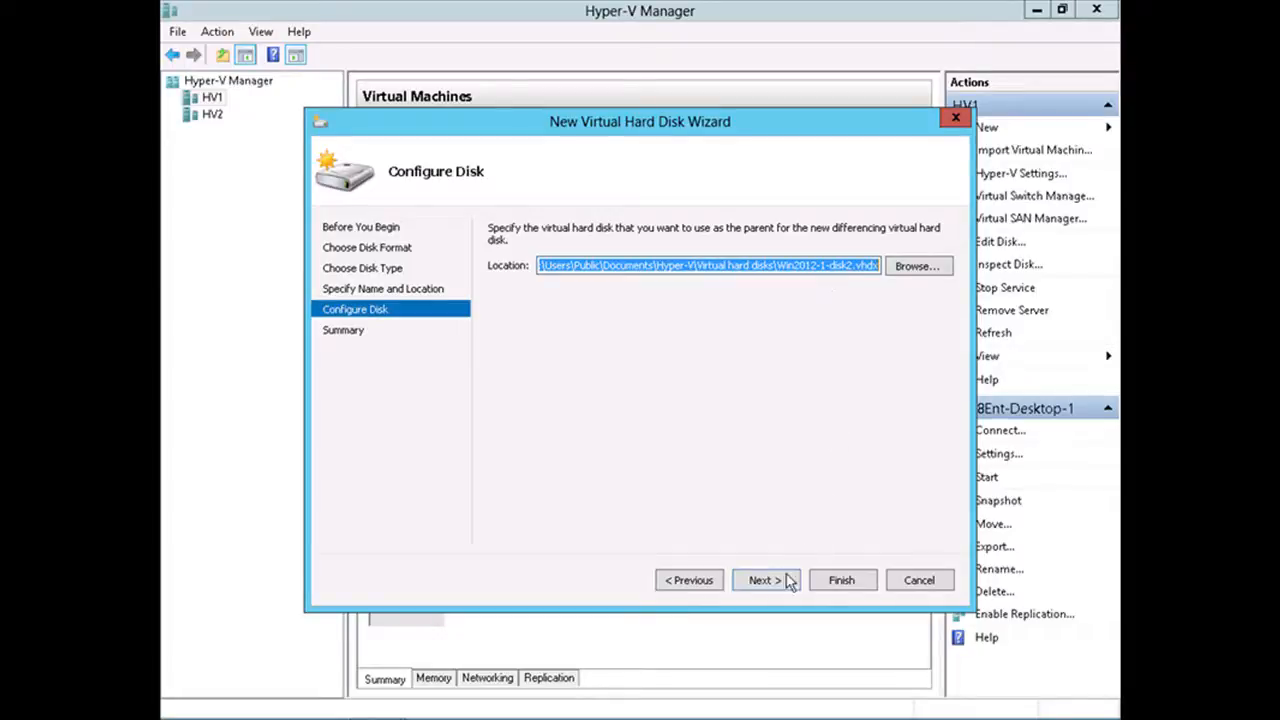
{"action": "left_click", "coordinate": [760, 580]}
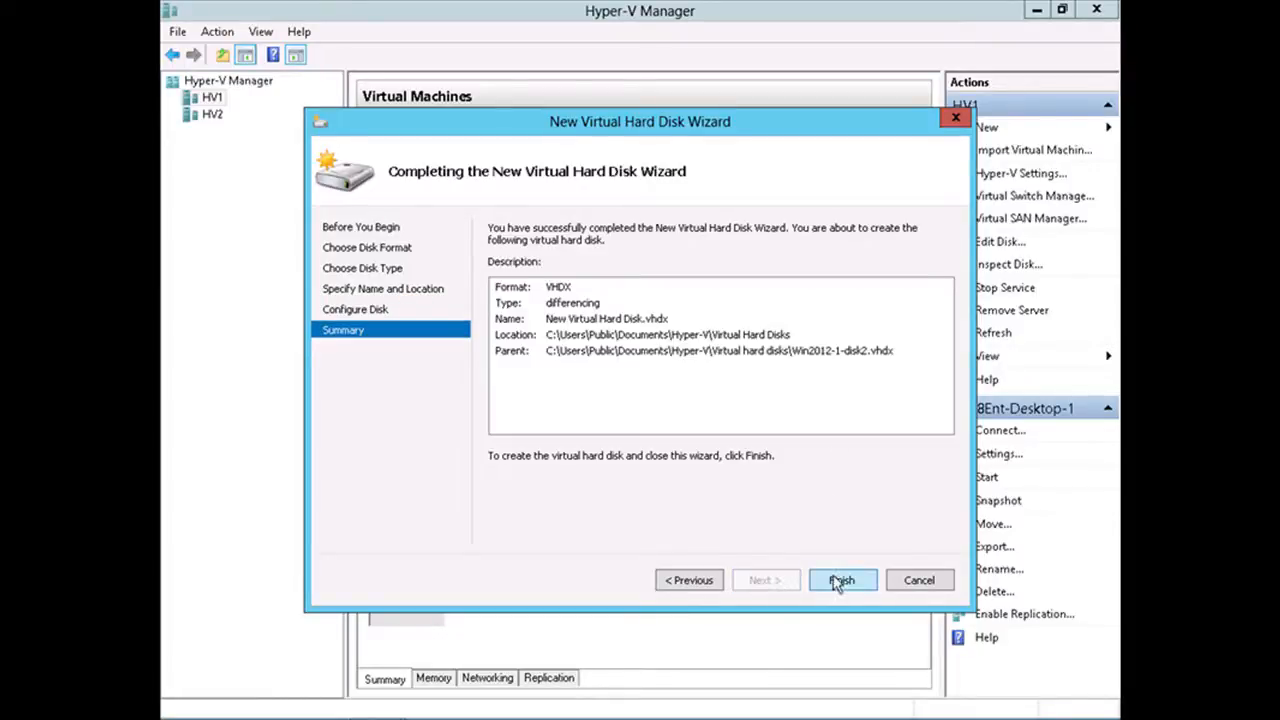
{"action": "left_click", "coordinate": [840, 580]}
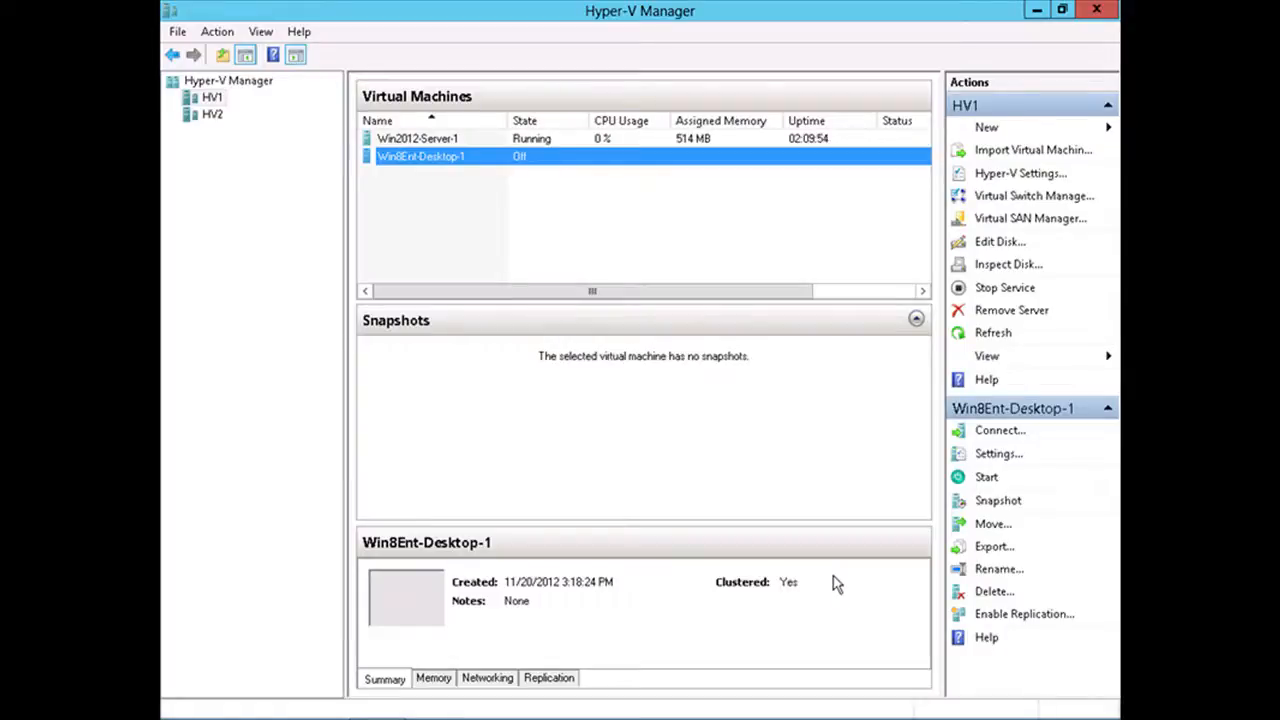
{"action": "mouse_move", "coordinate": [884, 424]}
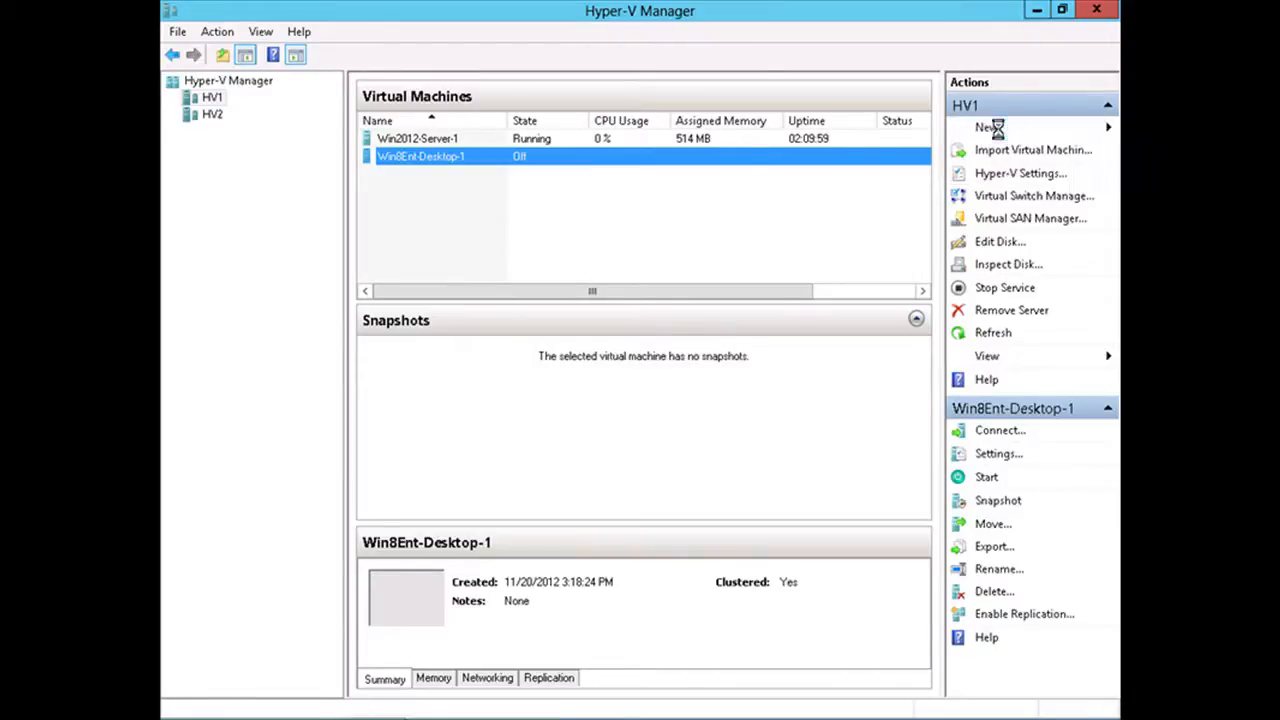
{"action": "left_click", "coordinate": [988, 128]}
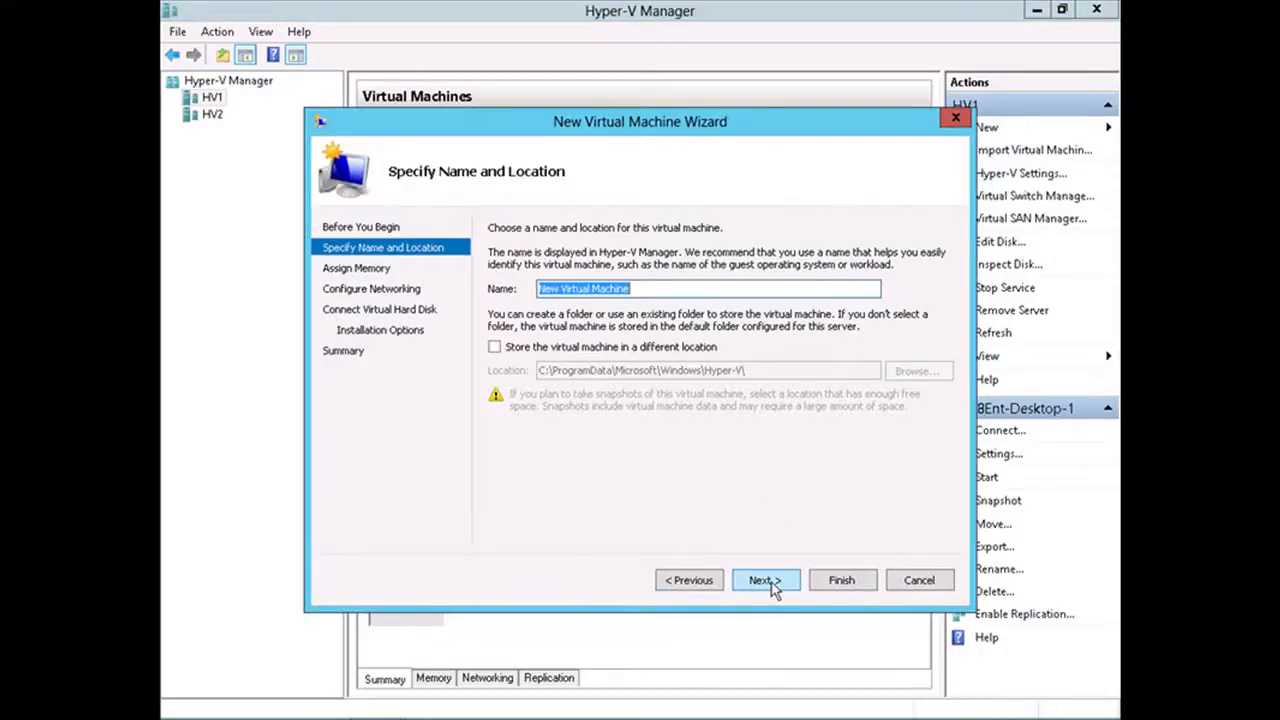
{"action": "left_click", "coordinate": [764, 580]}
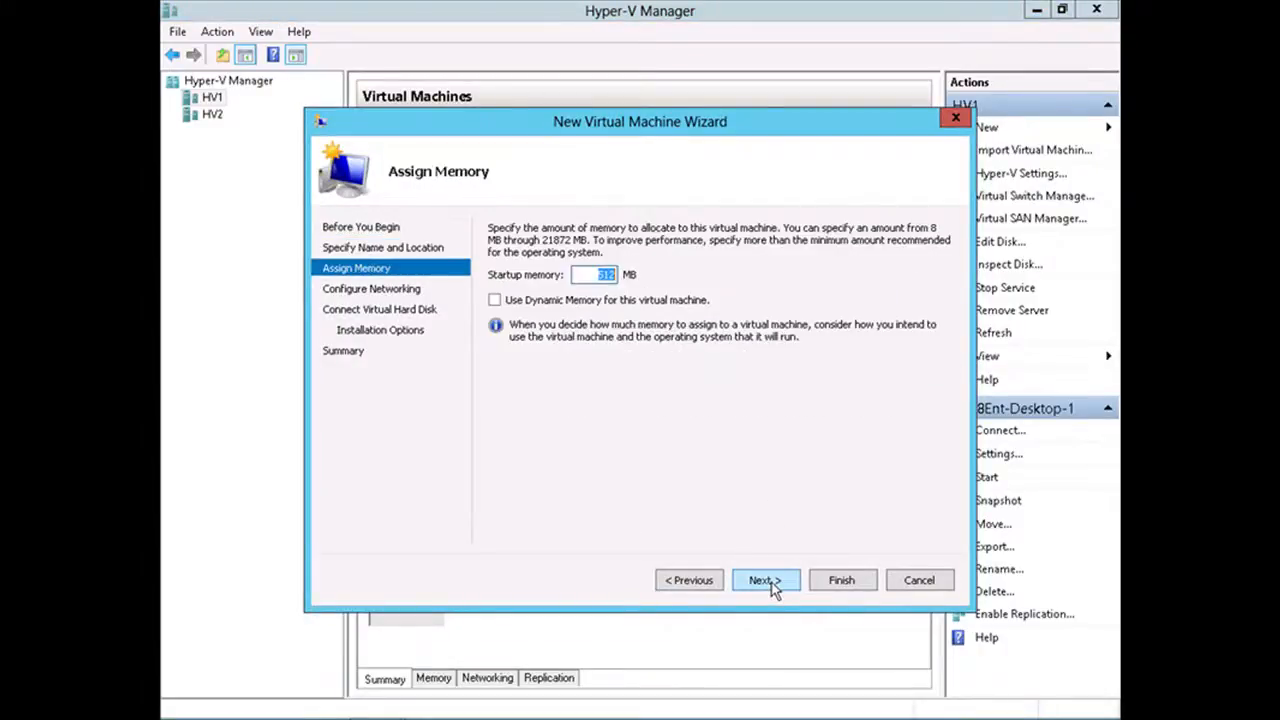
{"action": "left_click", "coordinate": [764, 580]}
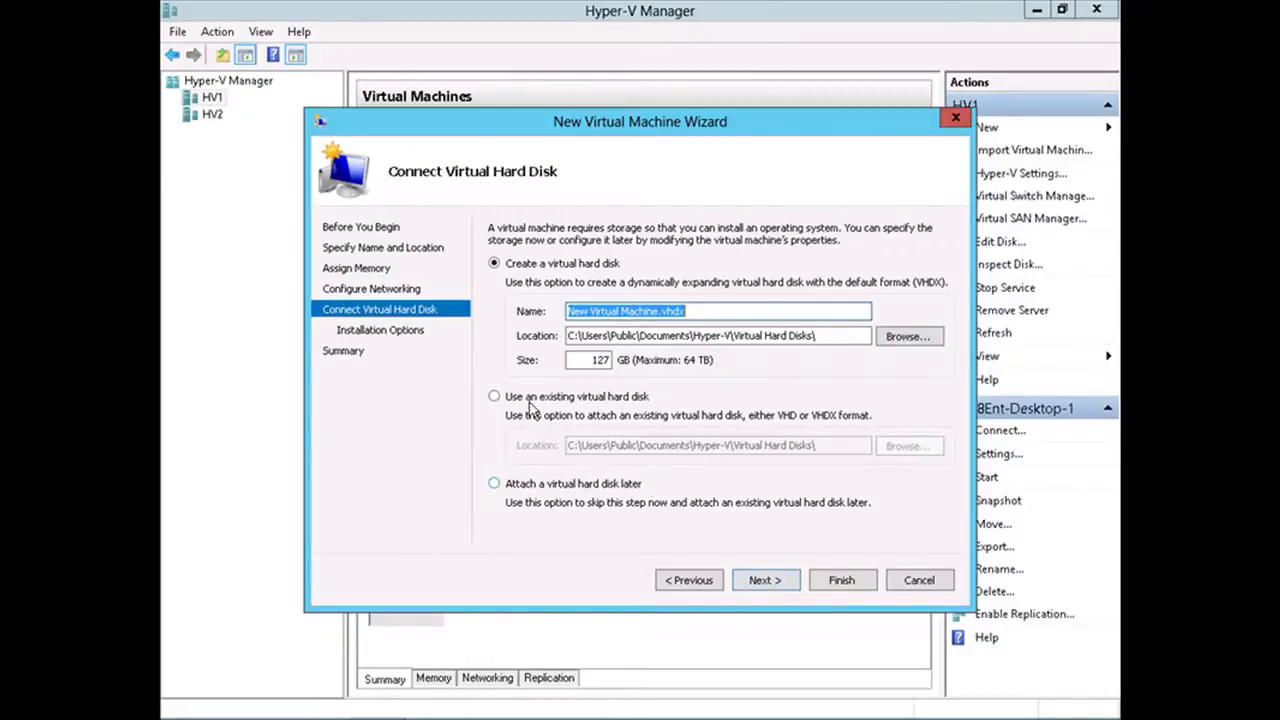
{"action": "left_click", "coordinate": [906, 446]}
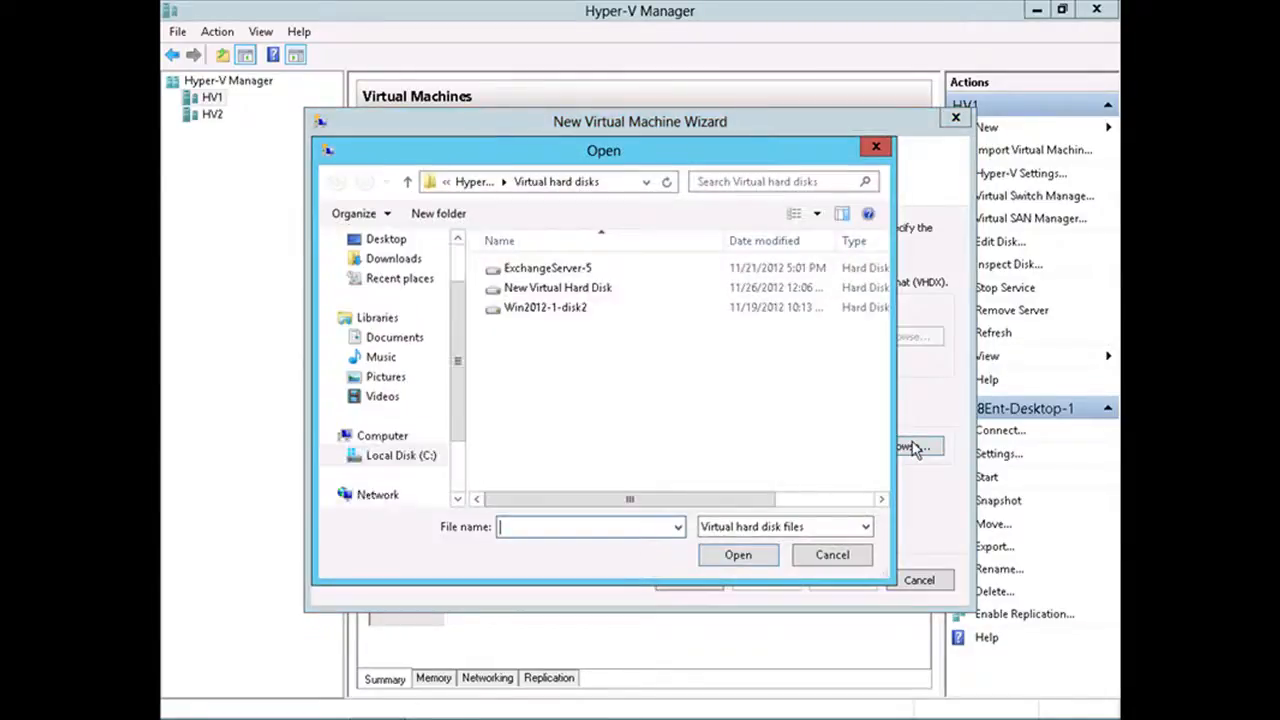
{"action": "left_click", "coordinate": [556, 288]}
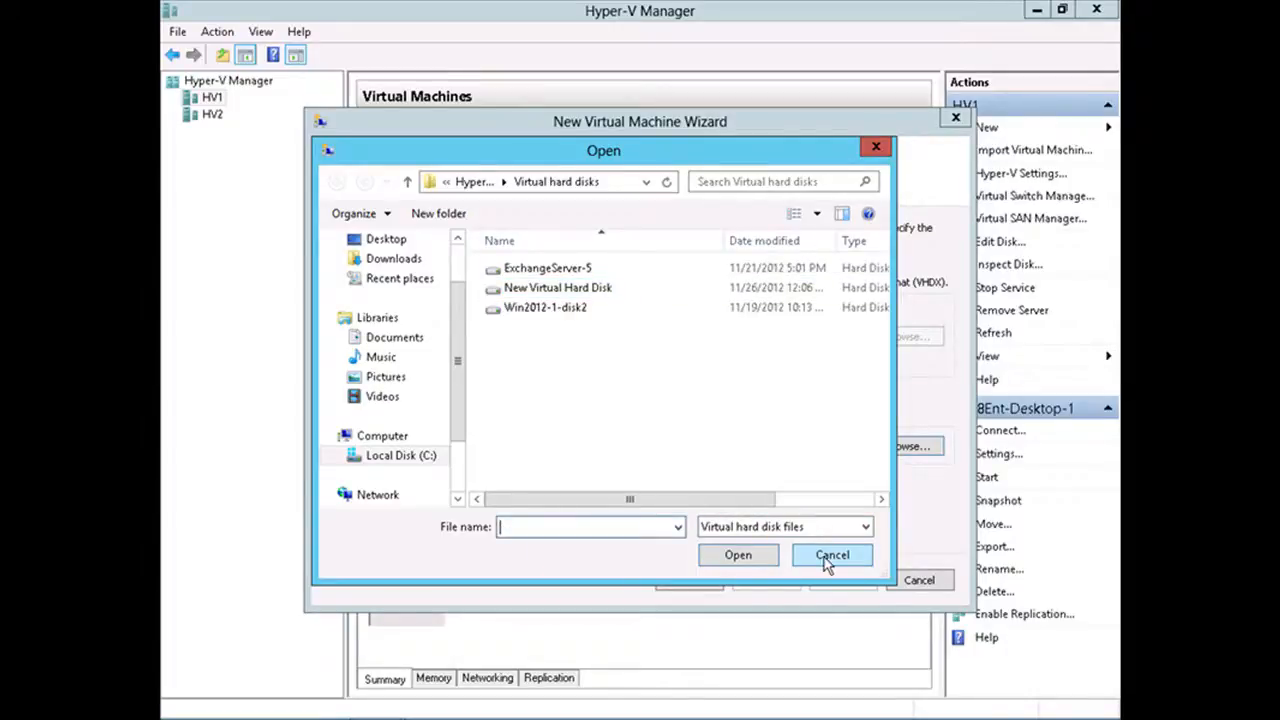
{"action": "left_click", "coordinate": [832, 556]}
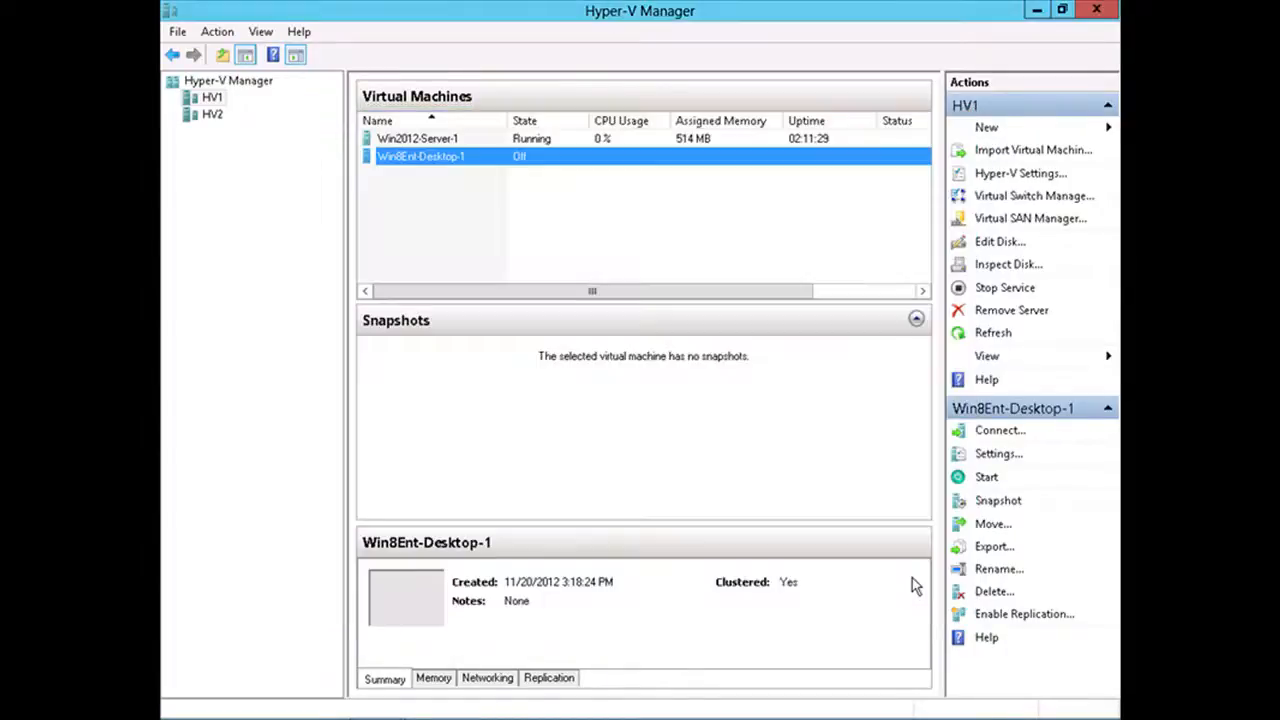